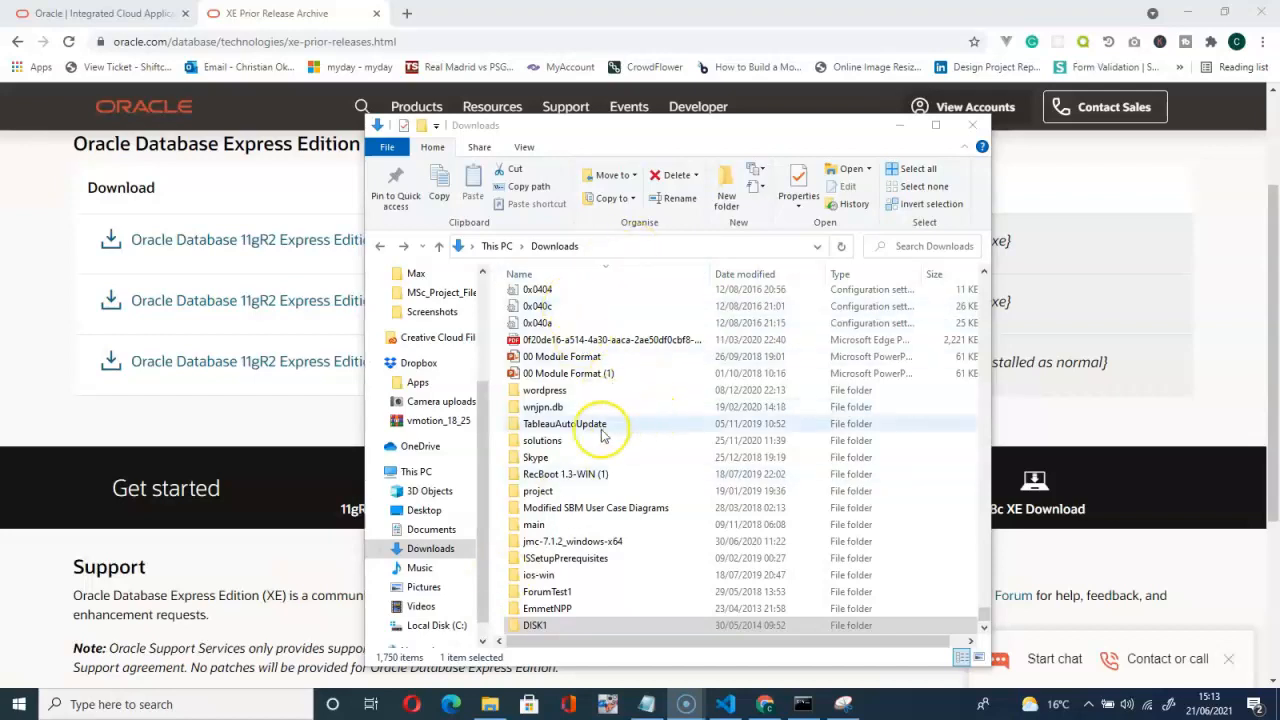
- Open Downloads\DISK1, inspect the setup file's context options, then launch setup to start the Oracle 11g XE installer
left_click(570, 624)
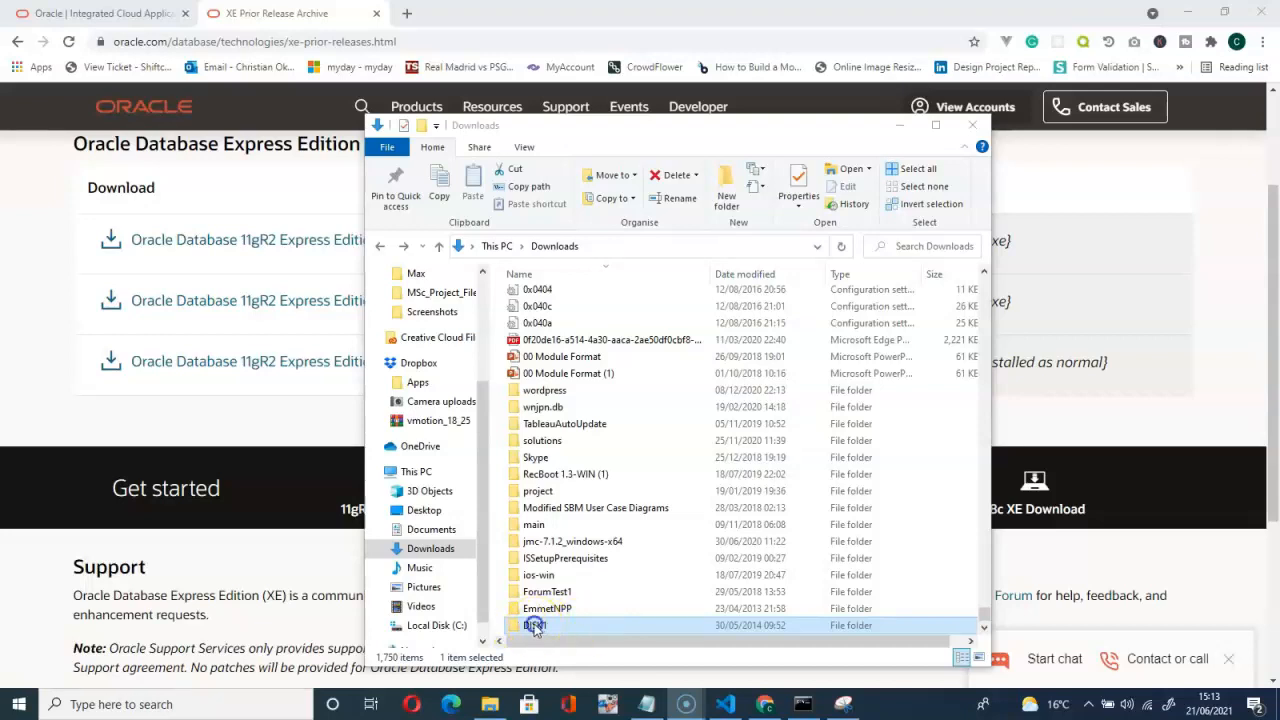
double_click(536, 624)
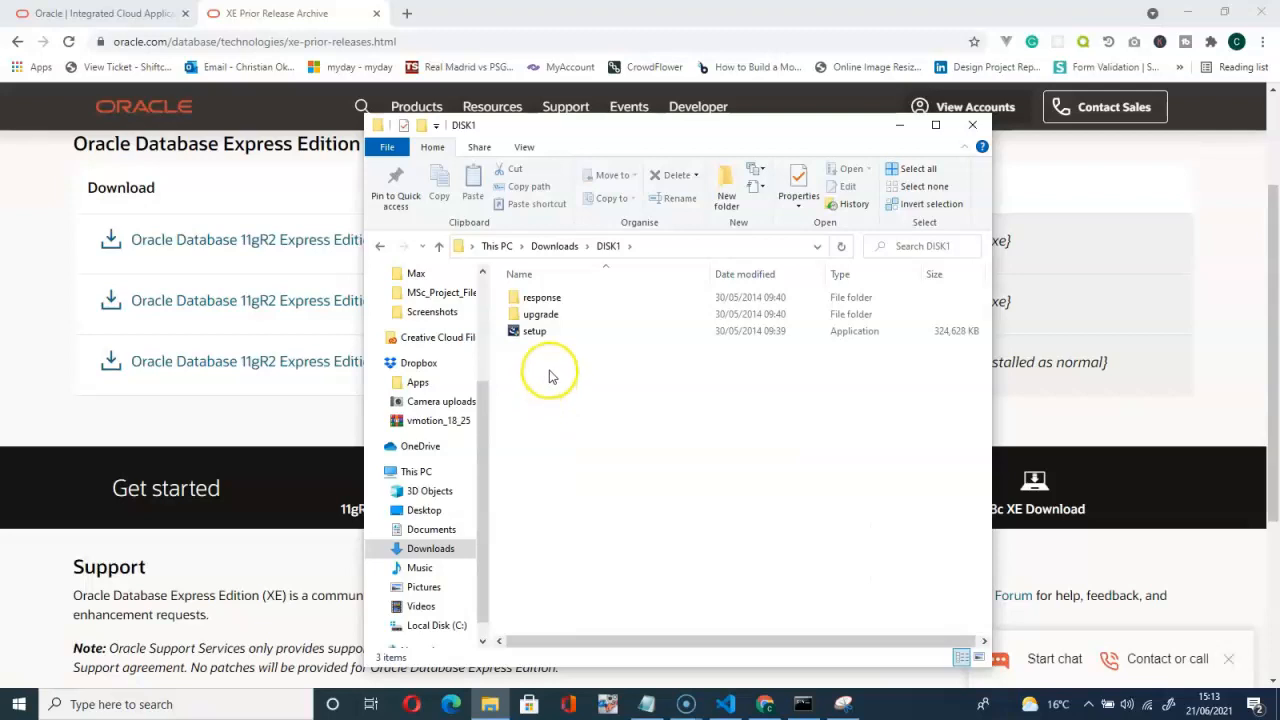
left_click(534, 332)
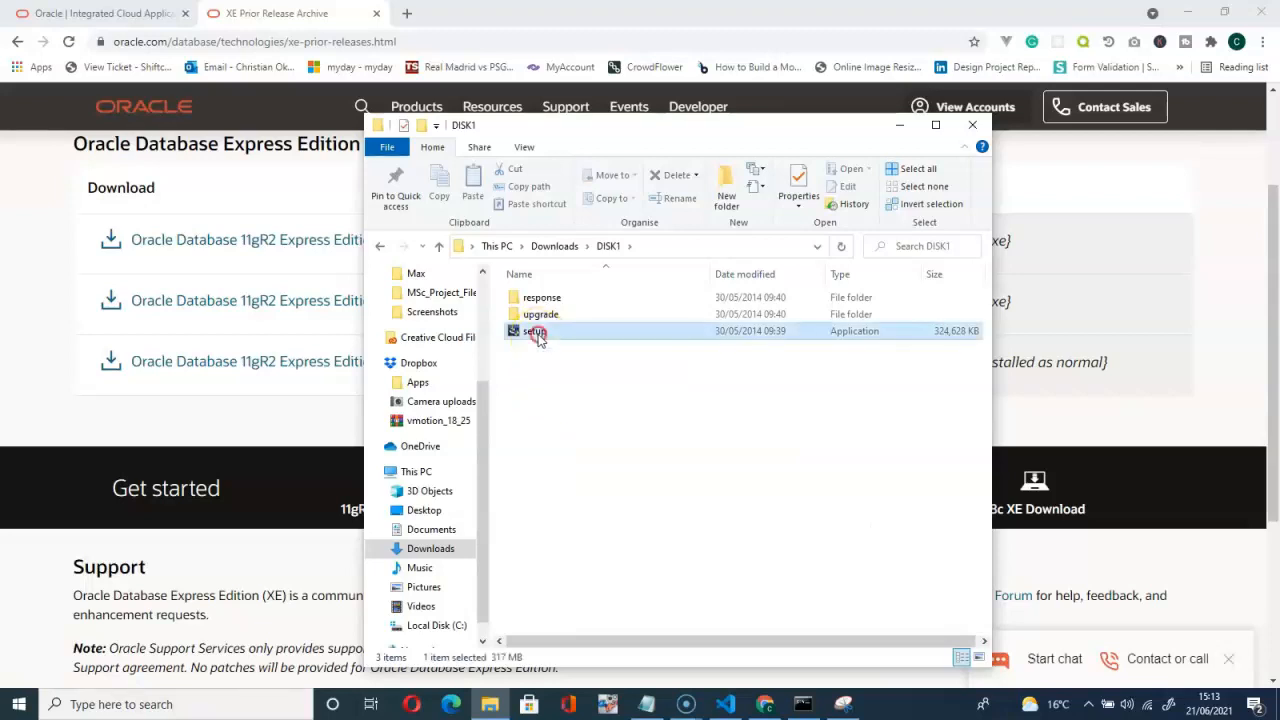
right_click(536, 332)
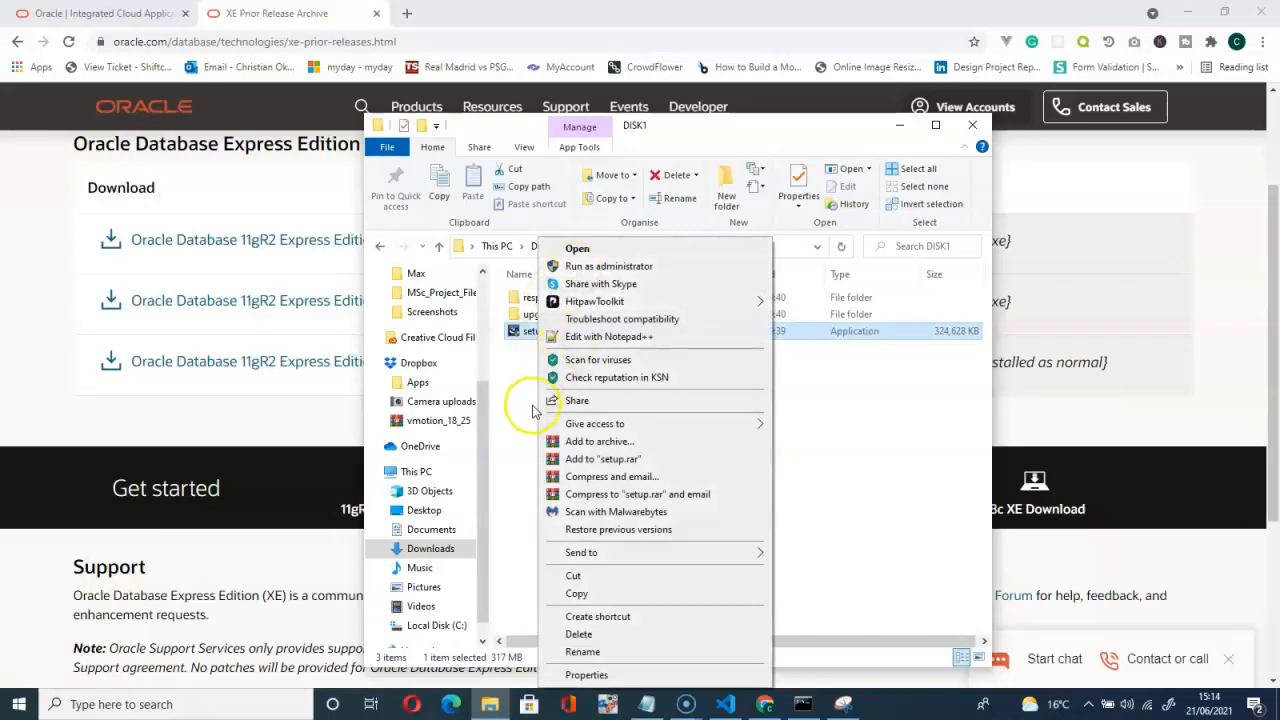
left_click(534, 332)
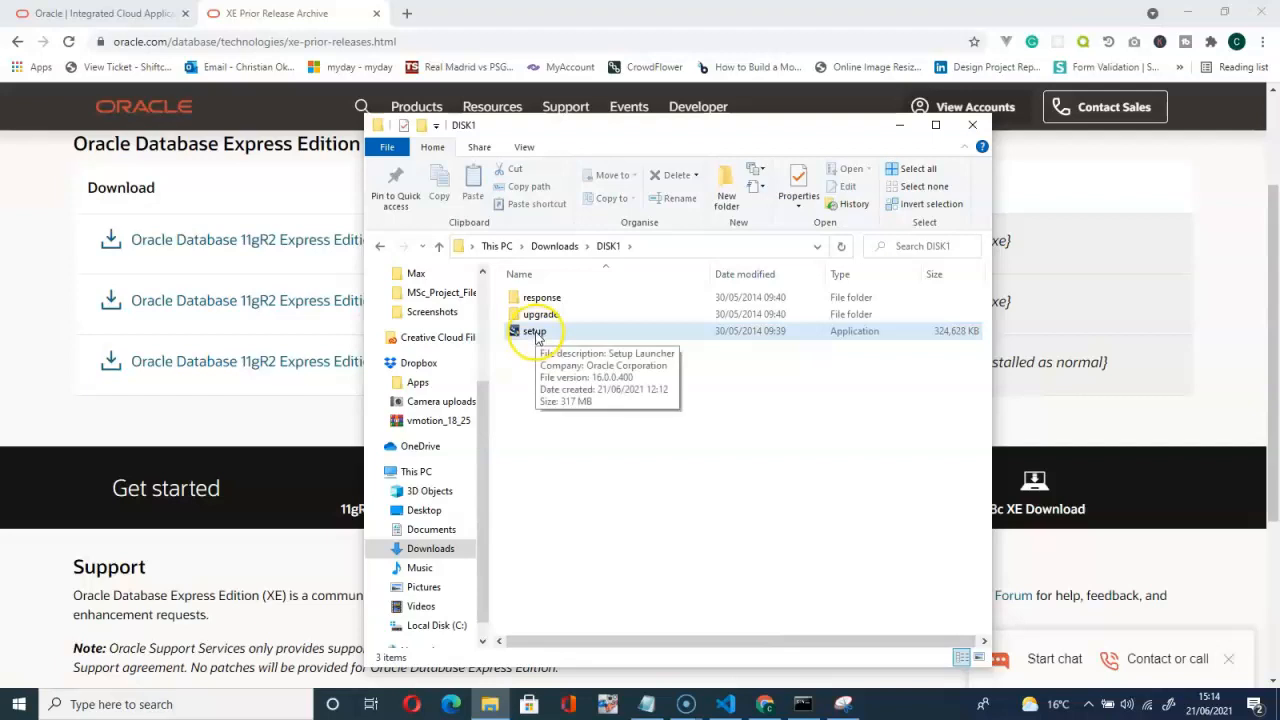
right_click(532, 332)
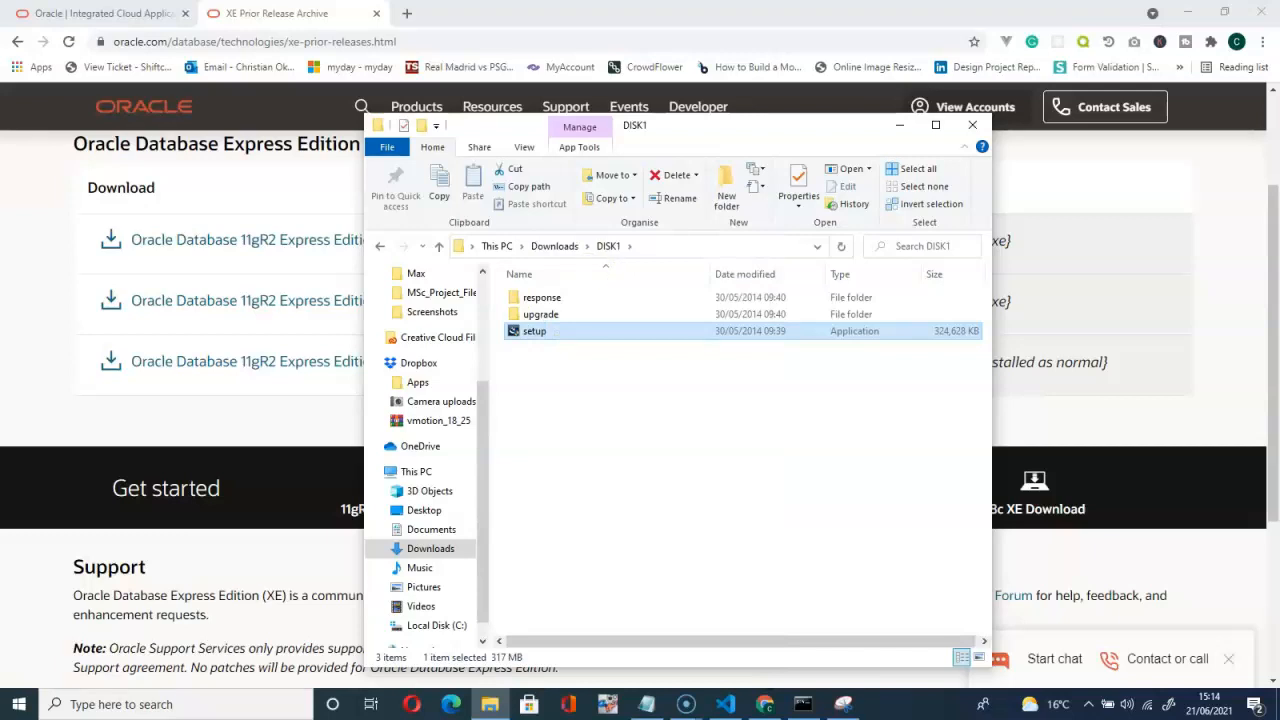
left_click(540, 464)
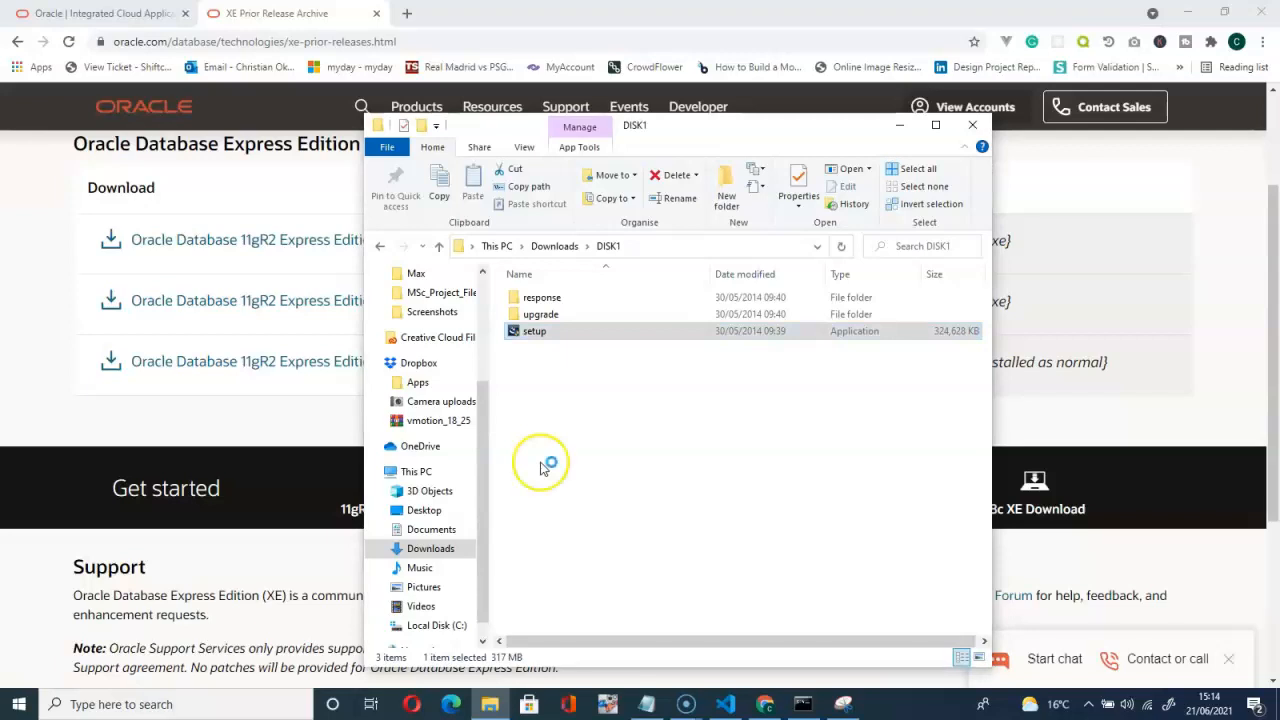
double_click(536, 330)
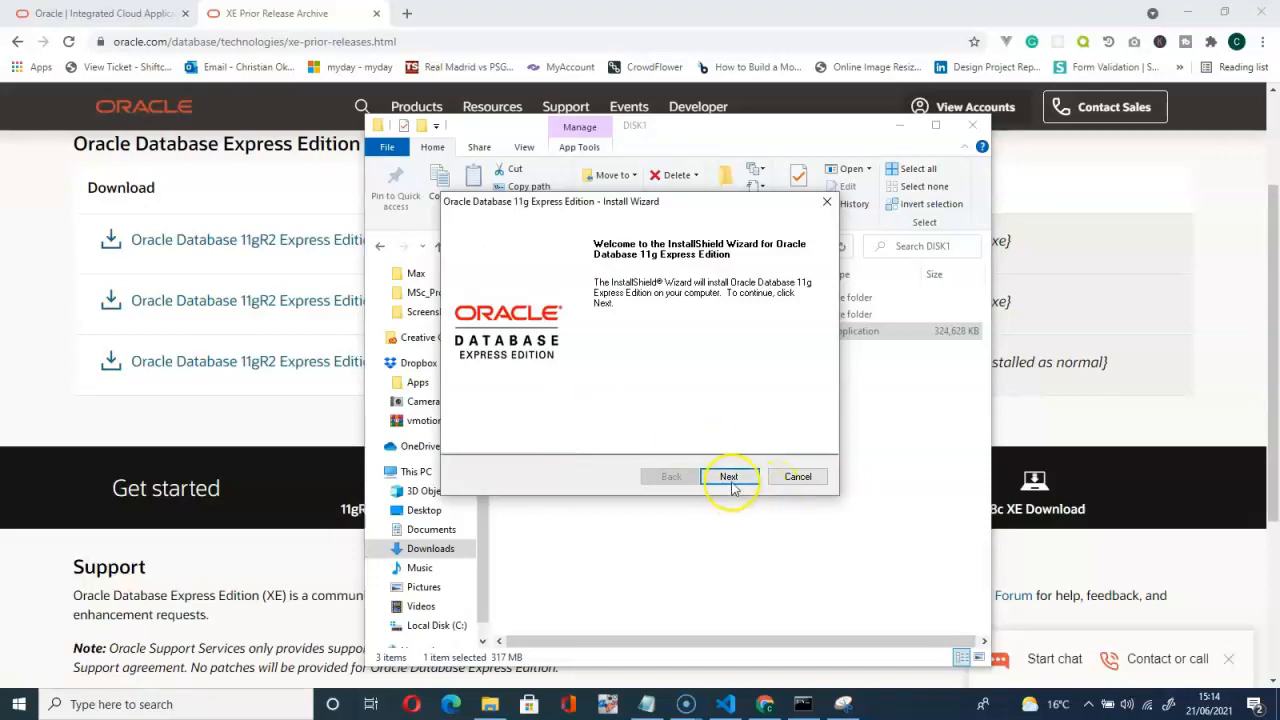
- Pass the welcome page, accept the license agreement, and run the prerequisite check that reports one failure
left_click(728, 476)
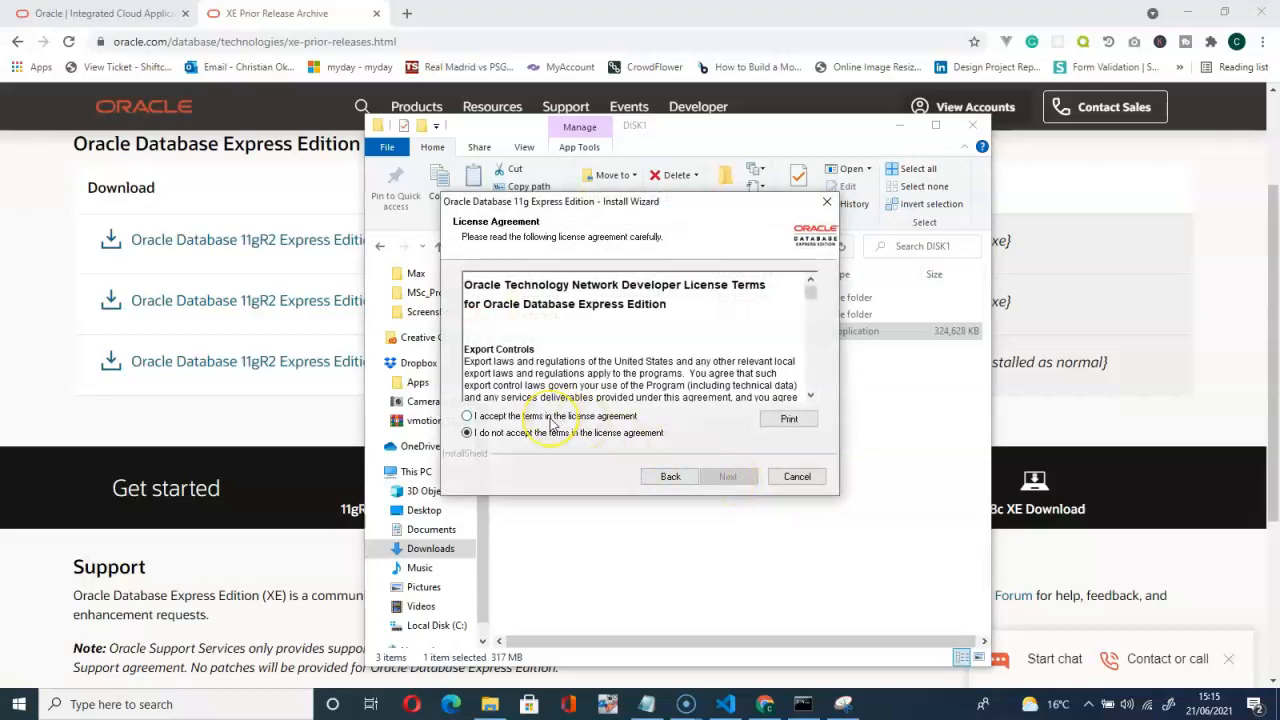
left_click(466, 414)
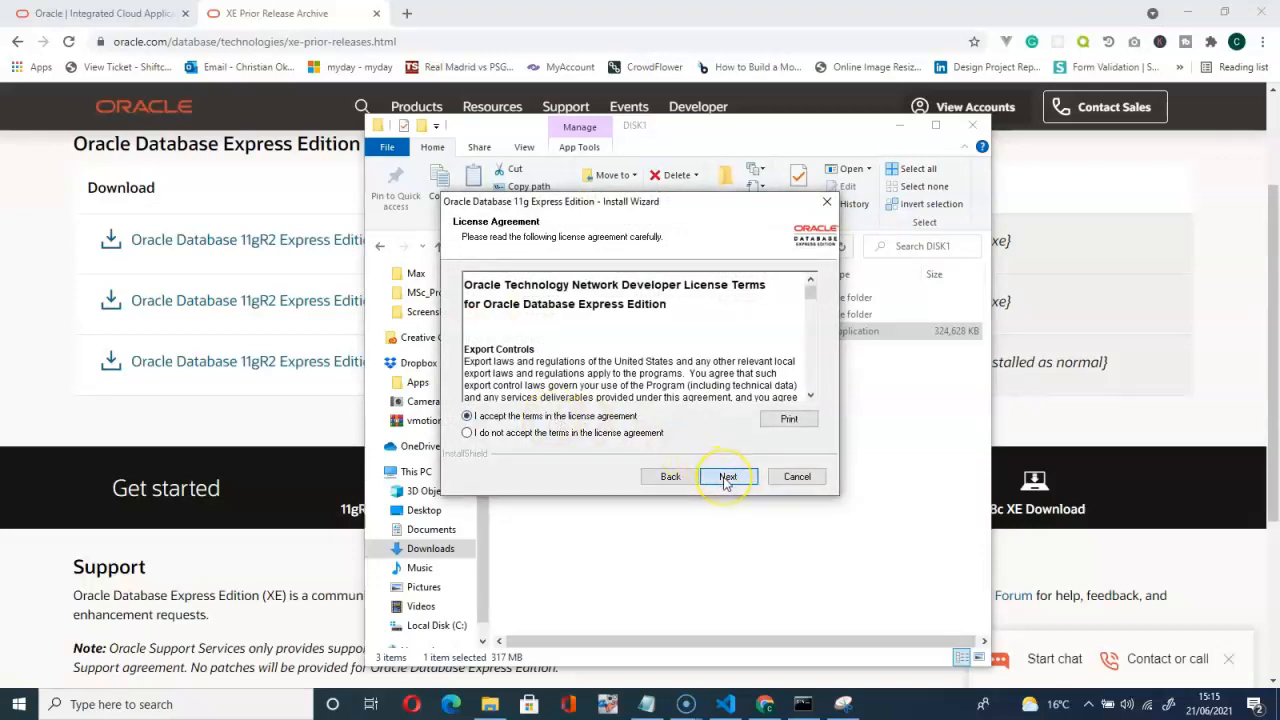
left_click(728, 476)
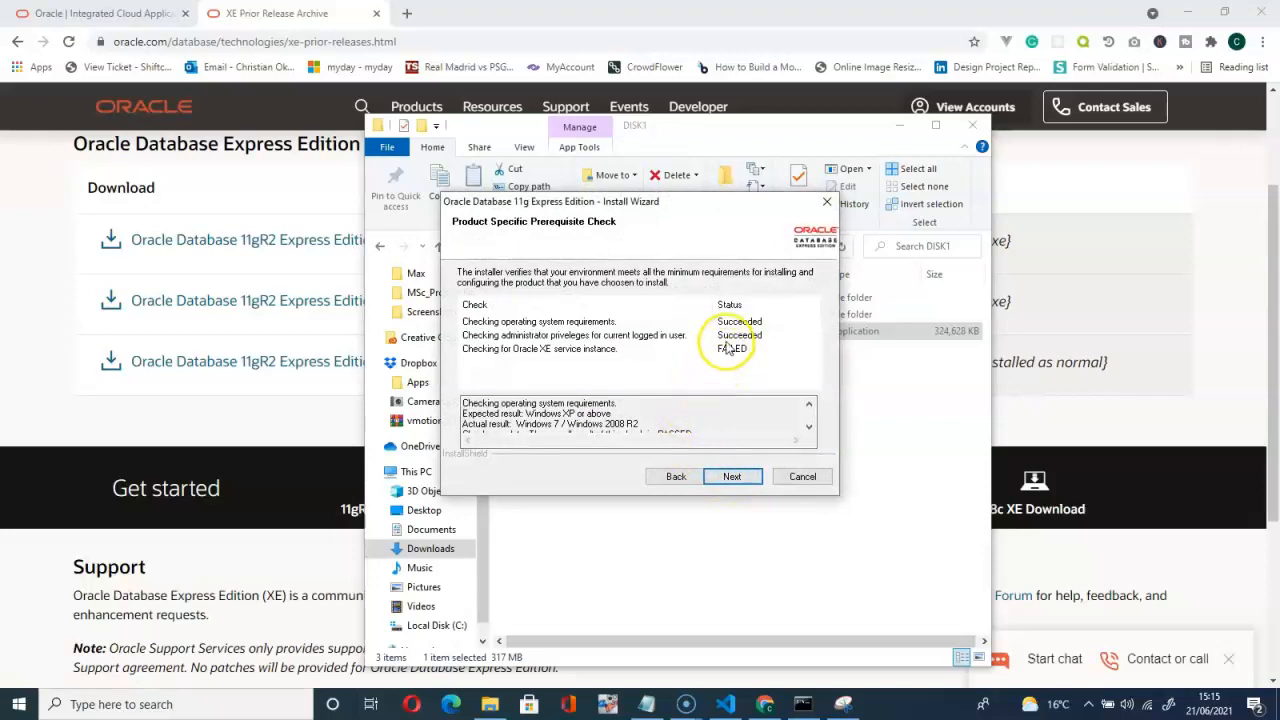
mouse_move(478, 362)
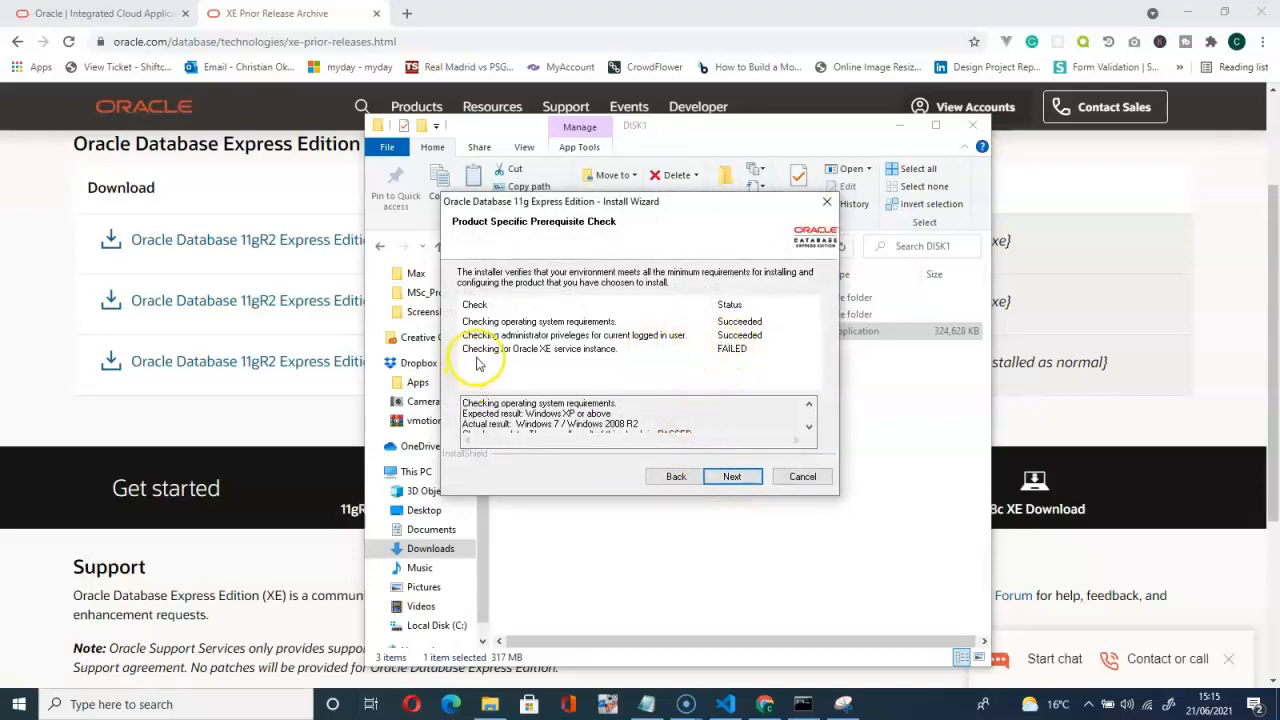
mouse_move(536, 362)
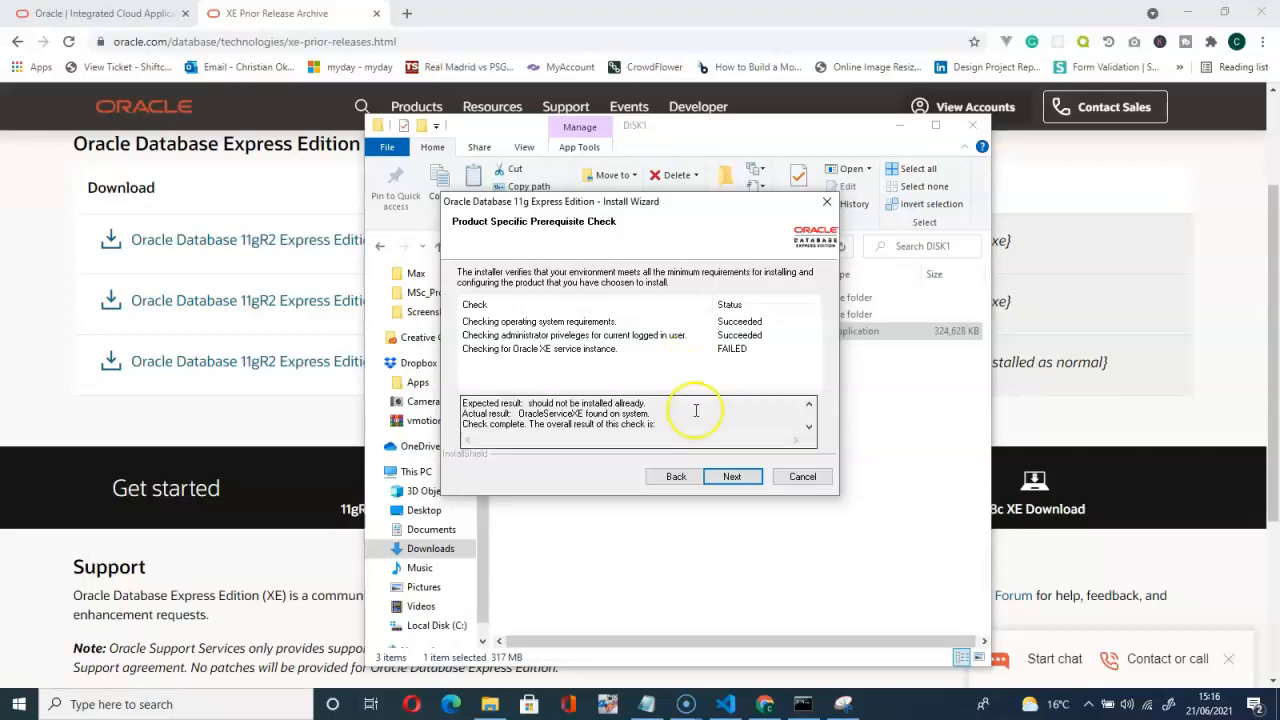
- Advance past the failed prerequisite check and finish the wizard to close the aborted installer
left_click(732, 476)
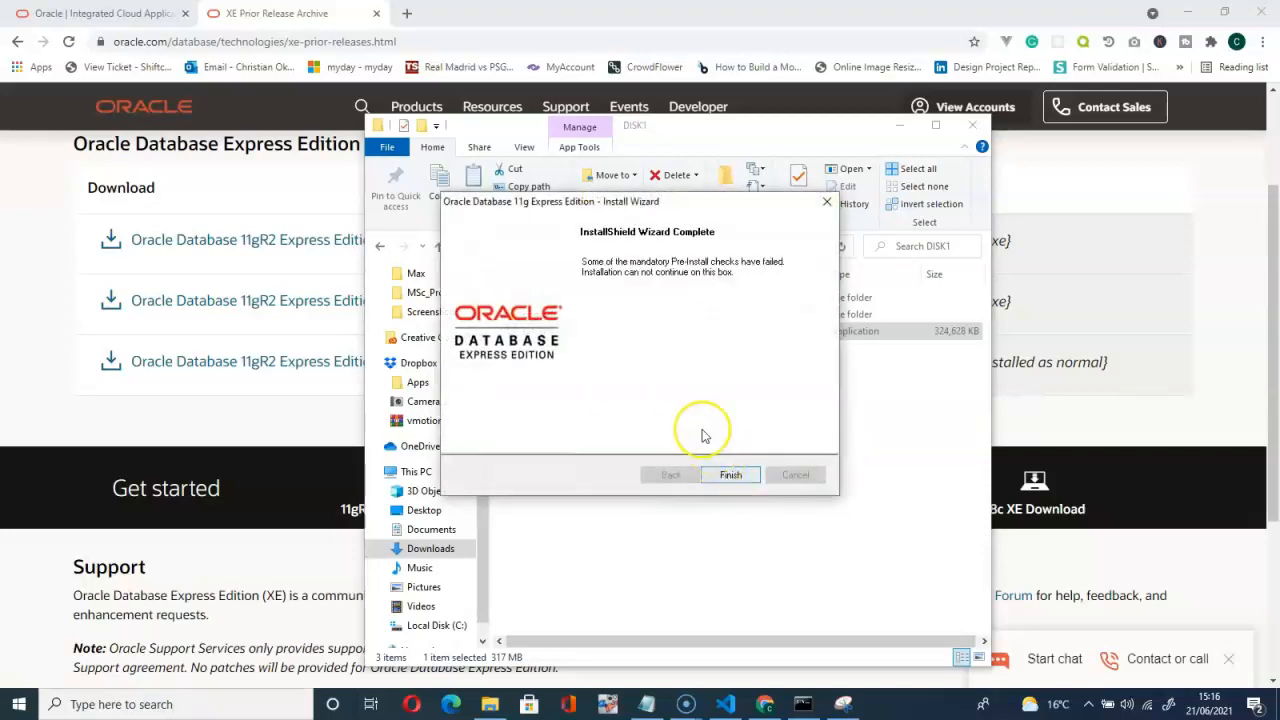
mouse_move(596, 278)
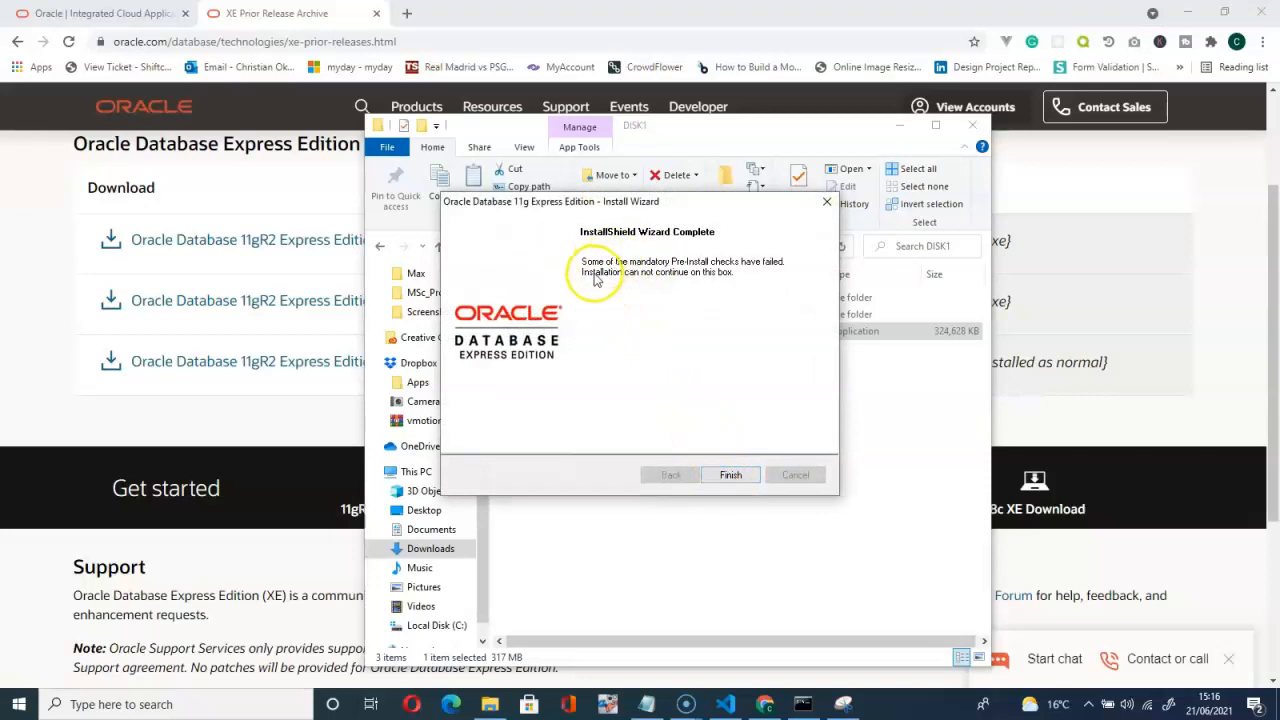
mouse_move(656, 280)
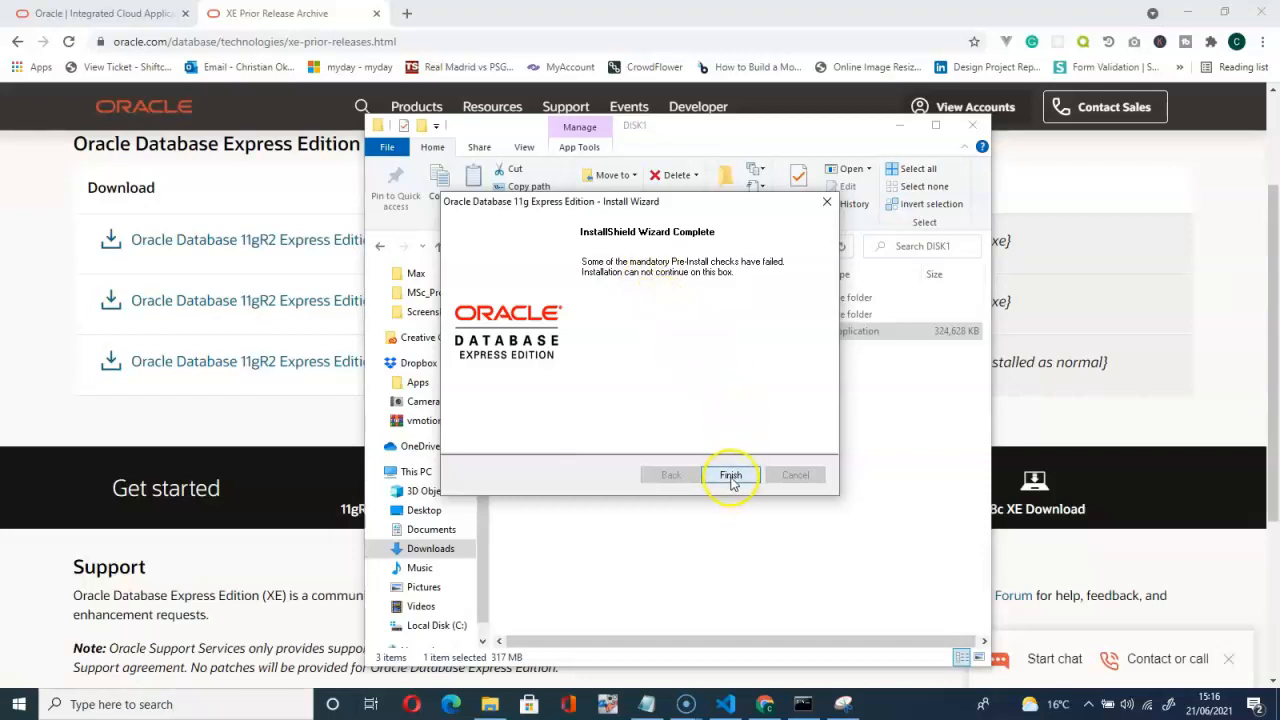
left_click(730, 474)
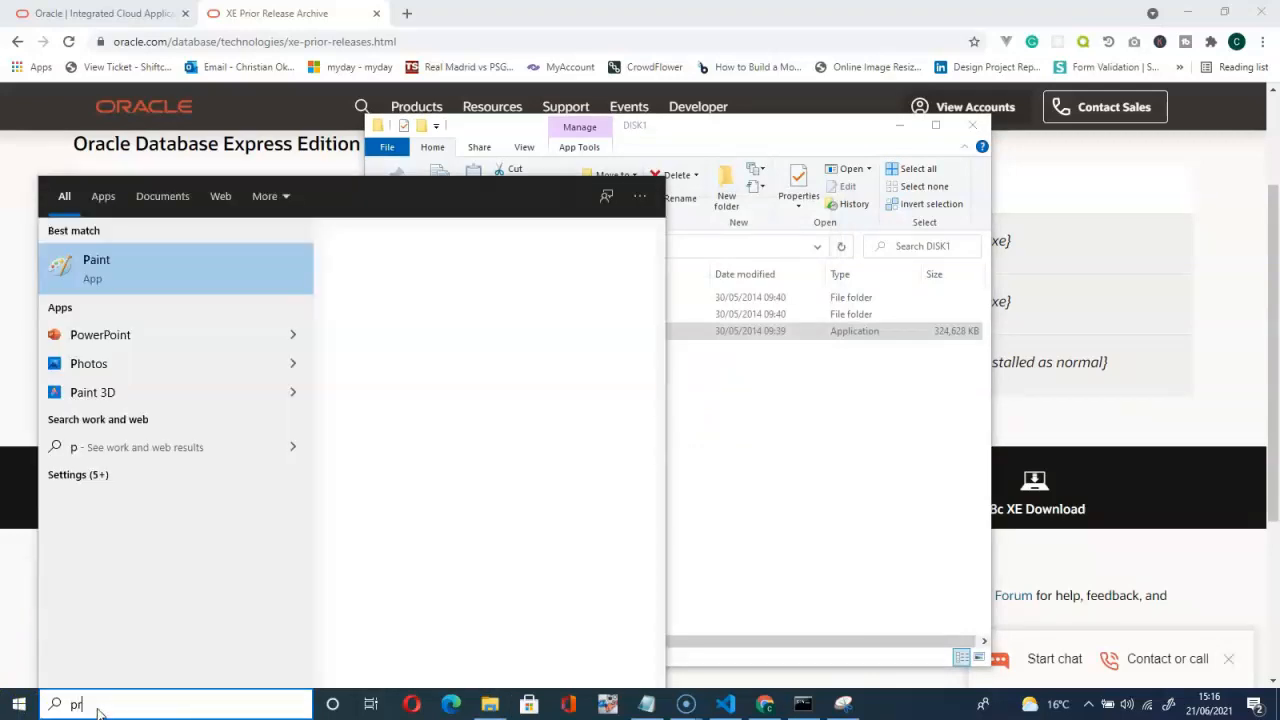
- Filter Apps & features for Oracle, select Oracle Database 18c Express Edition and confirm its uninstall
type("r")
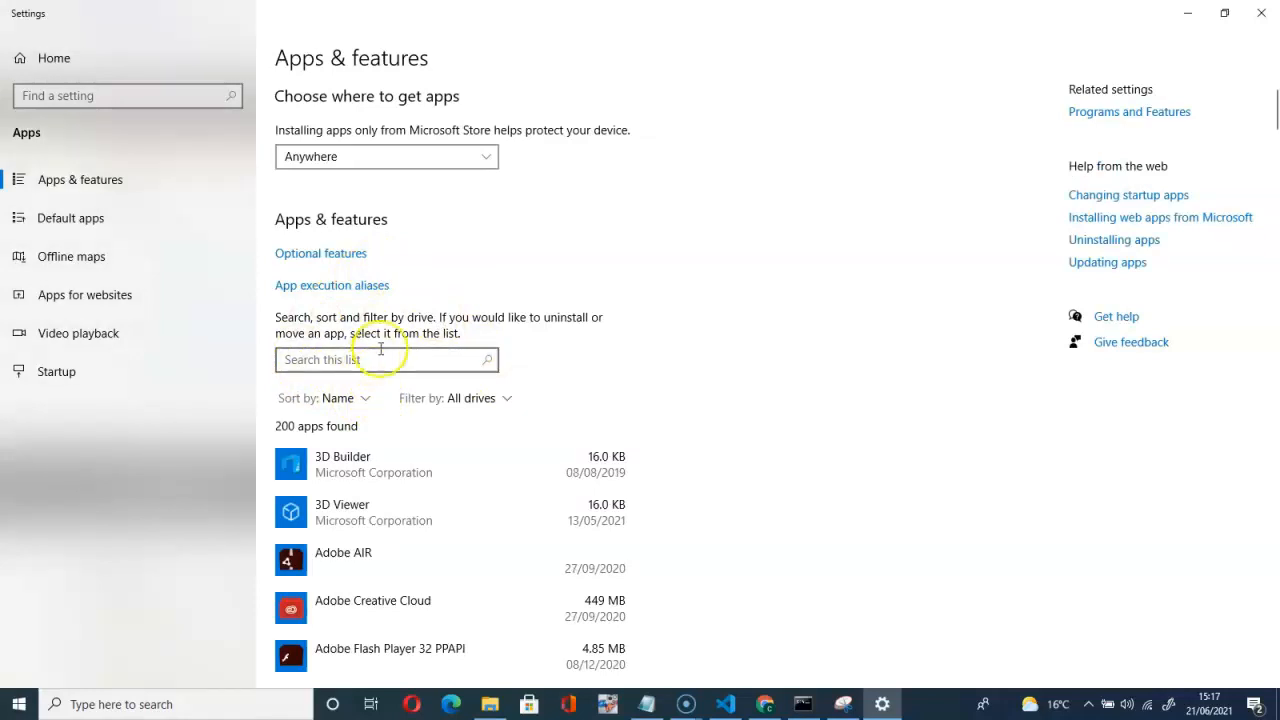
type("oracl")
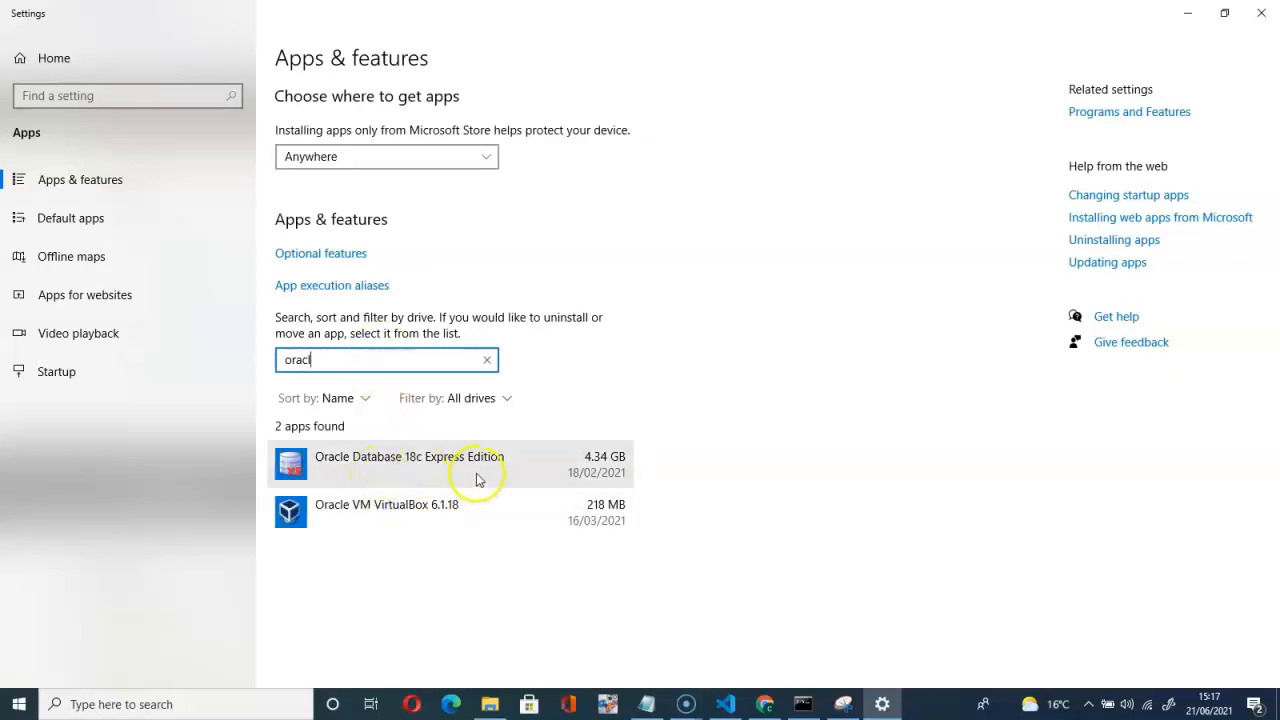
mouse_move(420, 476)
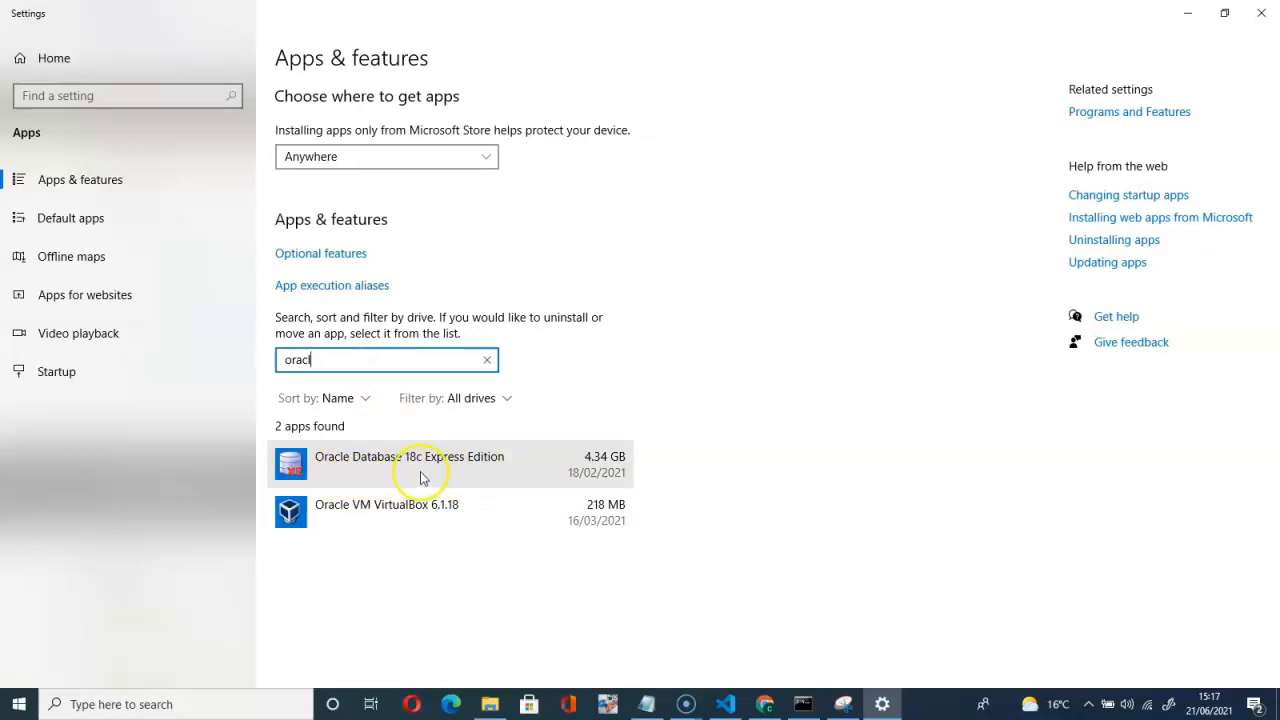
mouse_move(446, 472)
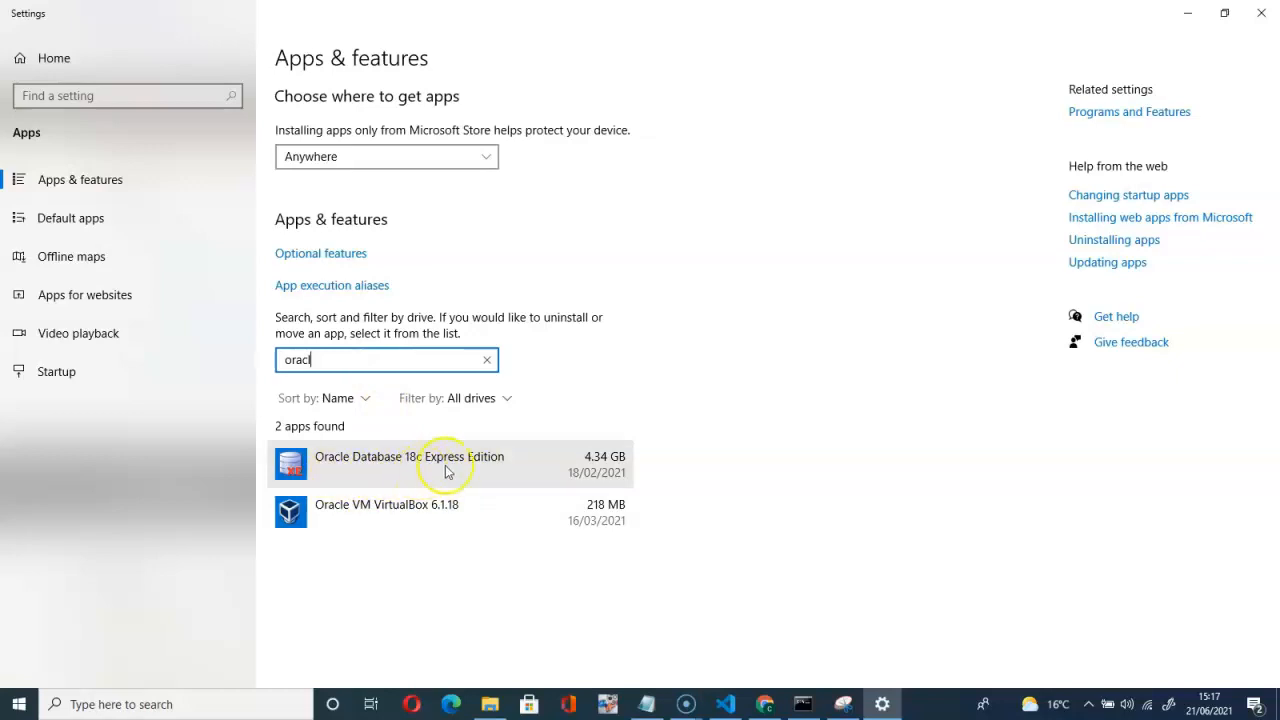
left_click(410, 464)
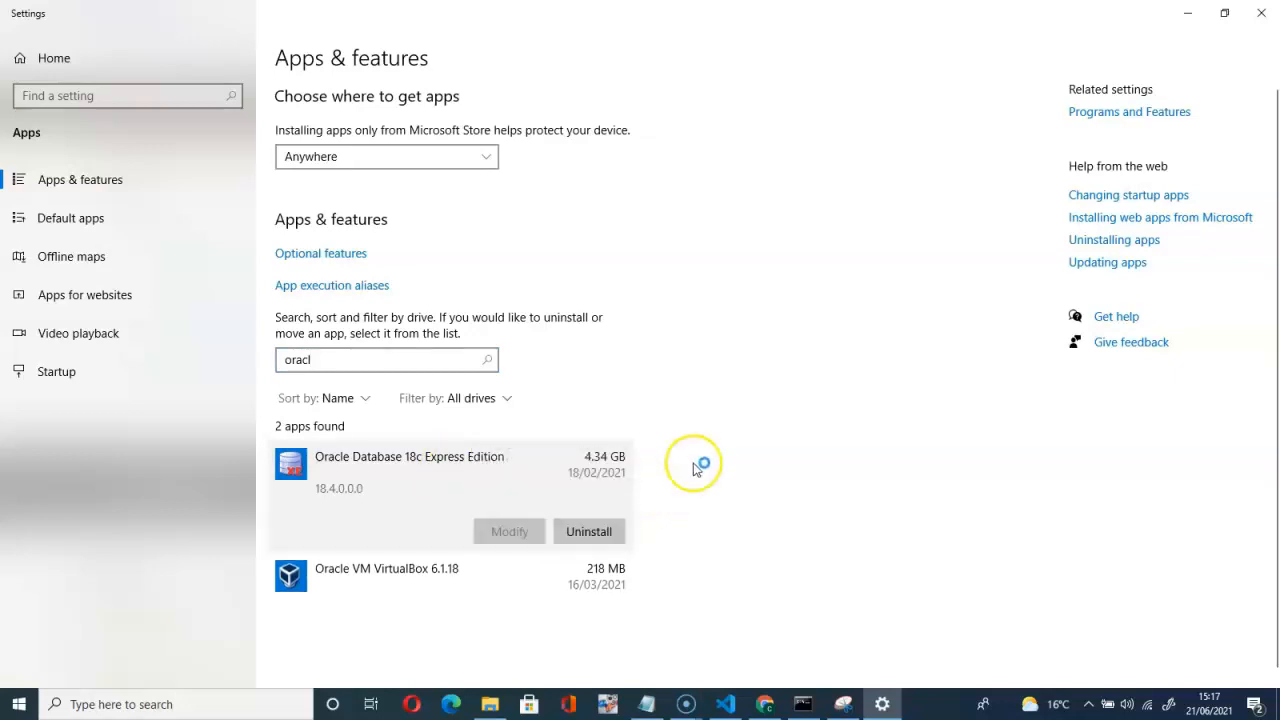
left_click(588, 532)
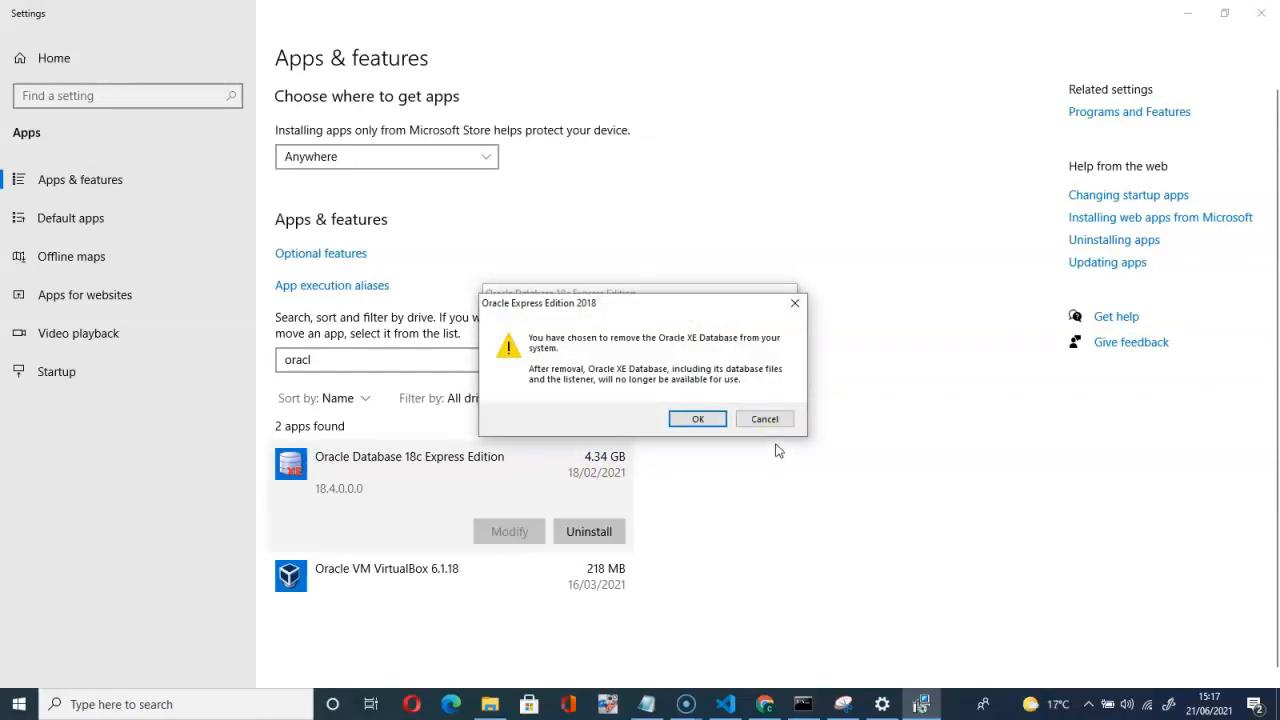
left_click(696, 418)
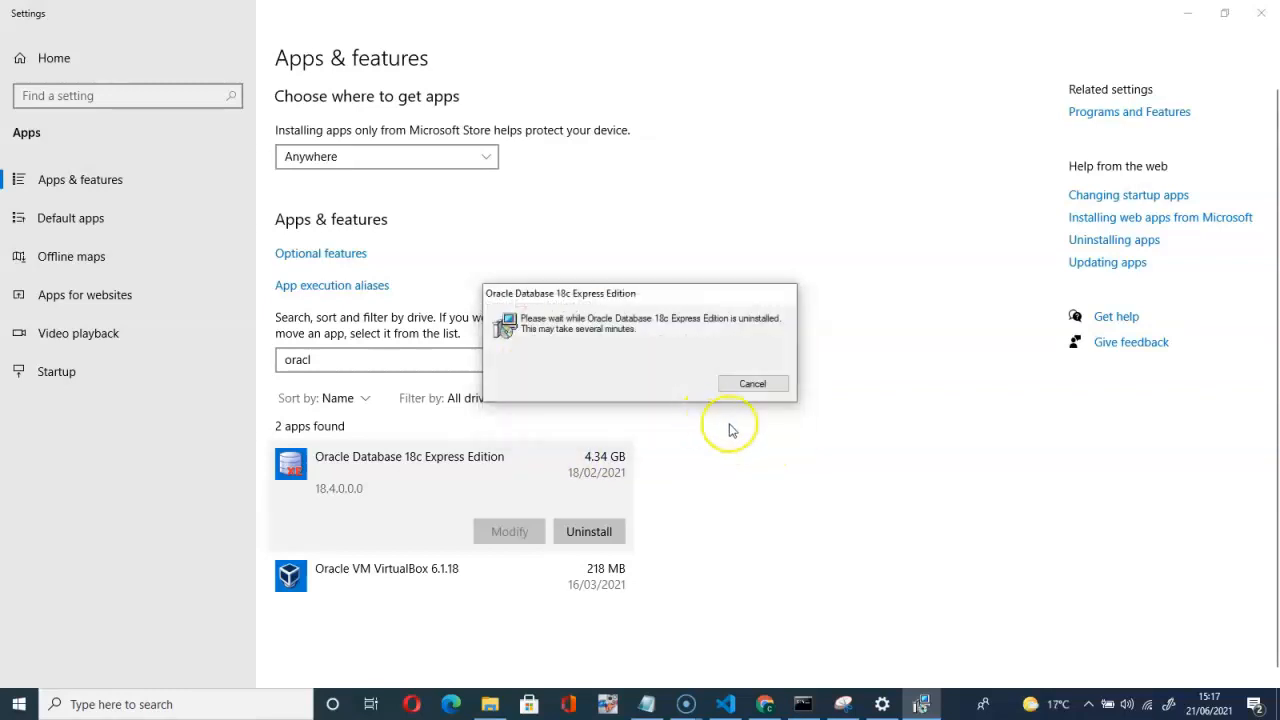
mouse_move(756, 436)
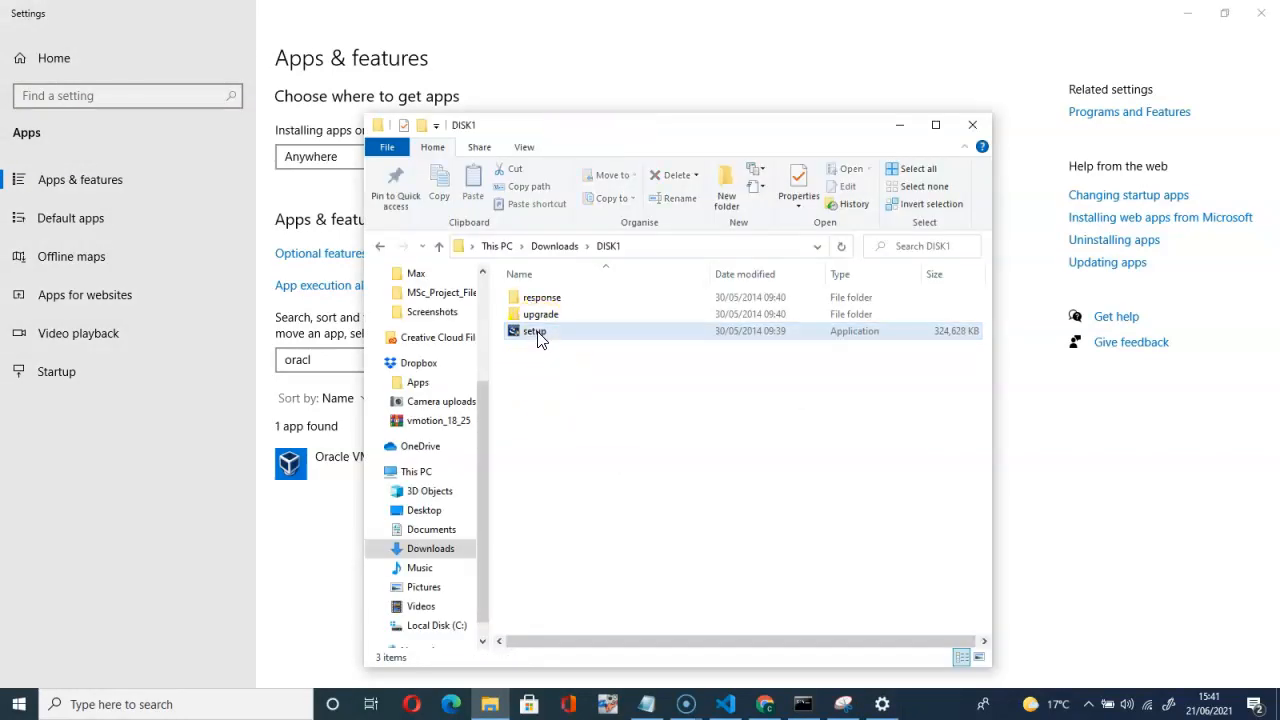
- Relaunch setup from the DISK1 folder to reopen the Oracle 11g XE install wizard
left_click(536, 332)
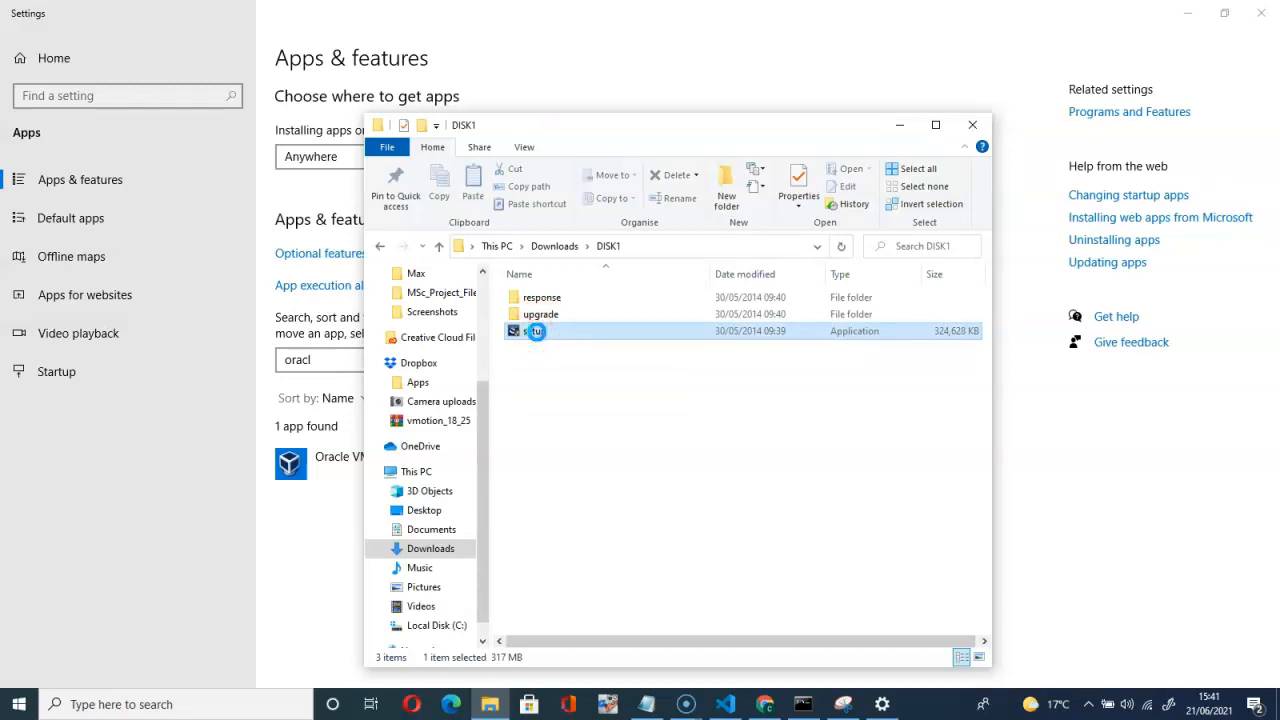
right_click(536, 330)
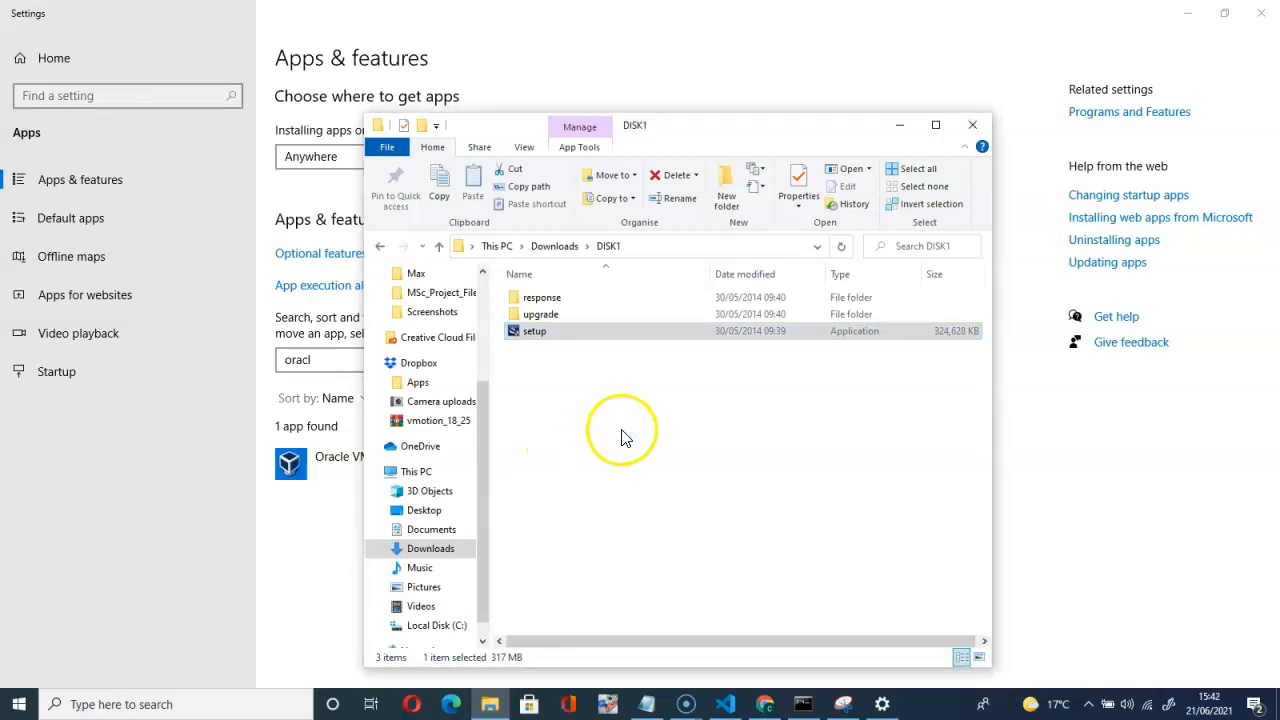
double_click(534, 332)
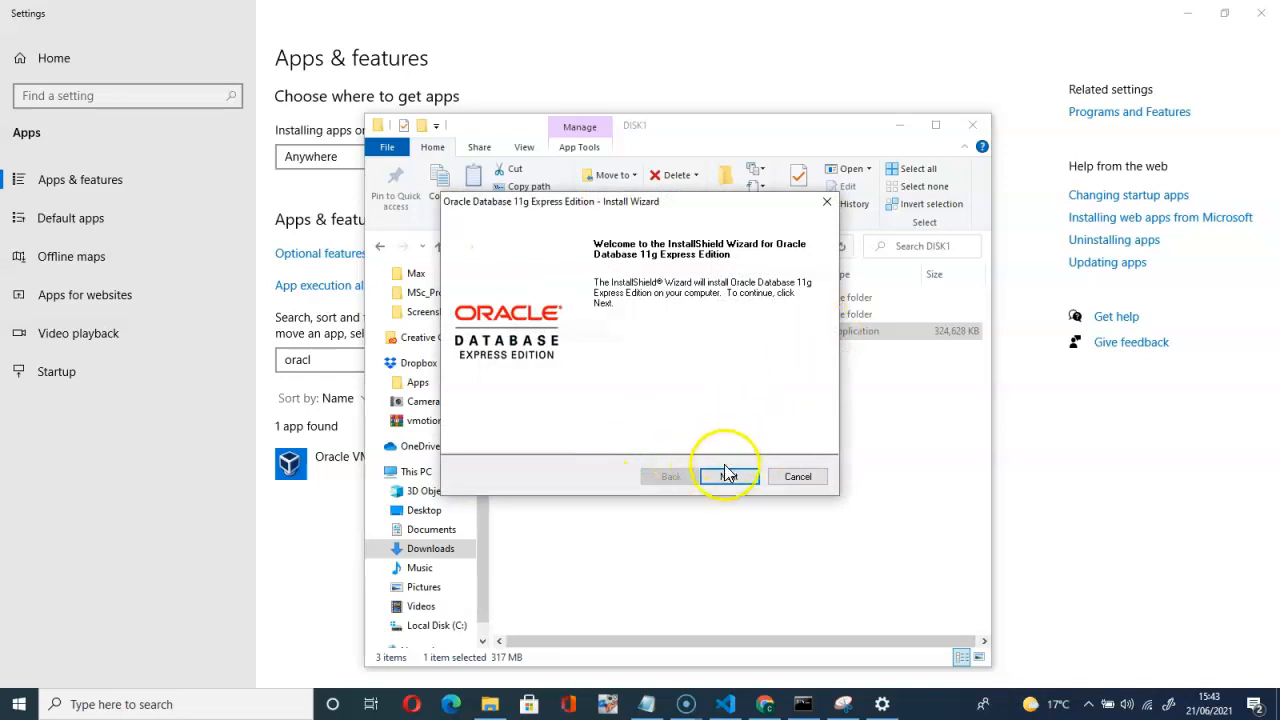
- Pass the welcome page and accept the license terms to reach the C:\oraclexe\ destination page
left_click(724, 476)
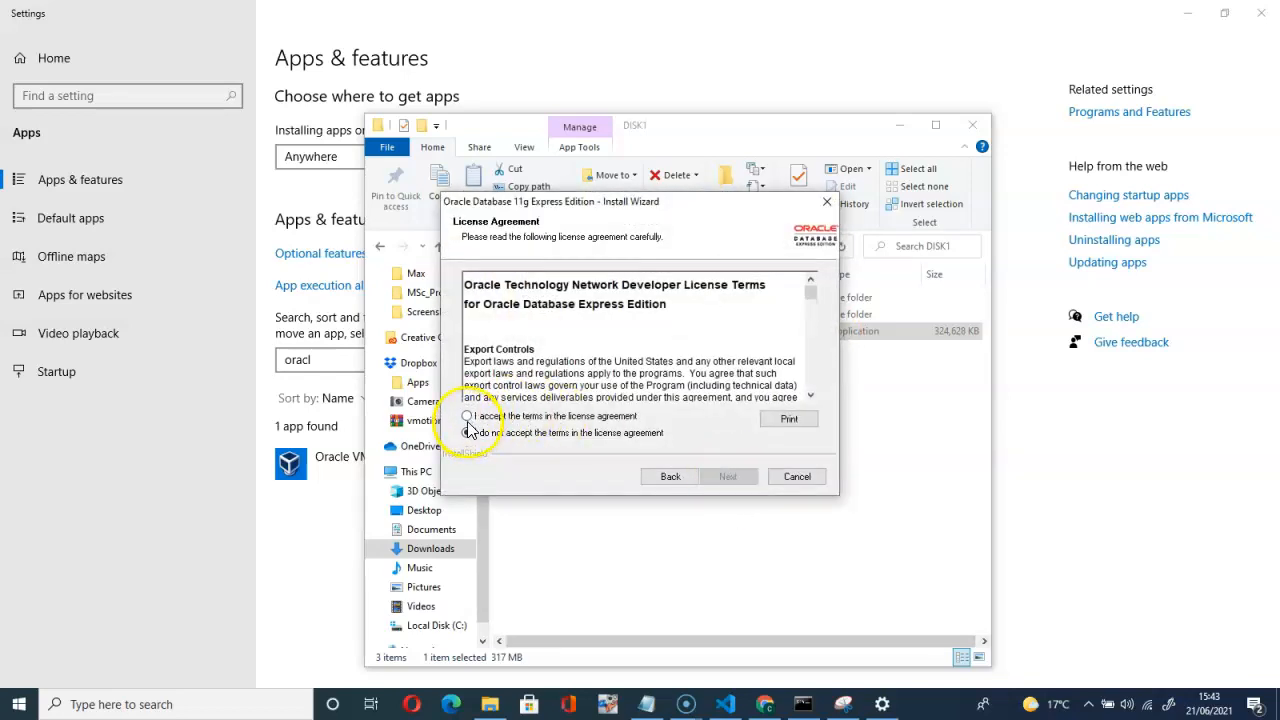
left_click(468, 432)
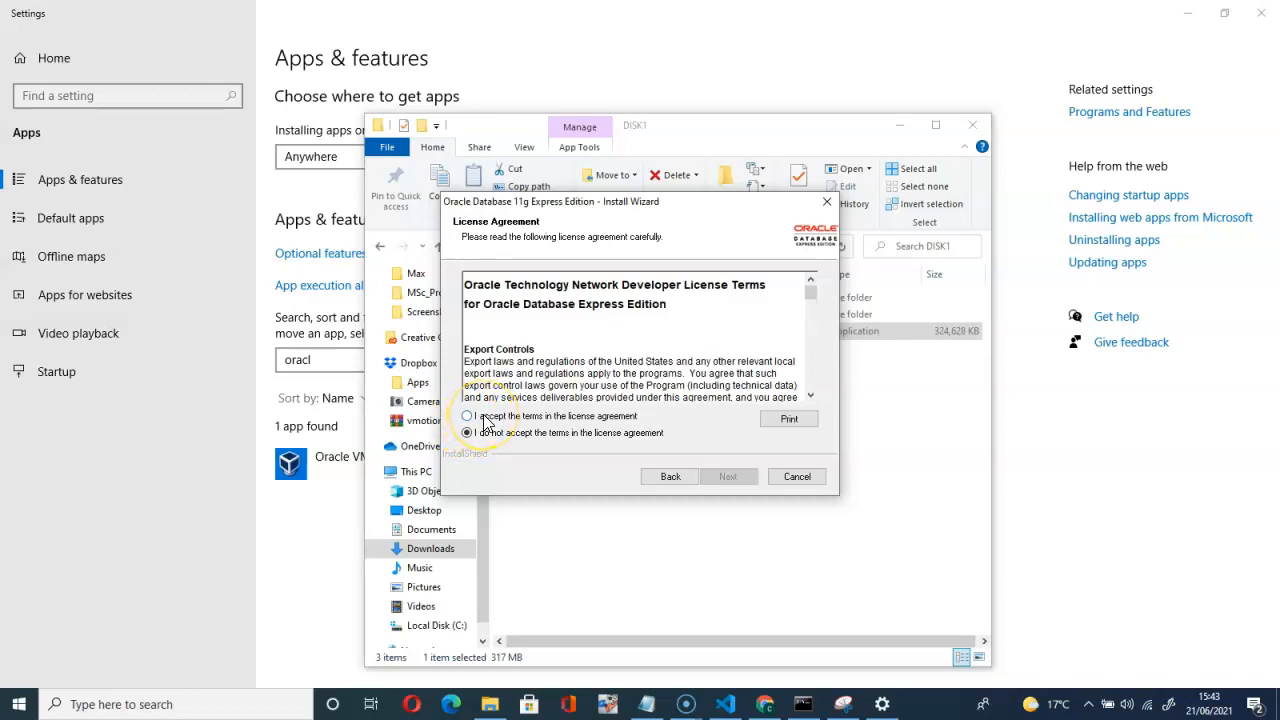
left_click(468, 414)
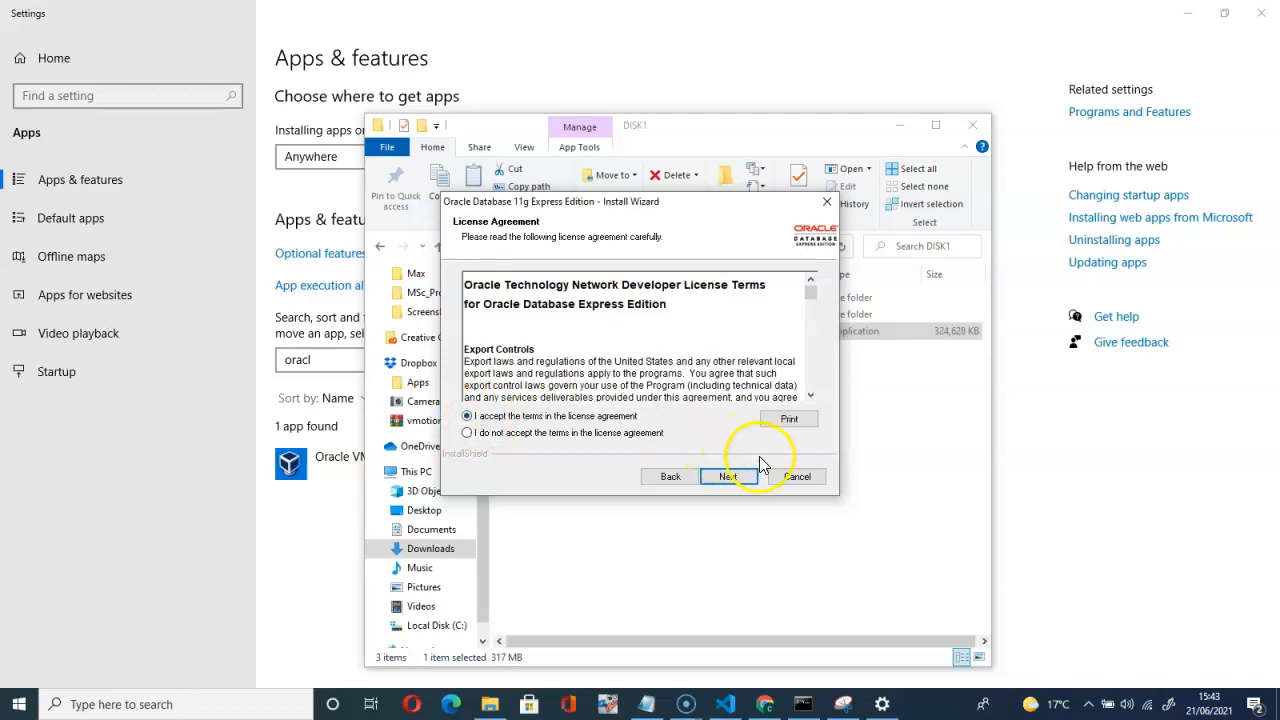
left_click(728, 476)
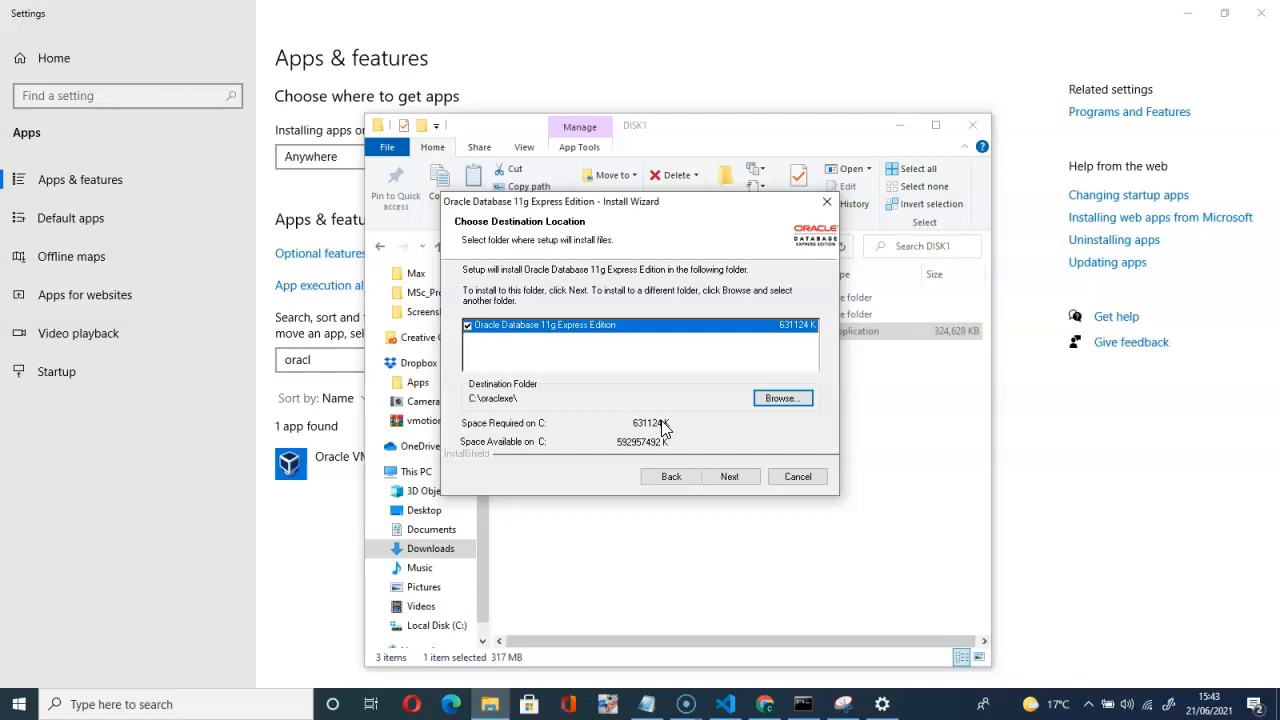
- Keep the default C:\oraclexe\ destination folder and continue to the database password page
left_click(846, 704)
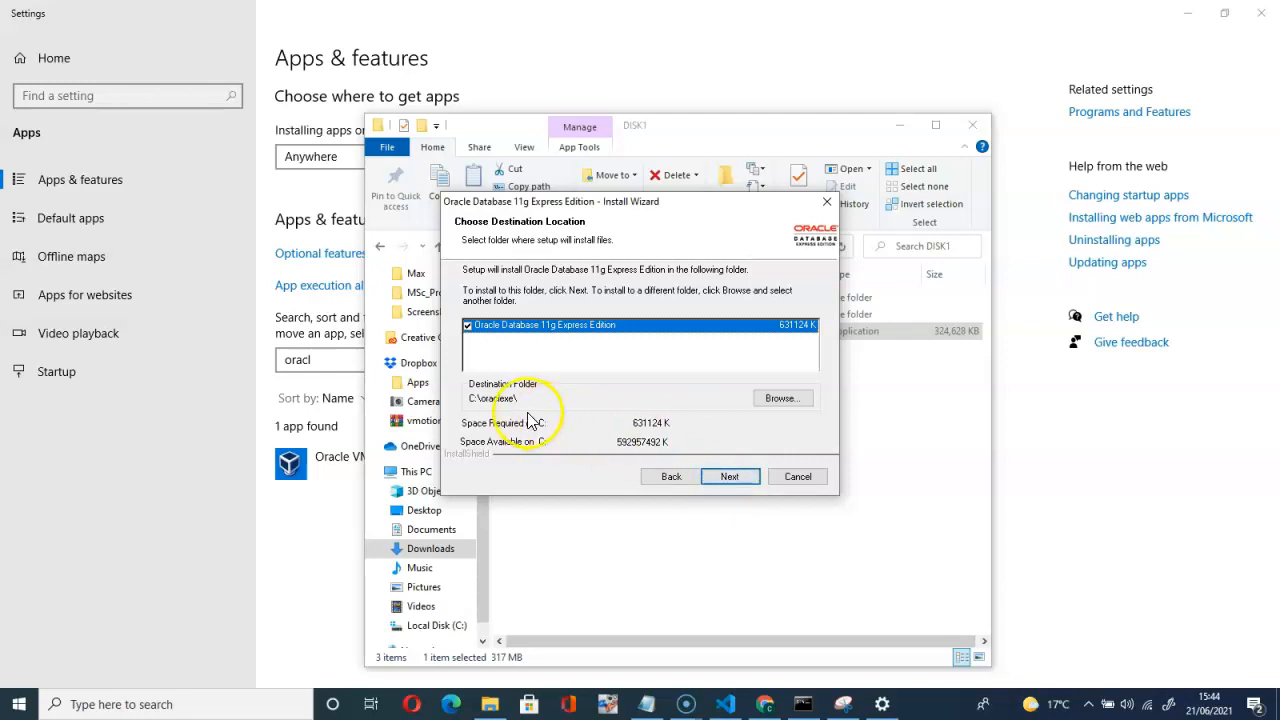
mouse_move(484, 408)
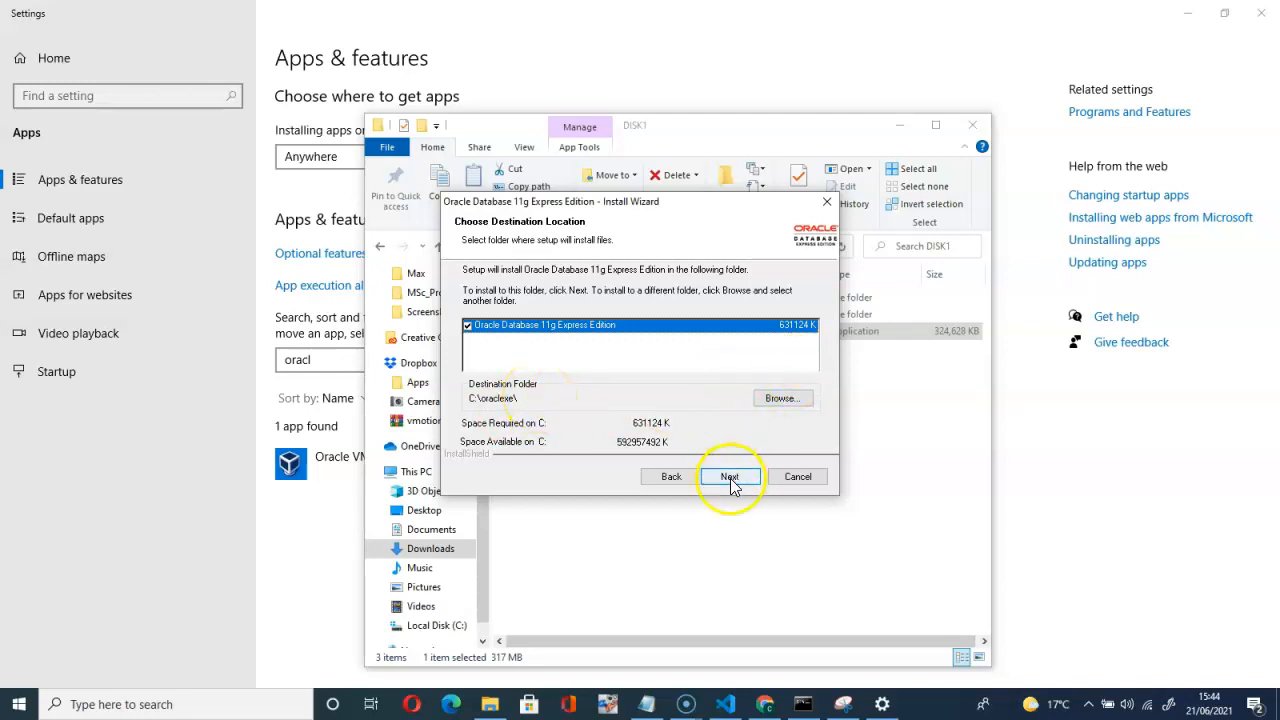
left_click(728, 476)
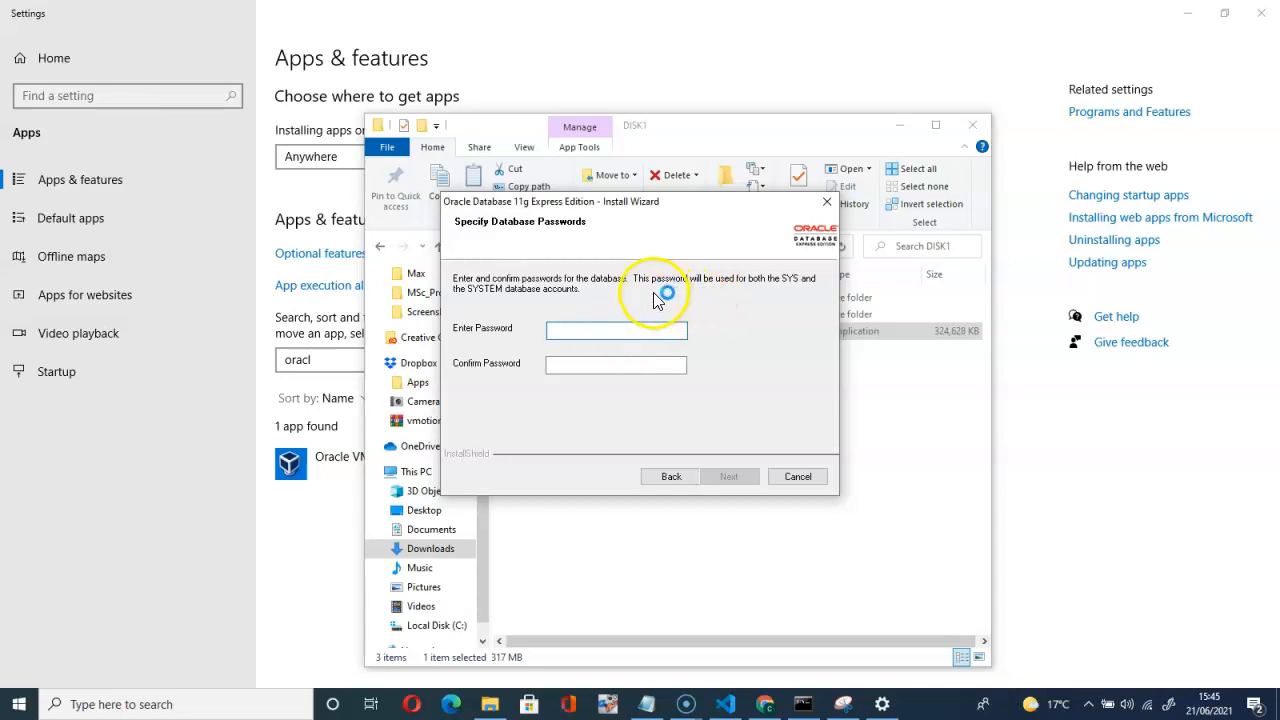
mouse_move(668, 308)
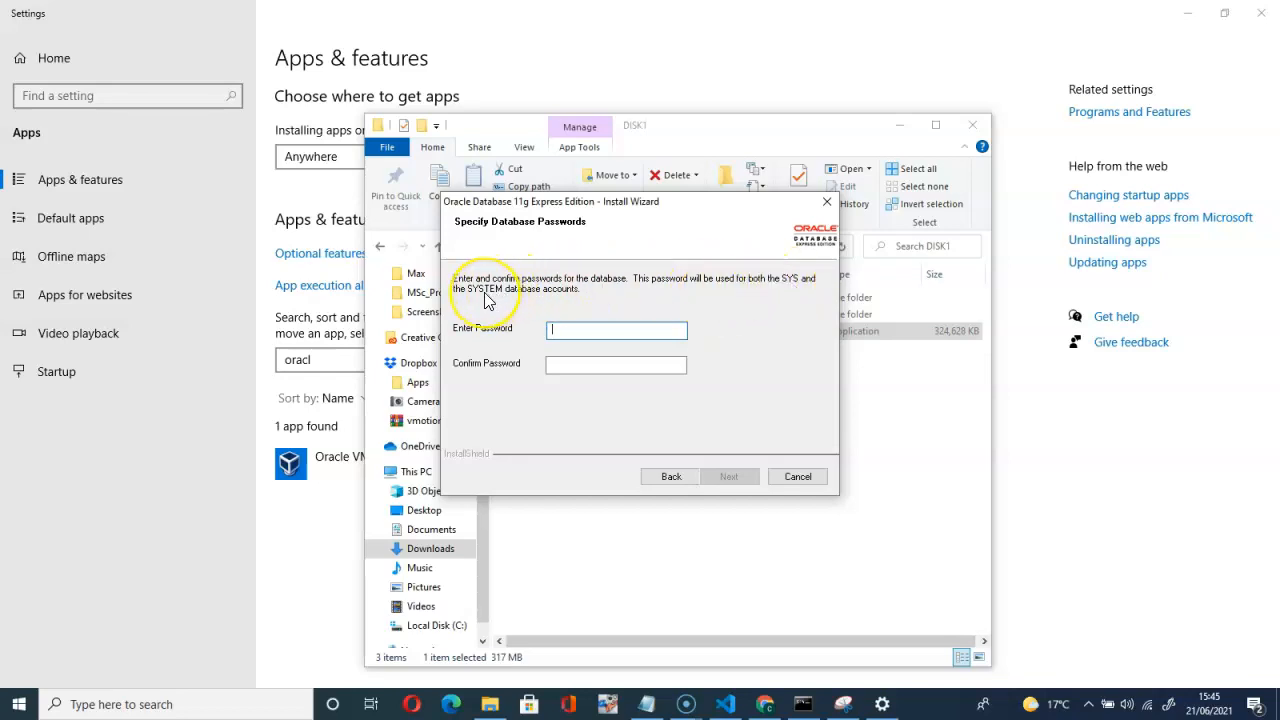
mouse_move(788, 296)
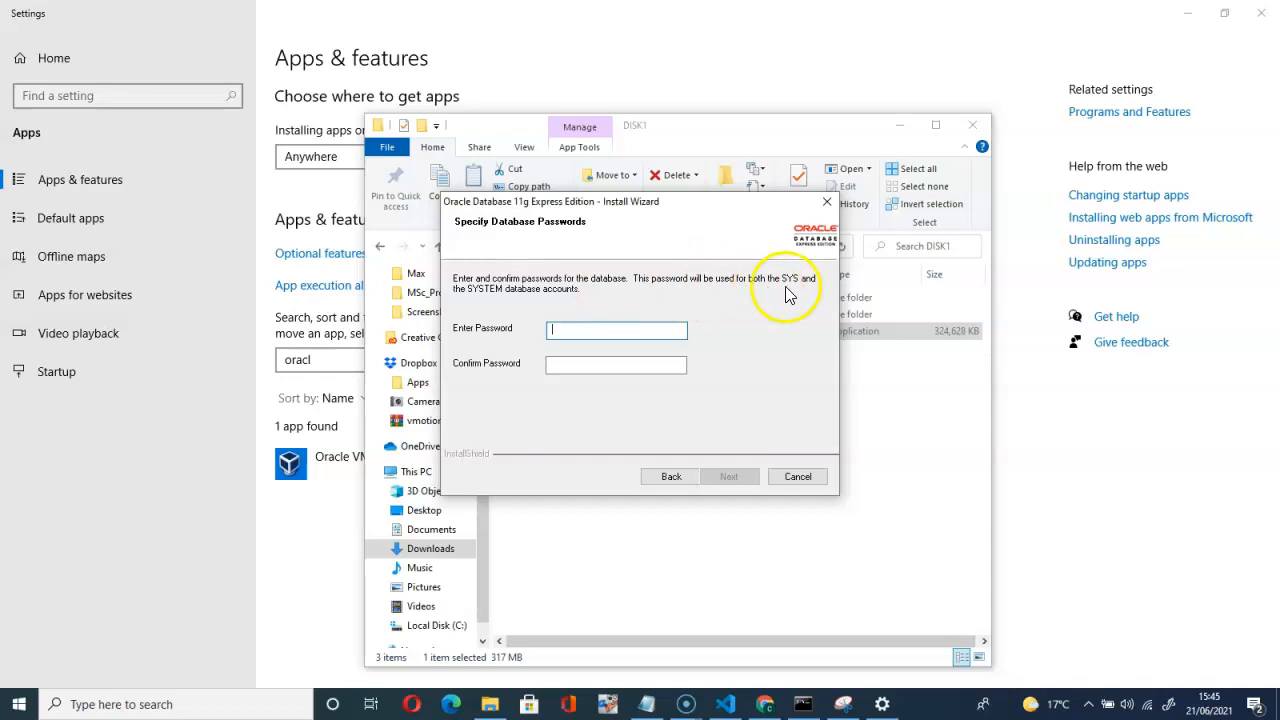
mouse_move(510, 350)
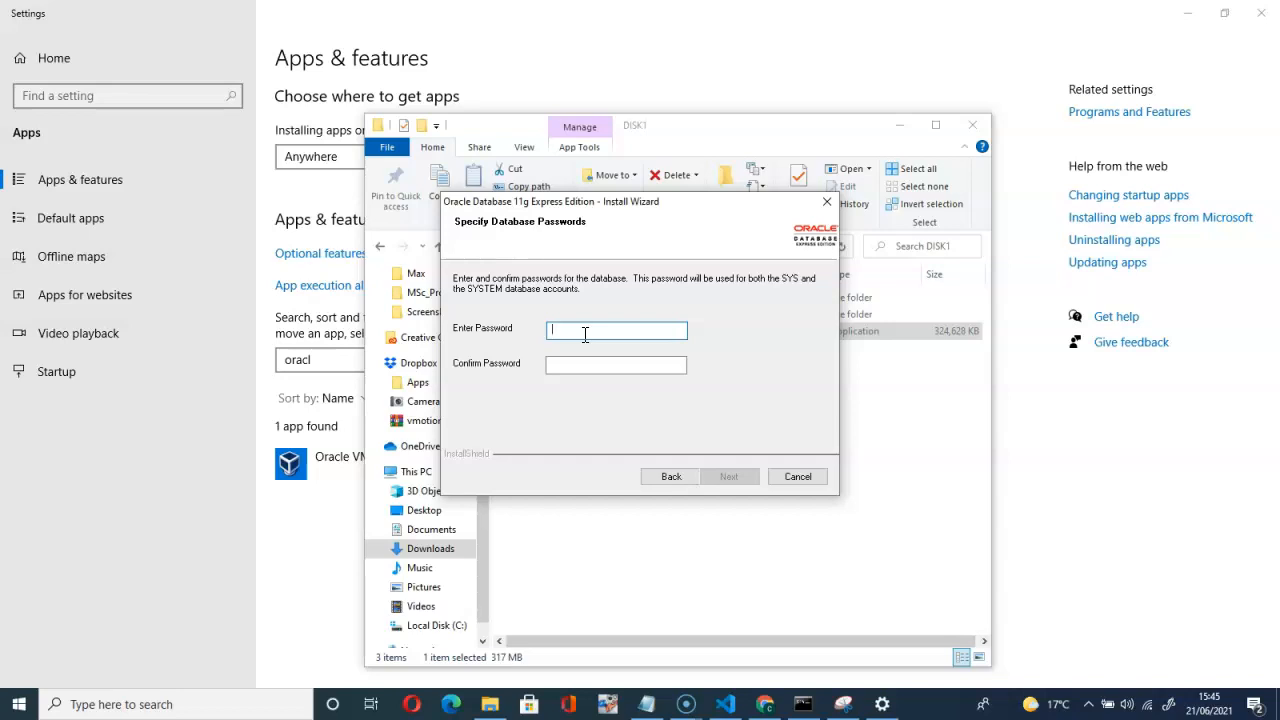
- Enter and confirm the SYS/SYSTEM account password and continue to the installation summary
type("•")
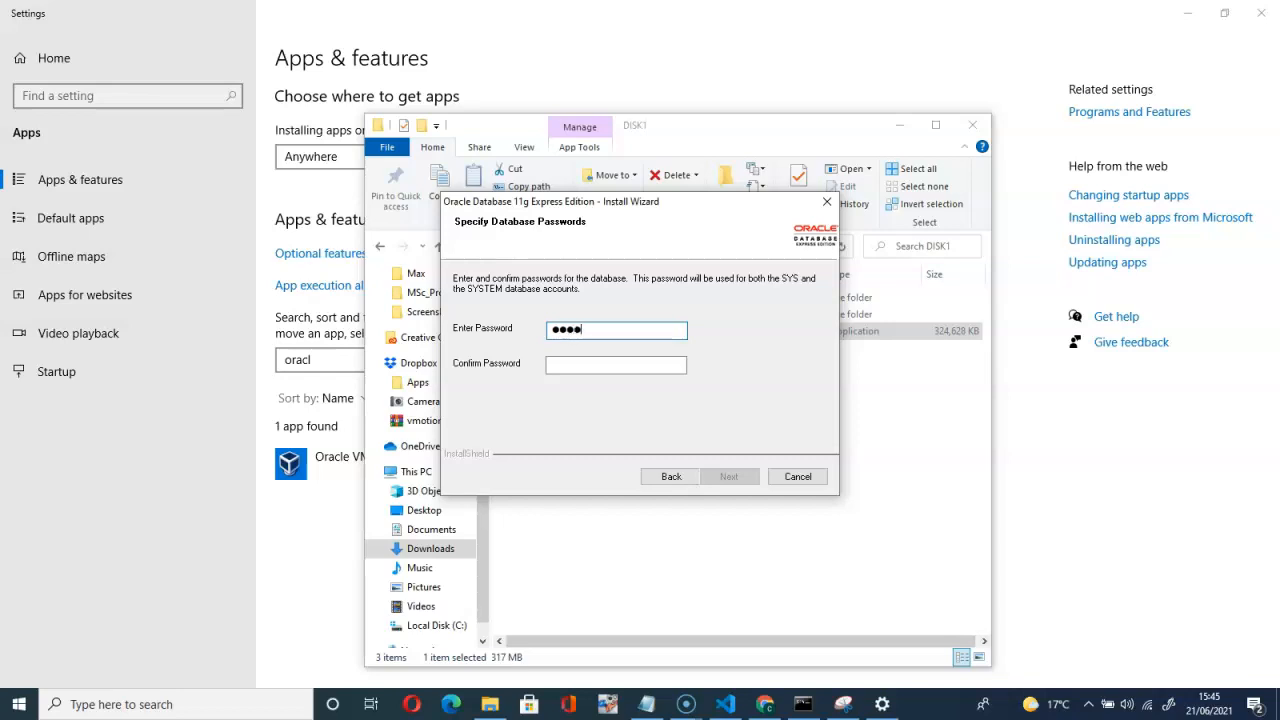
left_click(616, 364)
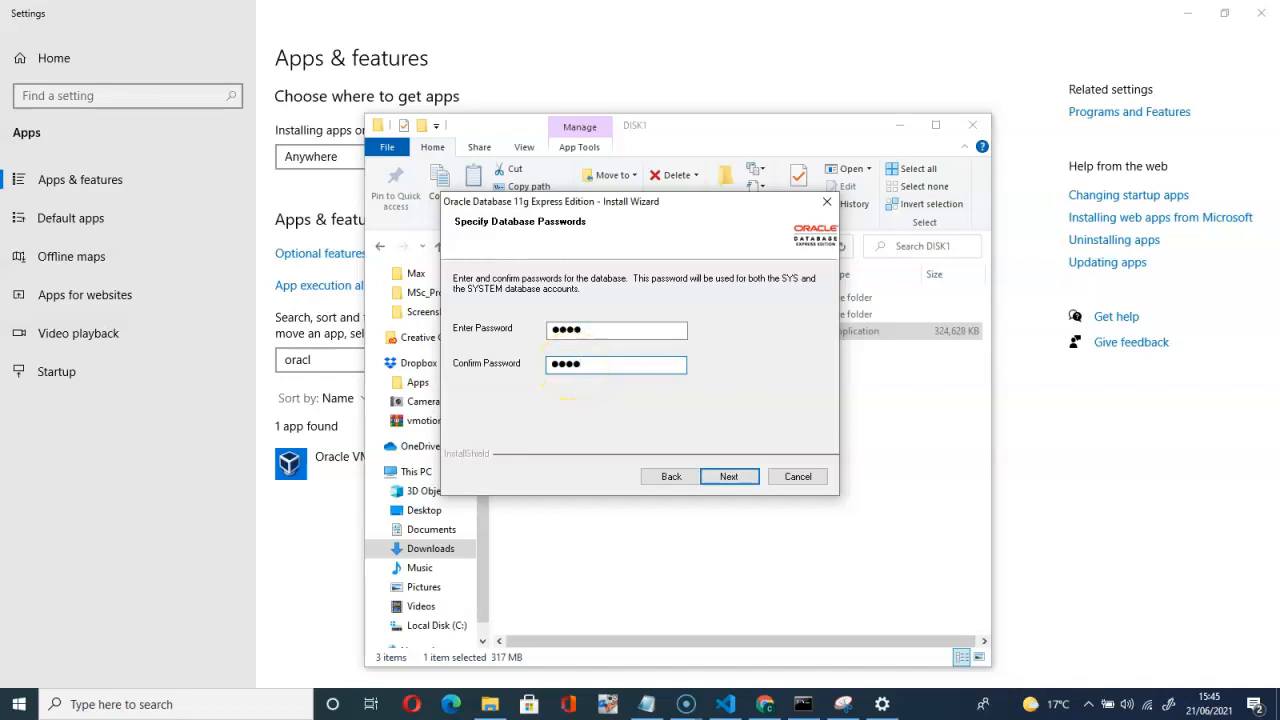
type("•")
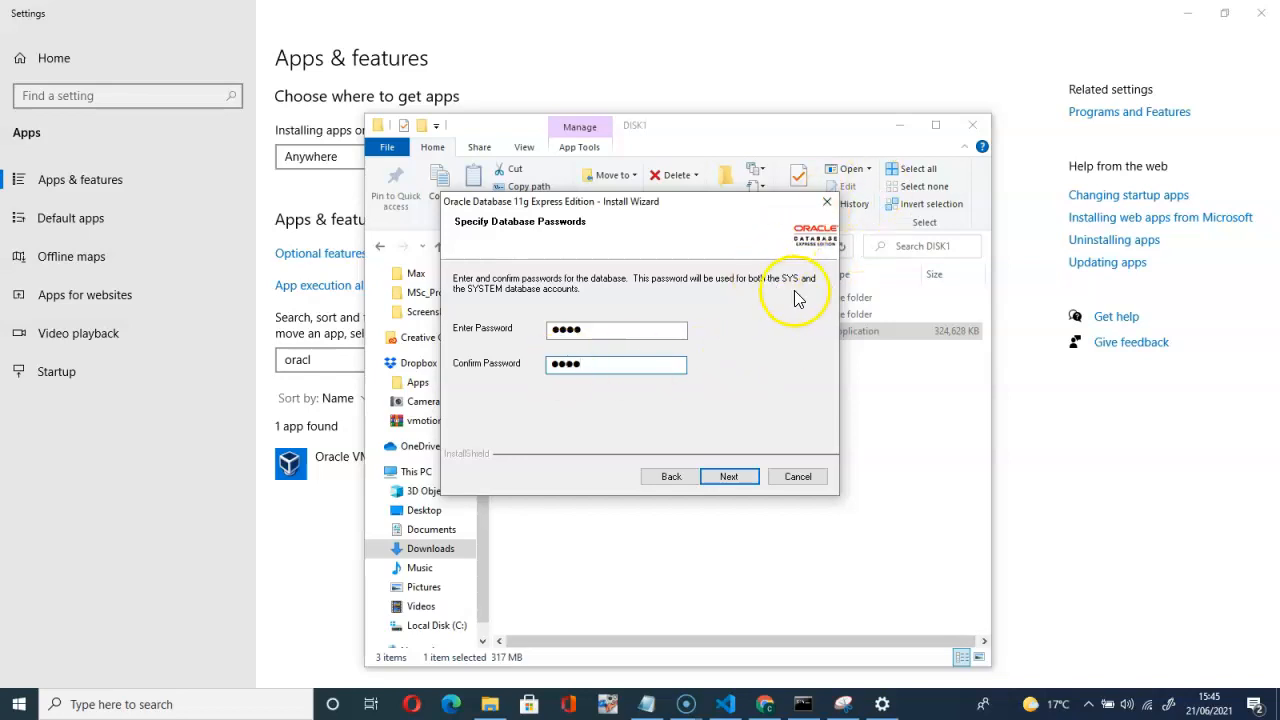
mouse_move(792, 290)
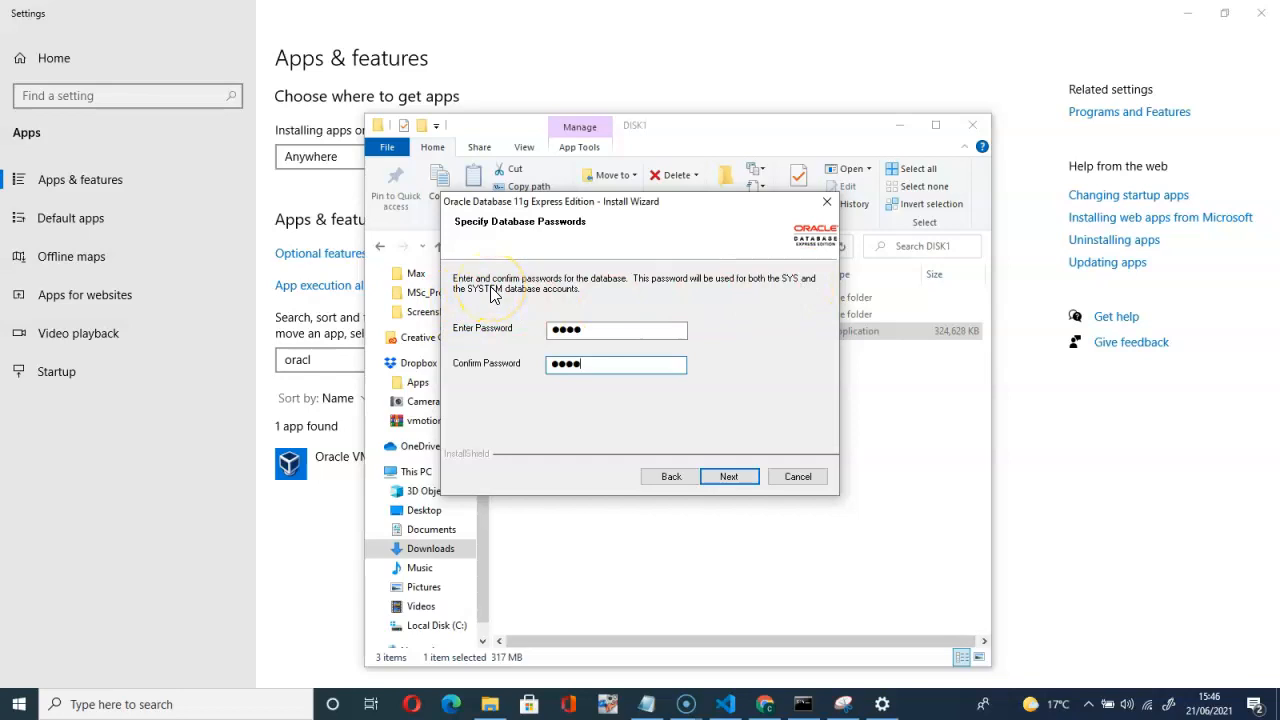
mouse_move(780, 308)
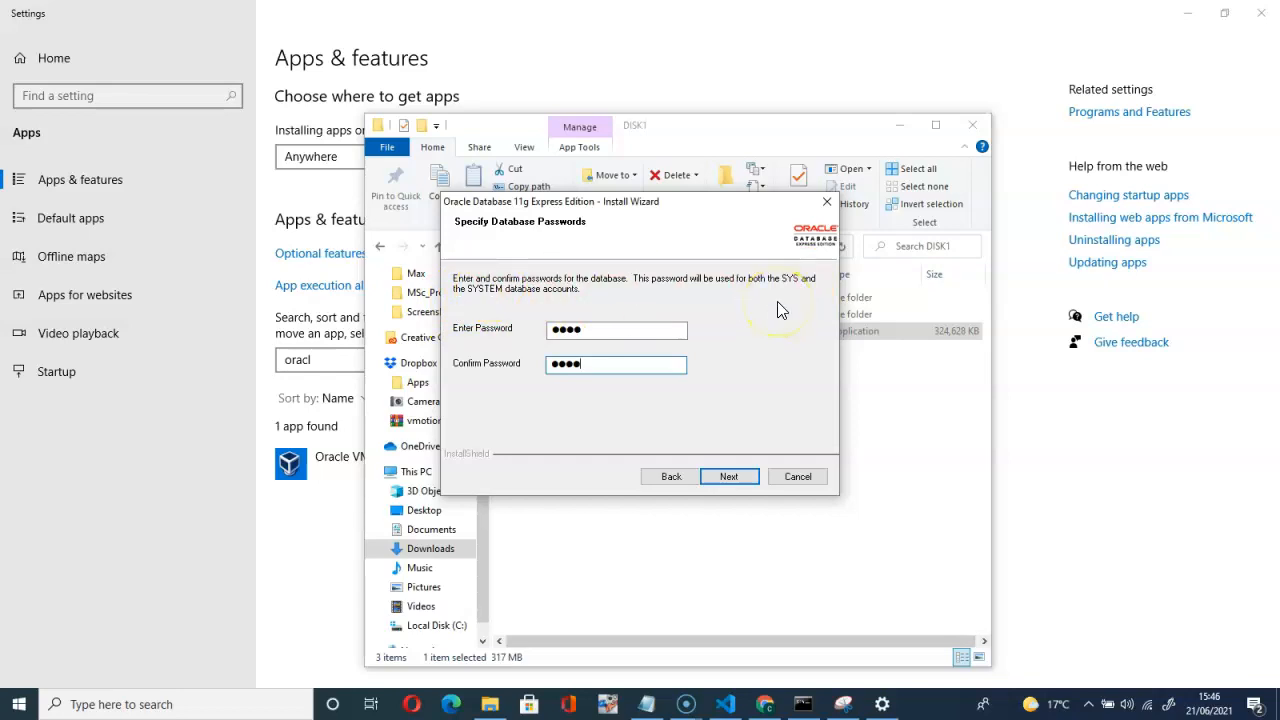
mouse_move(530, 304)
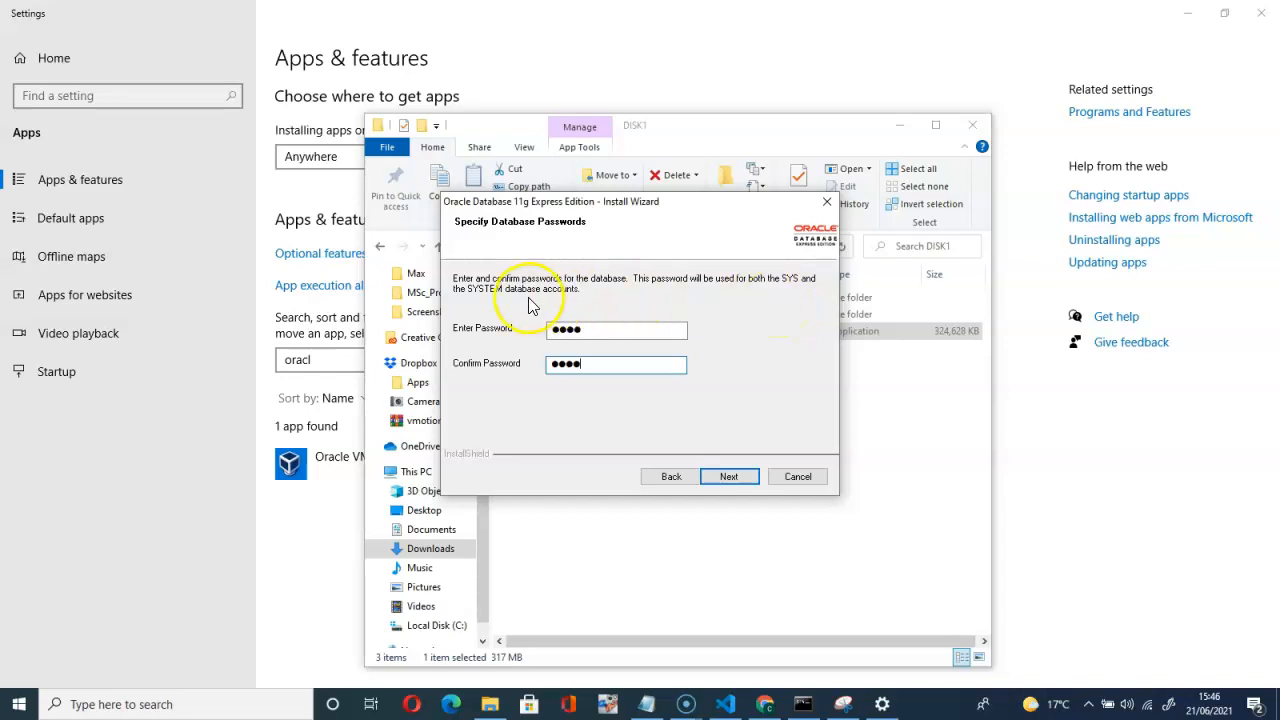
mouse_move(792, 304)
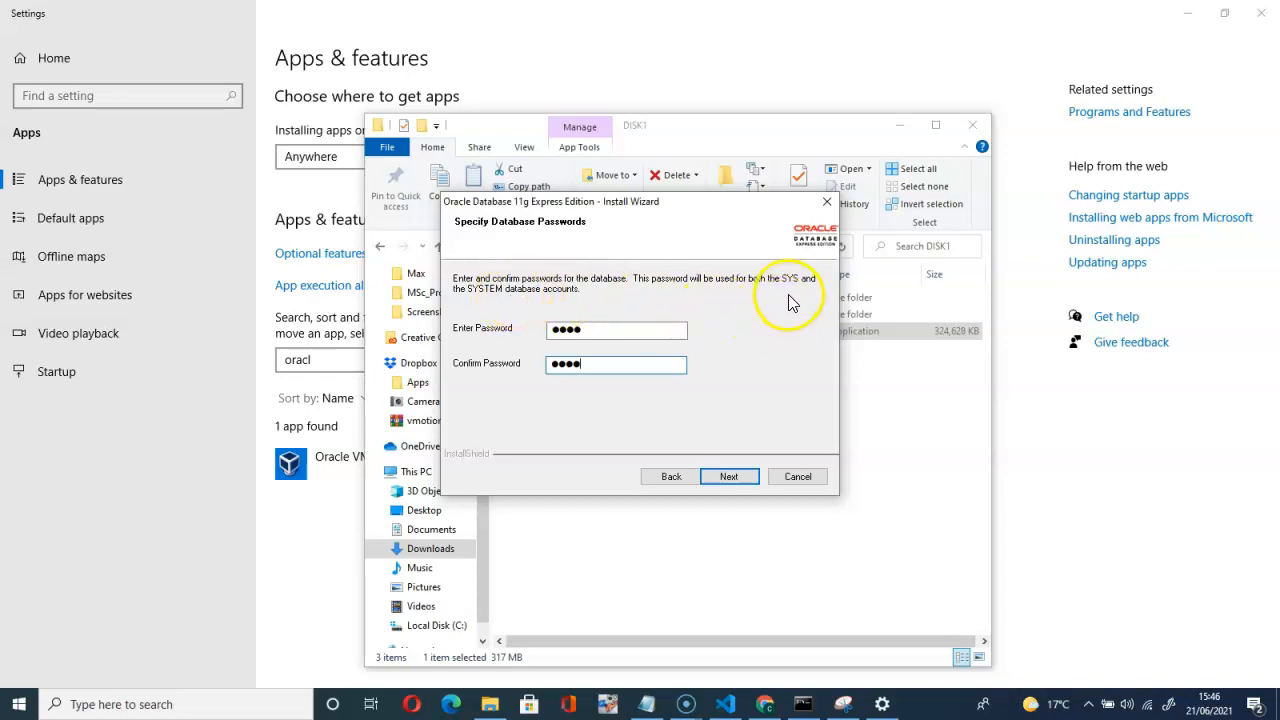
mouse_move(756, 300)
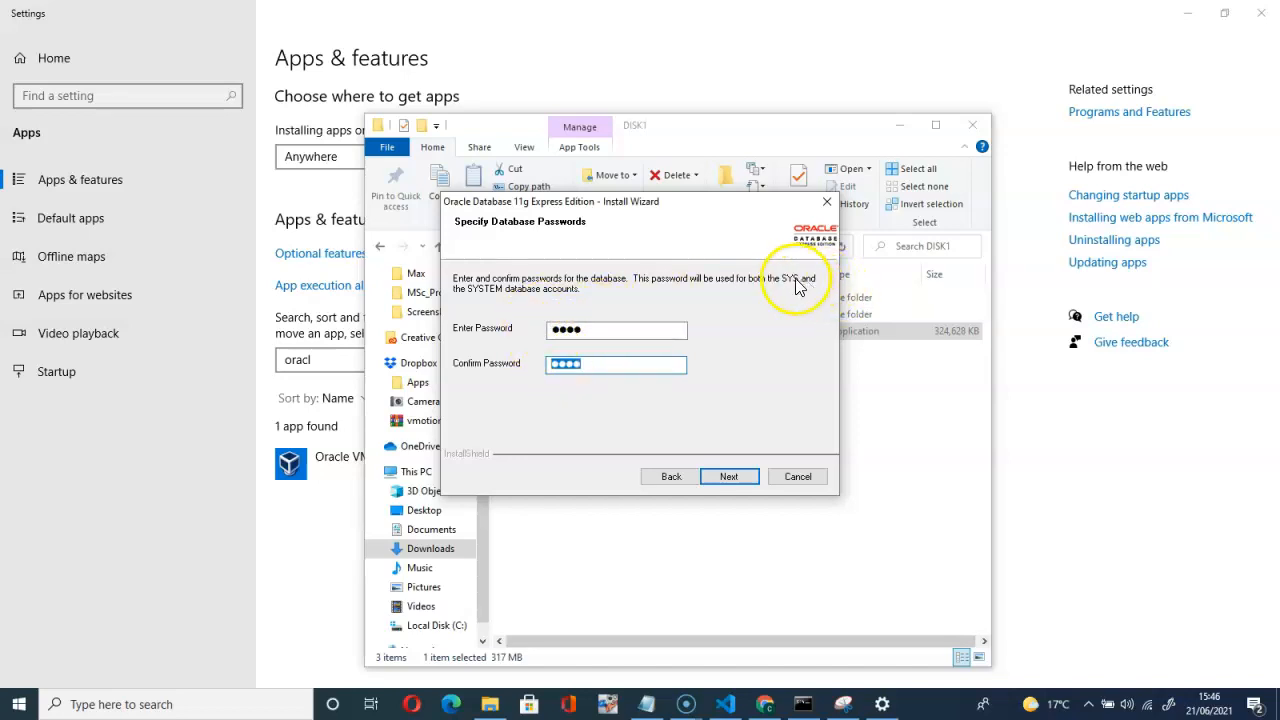
mouse_move(796, 290)
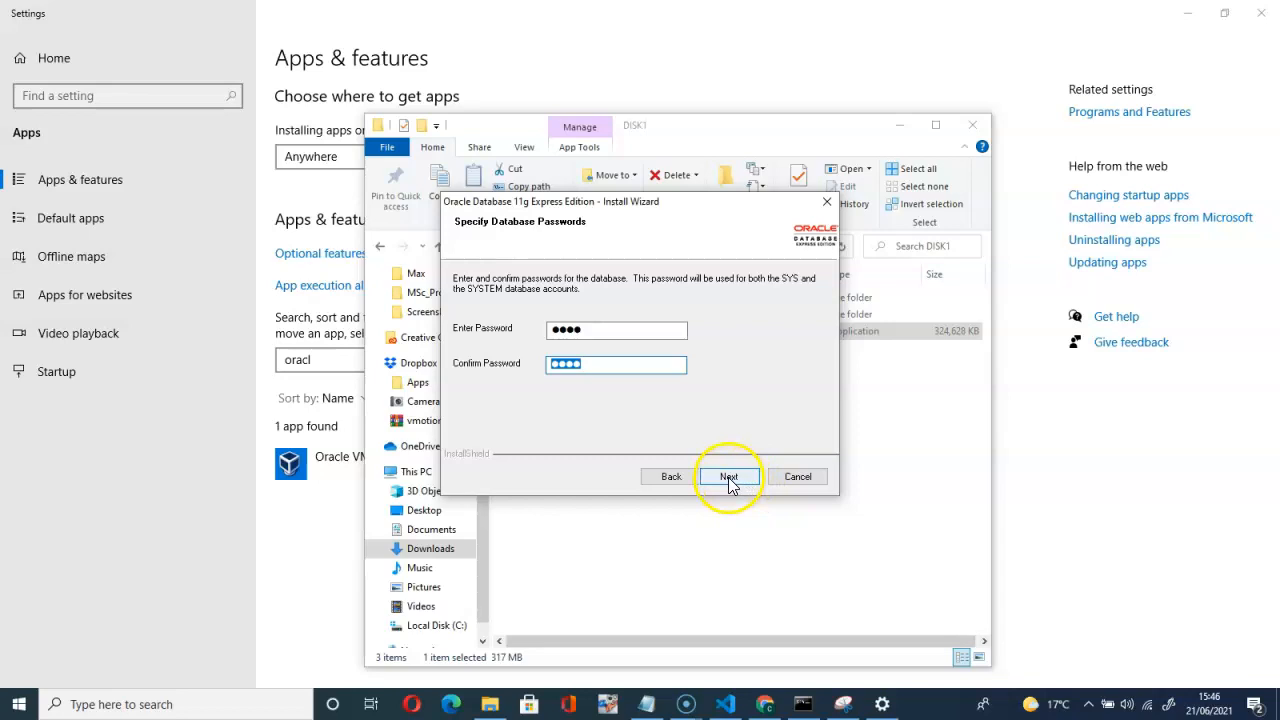
left_click(728, 476)
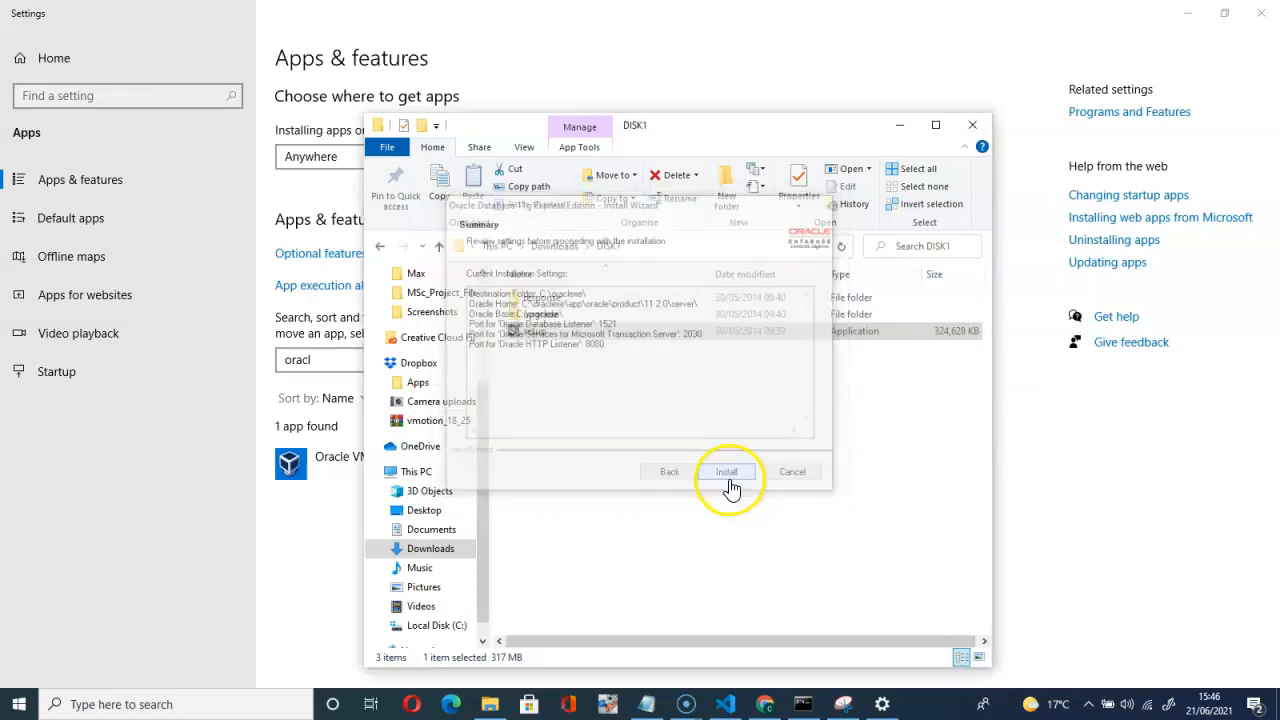
- Install Oracle Database 11g Express Edition and finish the completed setup wizard
left_click(728, 472)
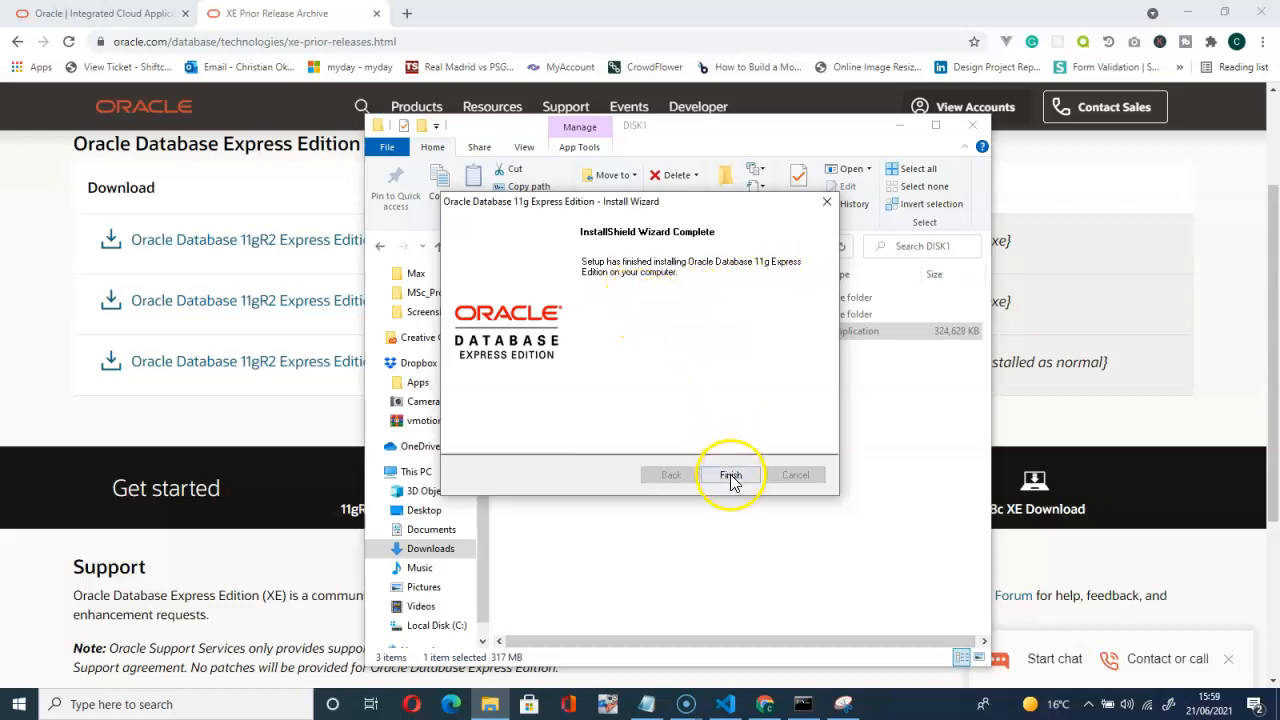
mouse_move(900, 128)
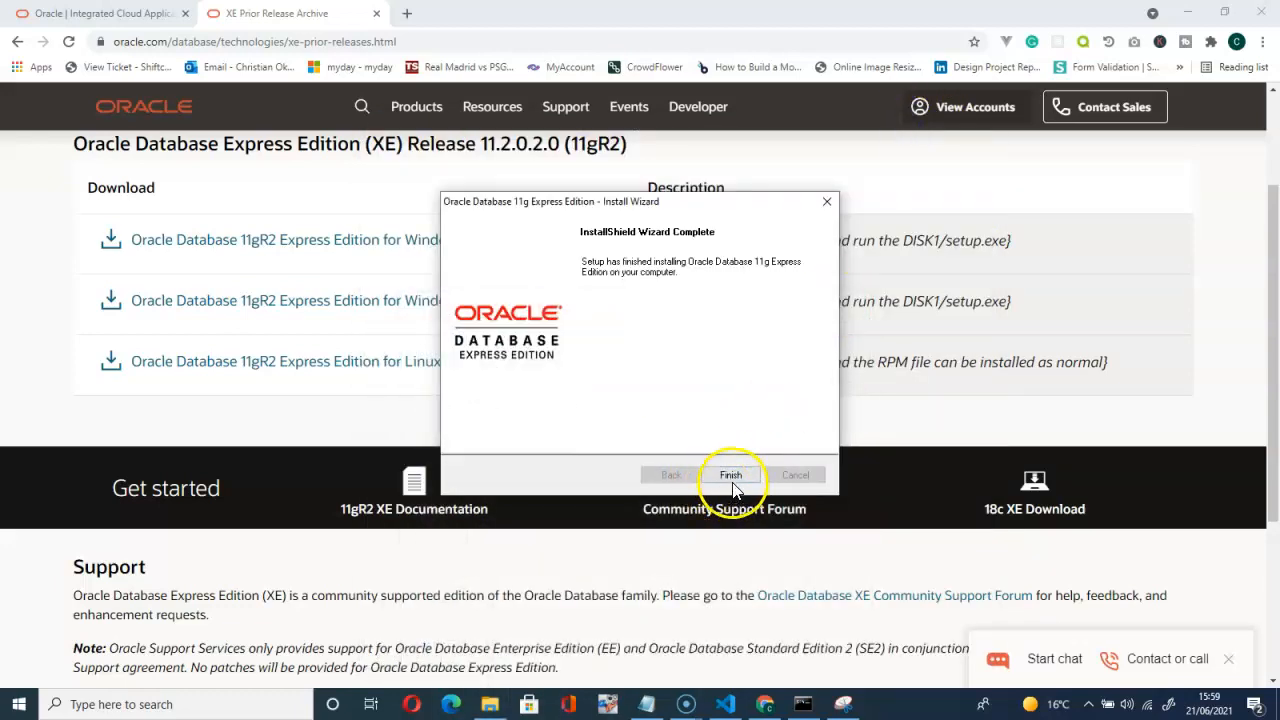
left_click(730, 474)
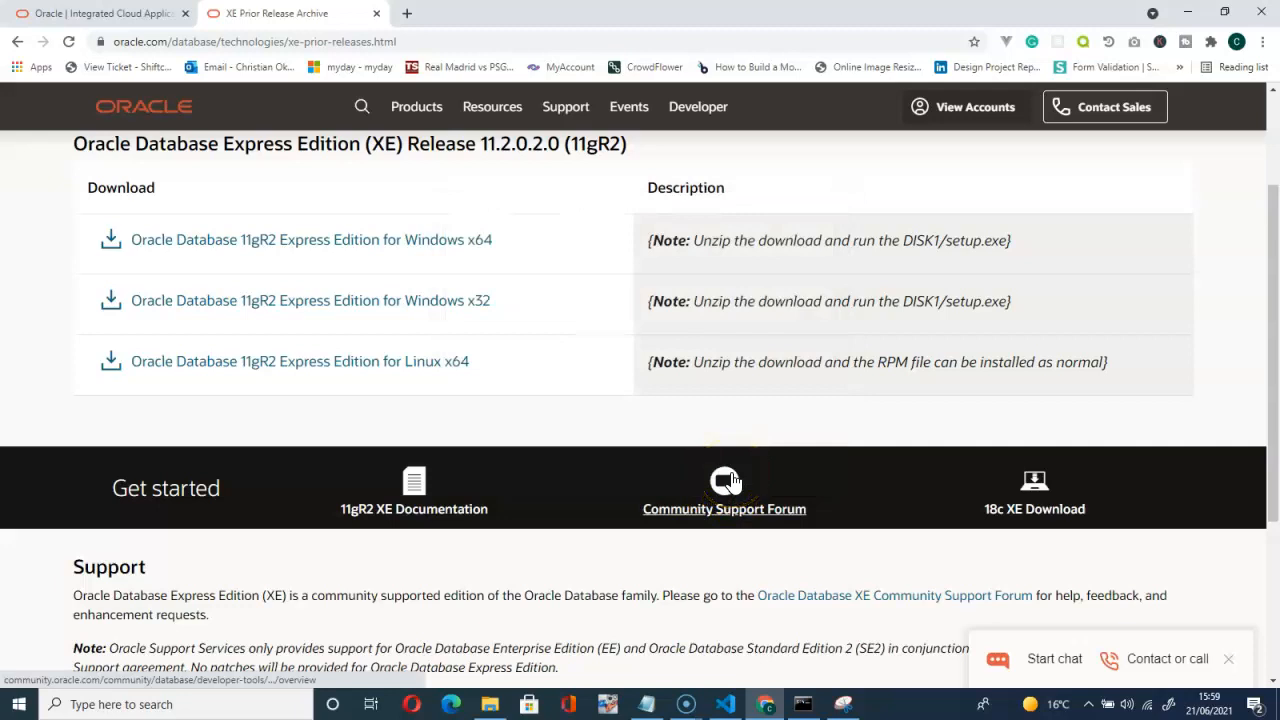
mouse_move(658, 418)
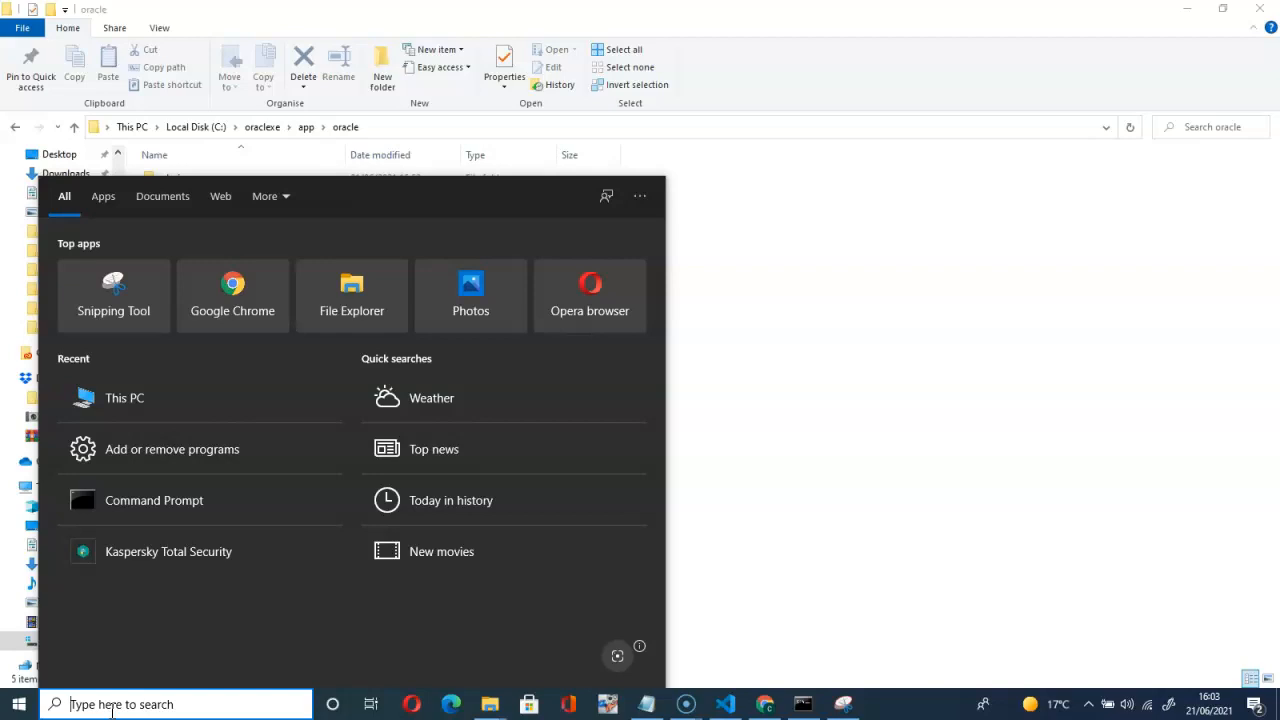
- Browse from This PC into C:\oraclexe\app\oracle\product\11.2.0\server and scroll to the Get_Started shortcut
type("this")
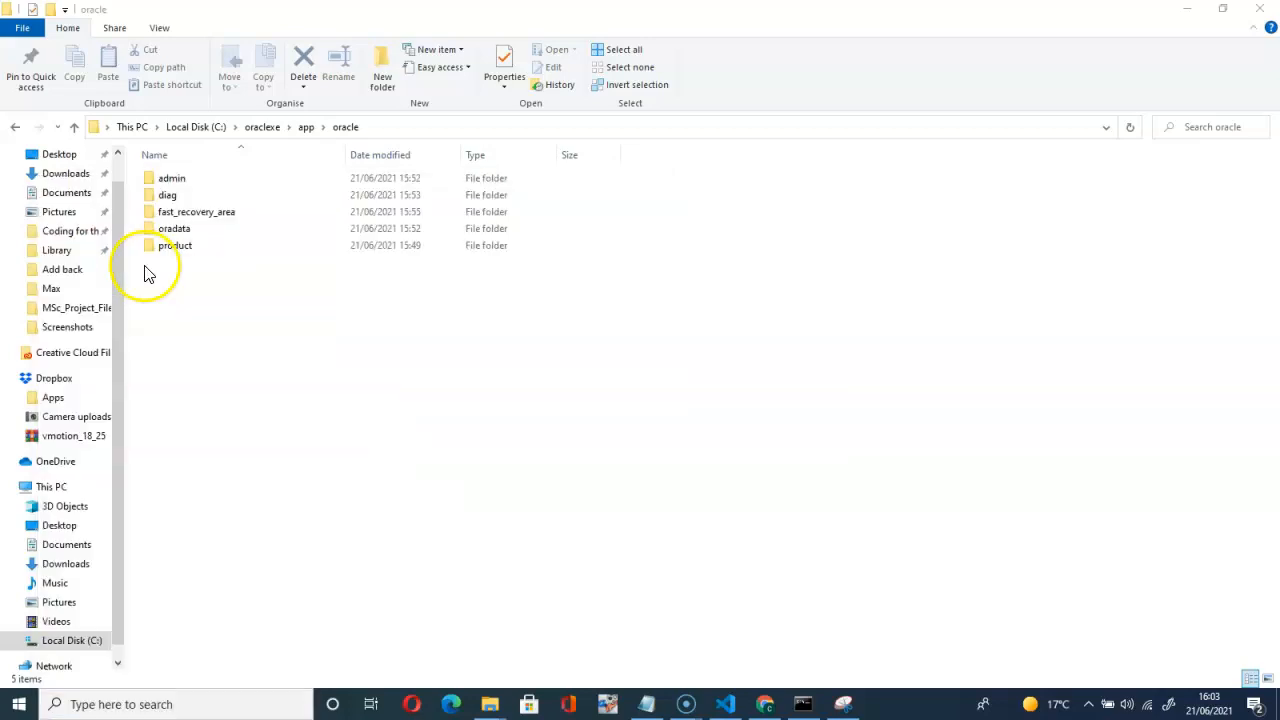
left_click(52, 486)
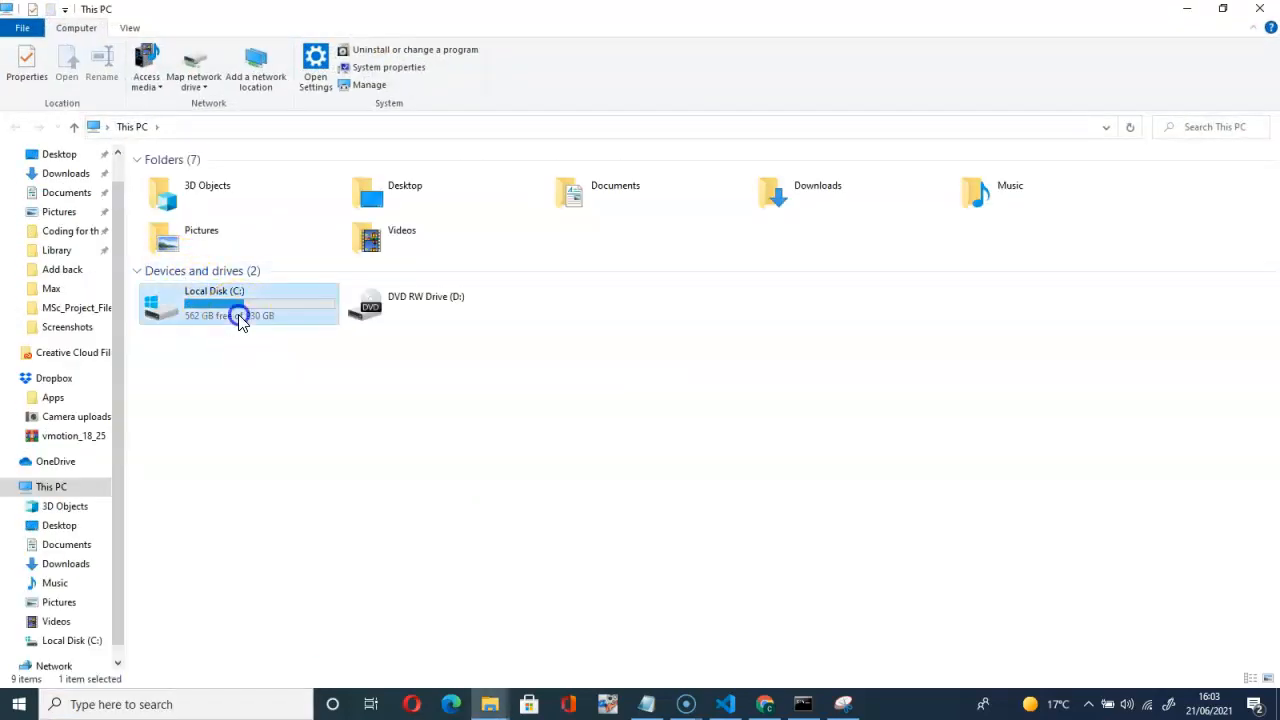
double_click(238, 304)
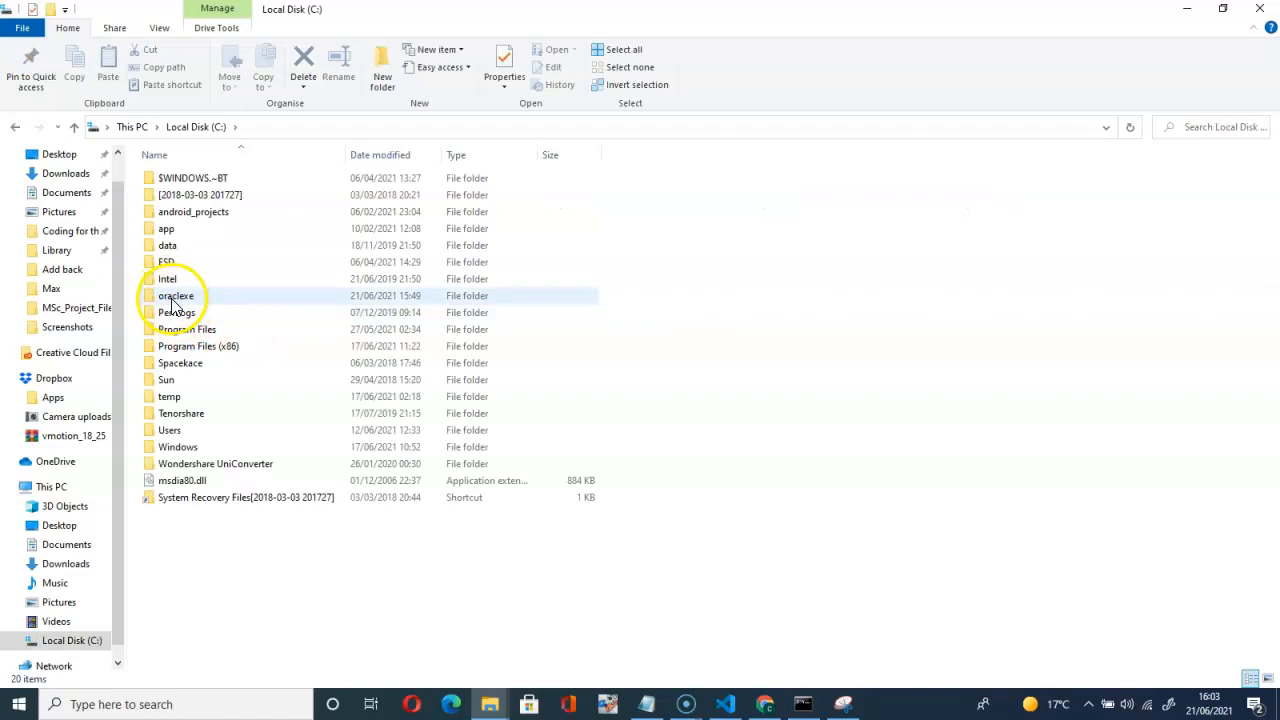
left_click(176, 296)
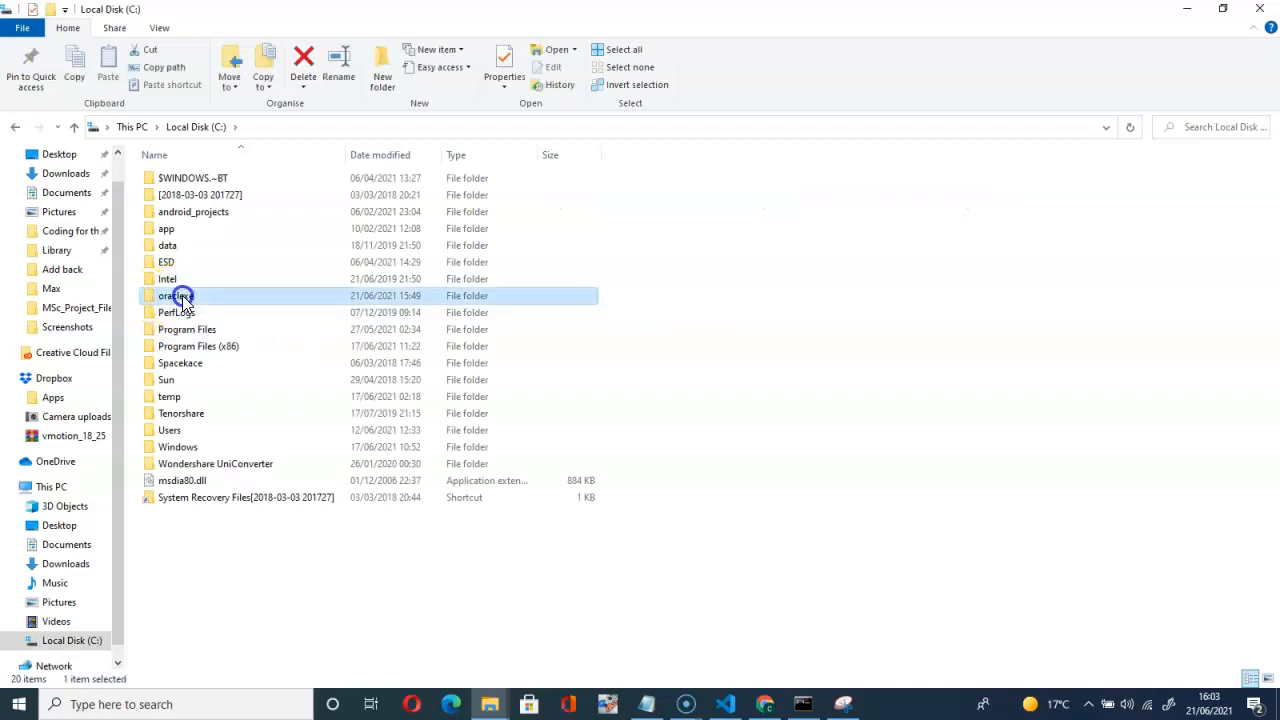
double_click(168, 296)
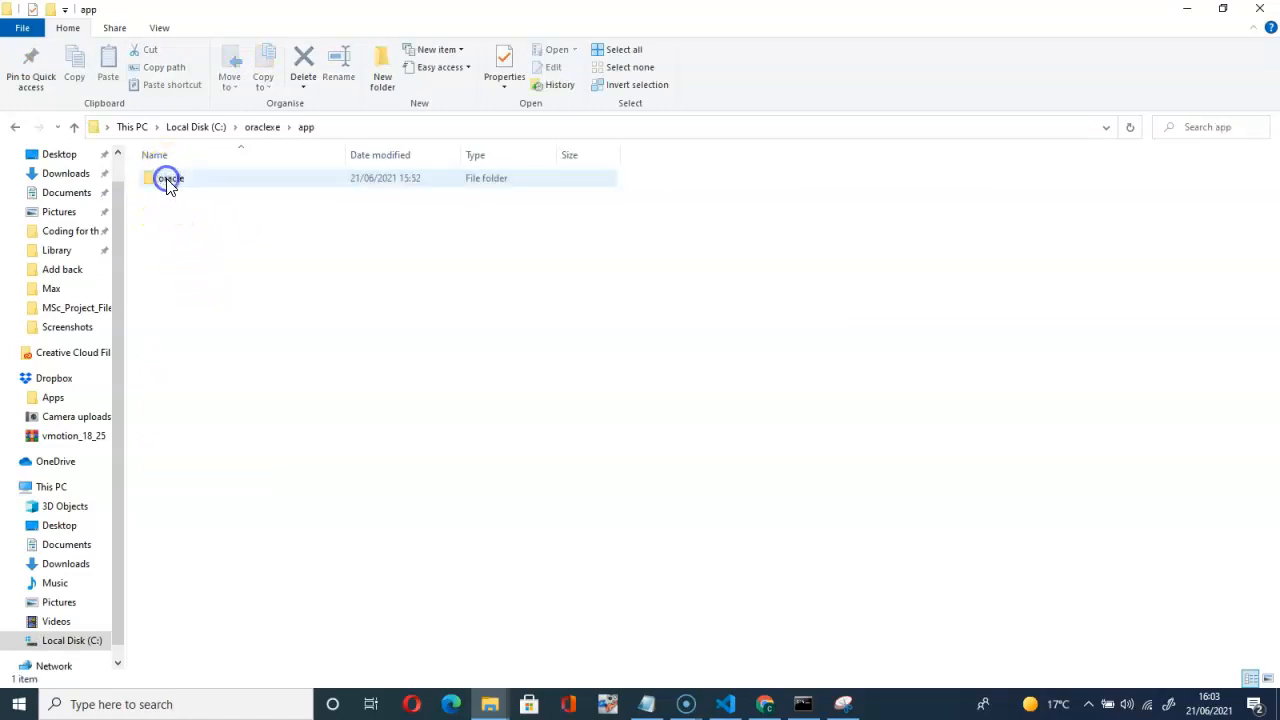
double_click(170, 178)
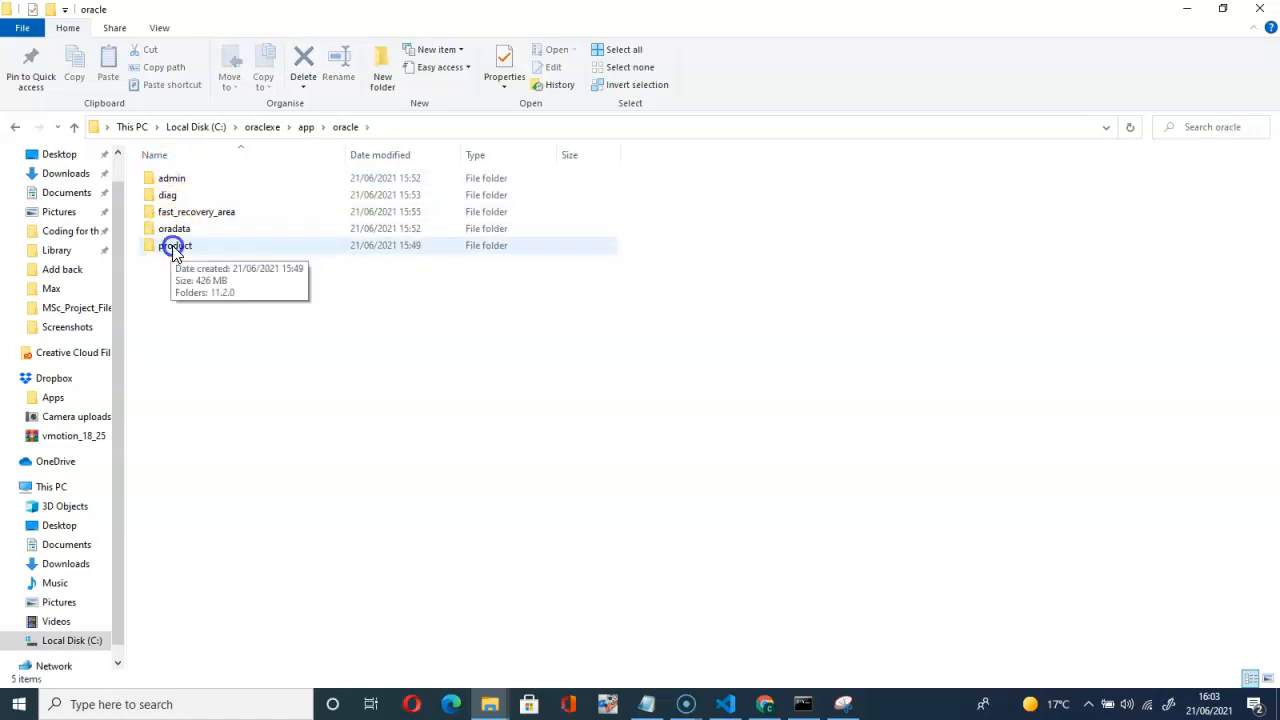
double_click(176, 244)
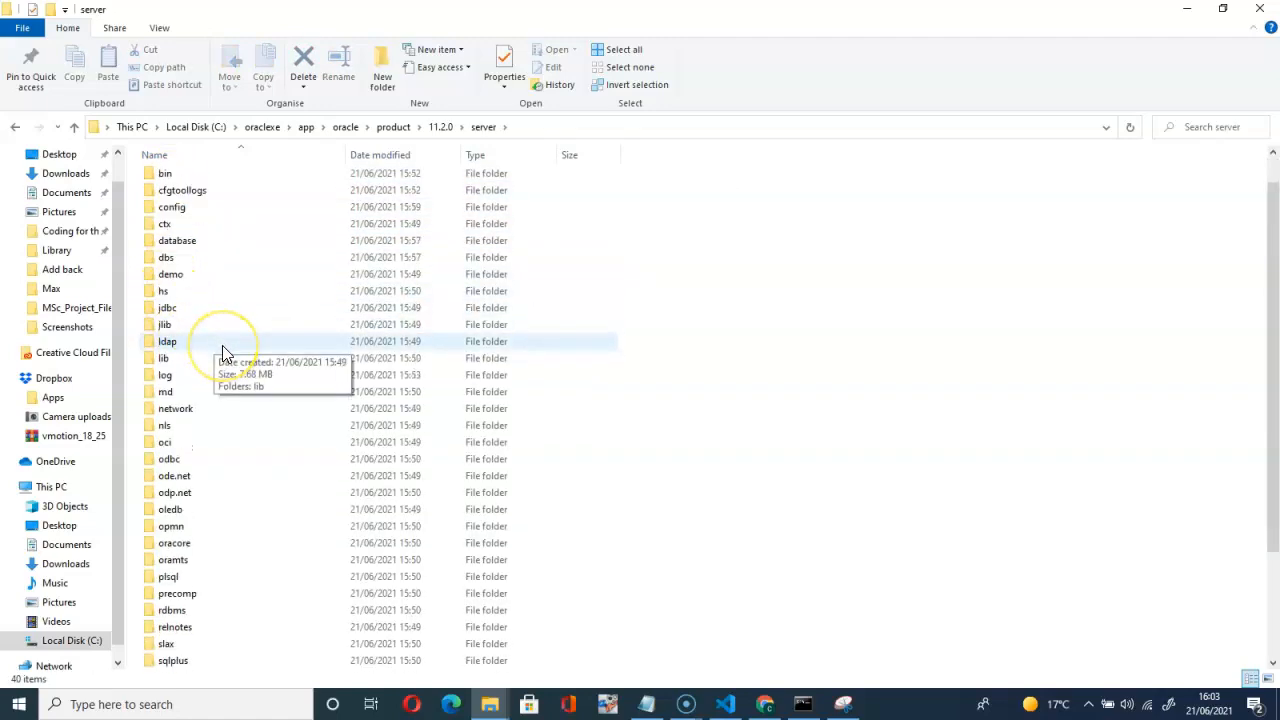
scroll("down", 3)
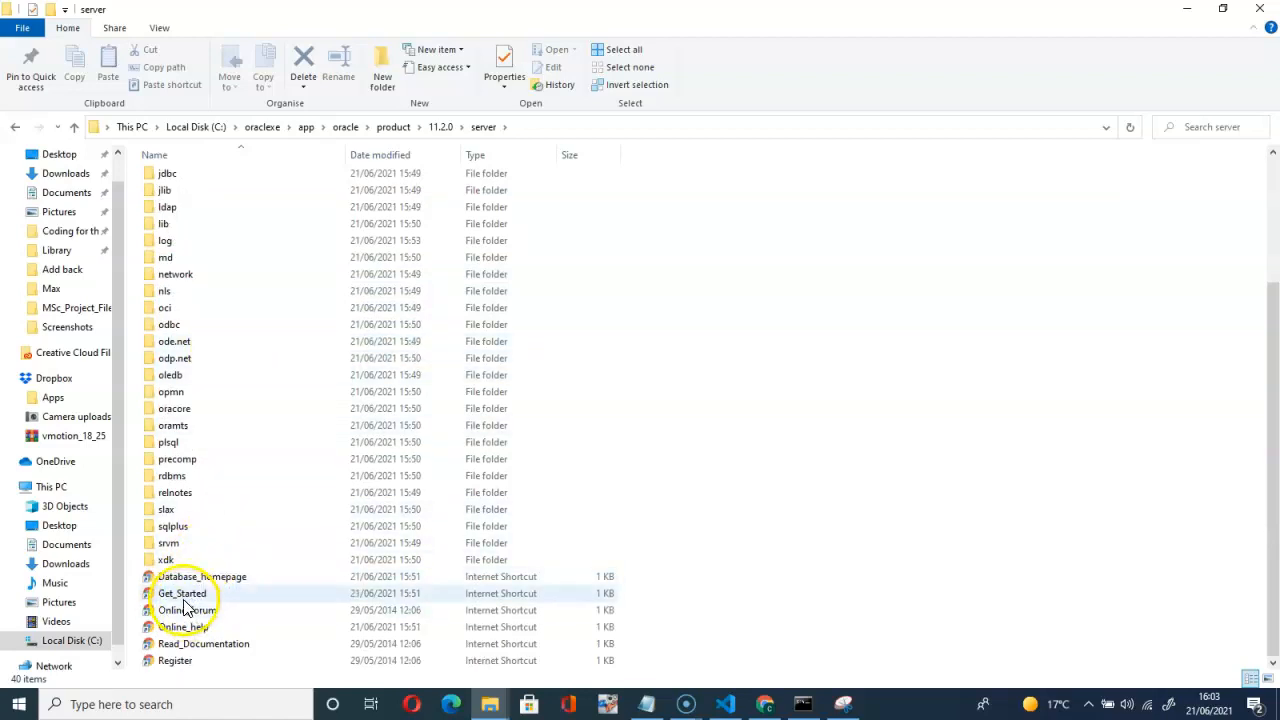
right_click(182, 592)
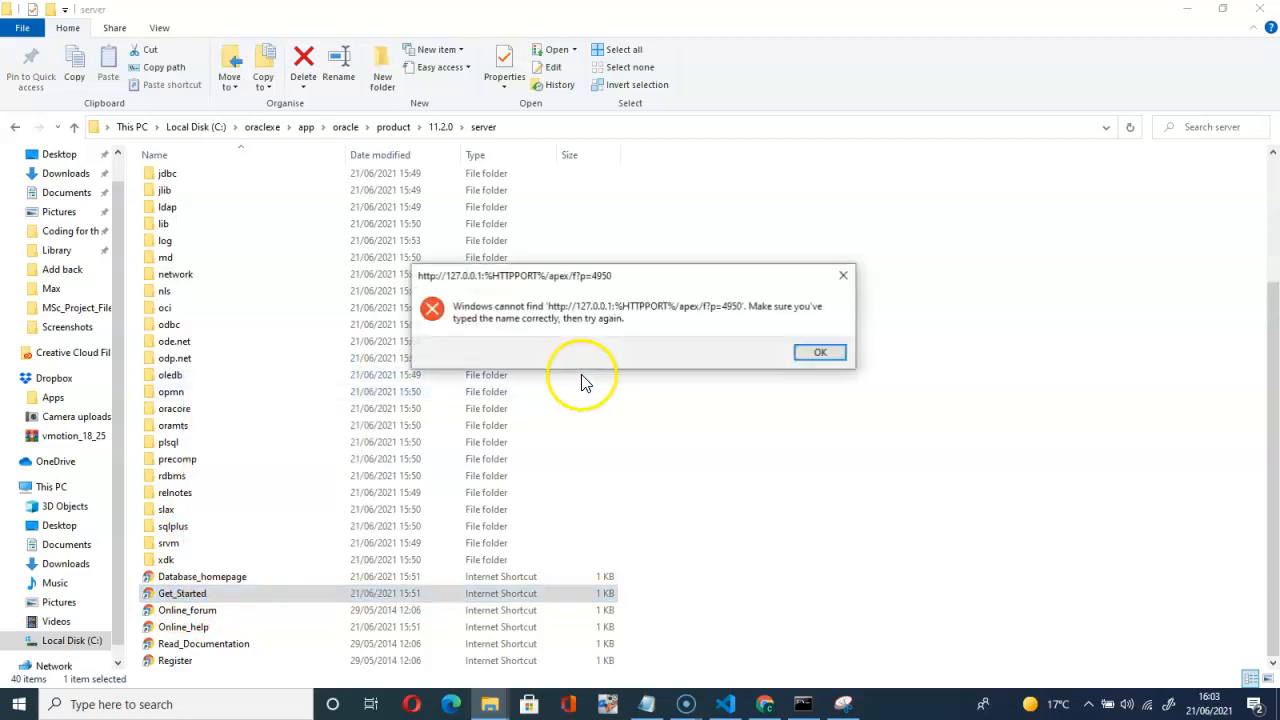
mouse_move(518, 330)
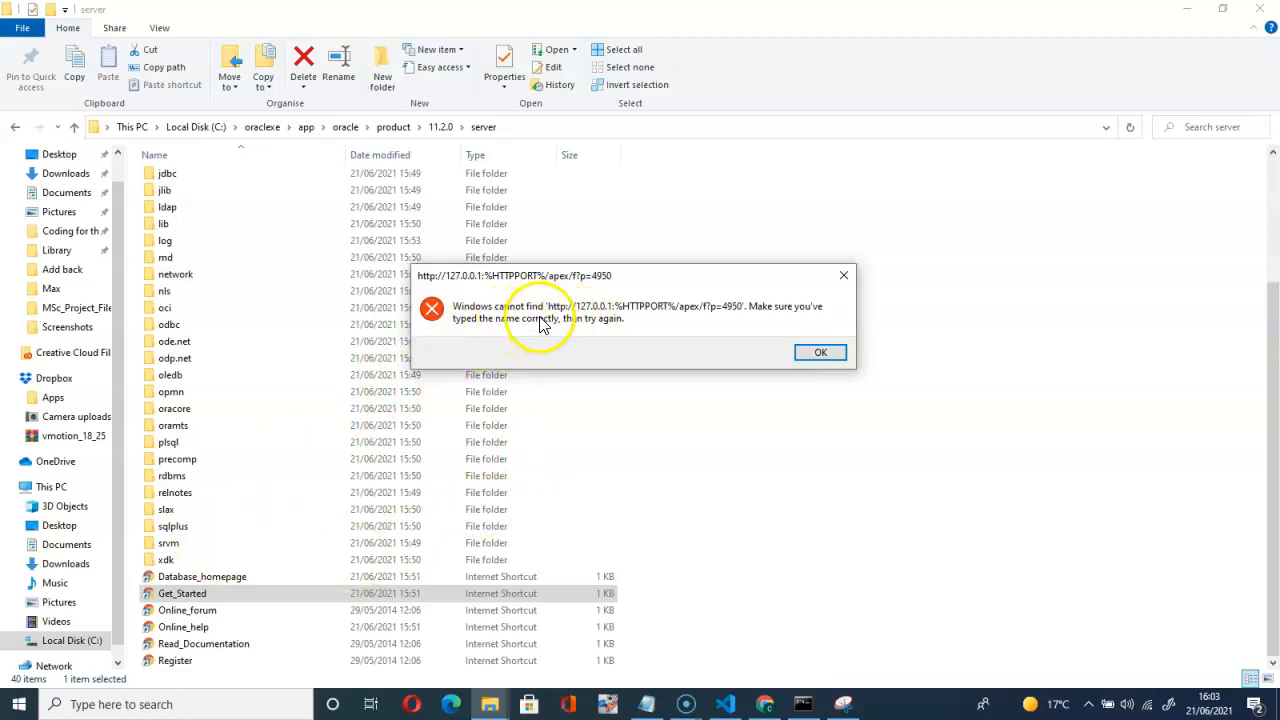
mouse_move(588, 320)
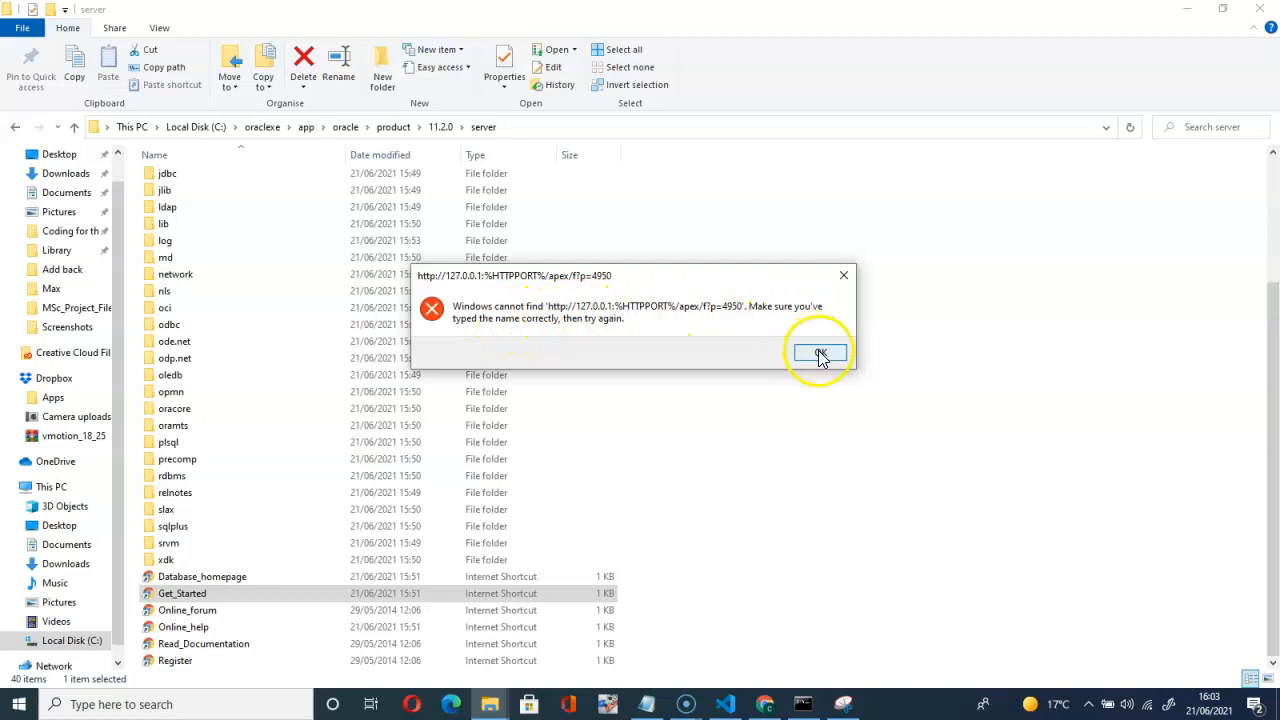
mouse_move(556, 322)
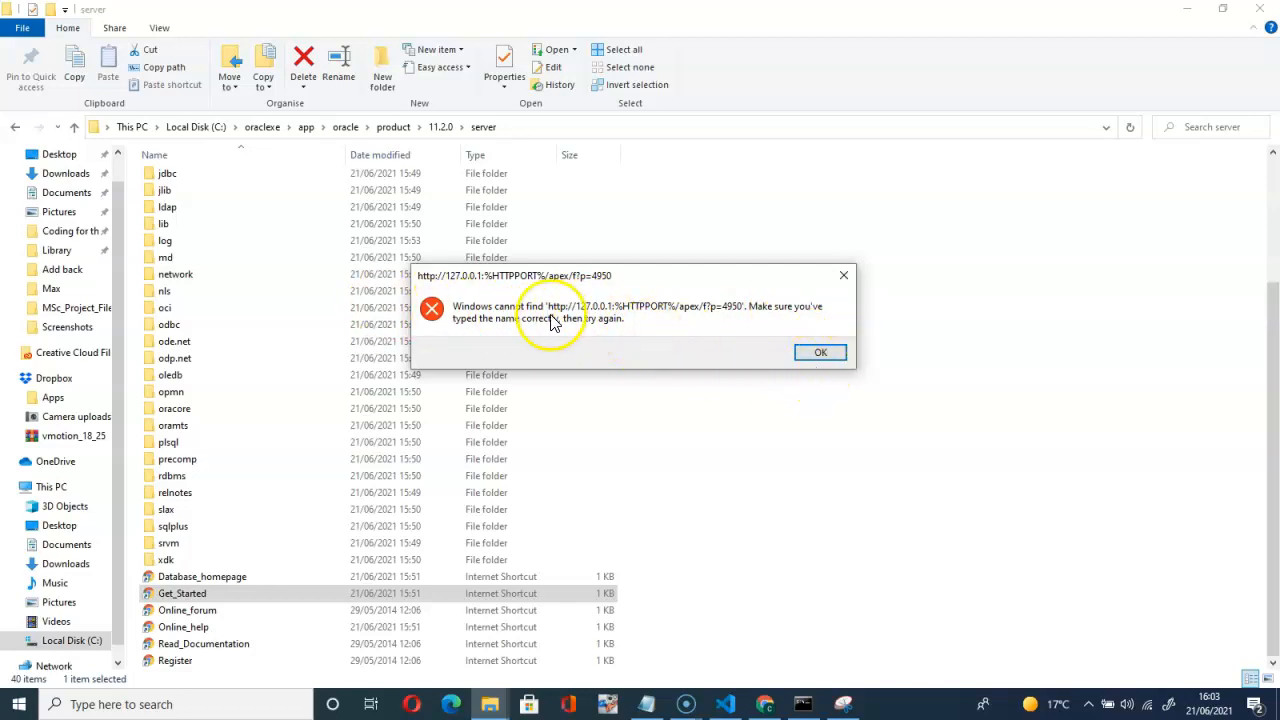
left_click(820, 352)
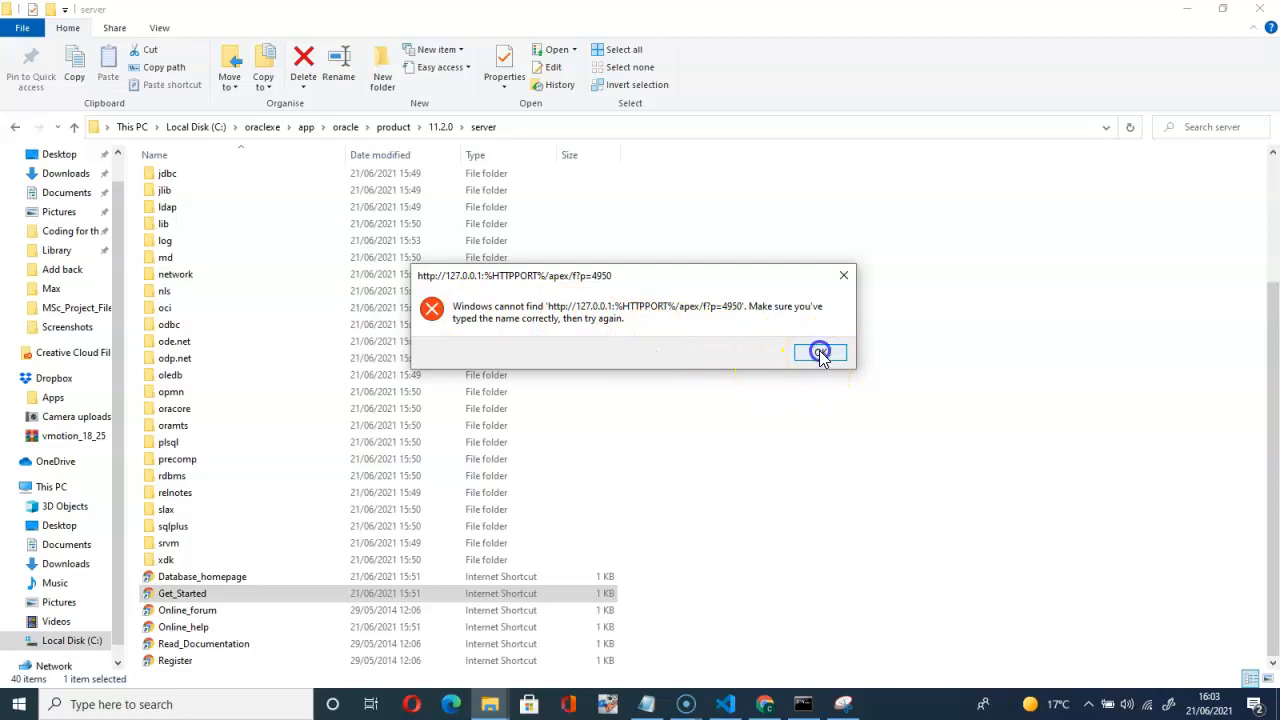
left_click(820, 352)
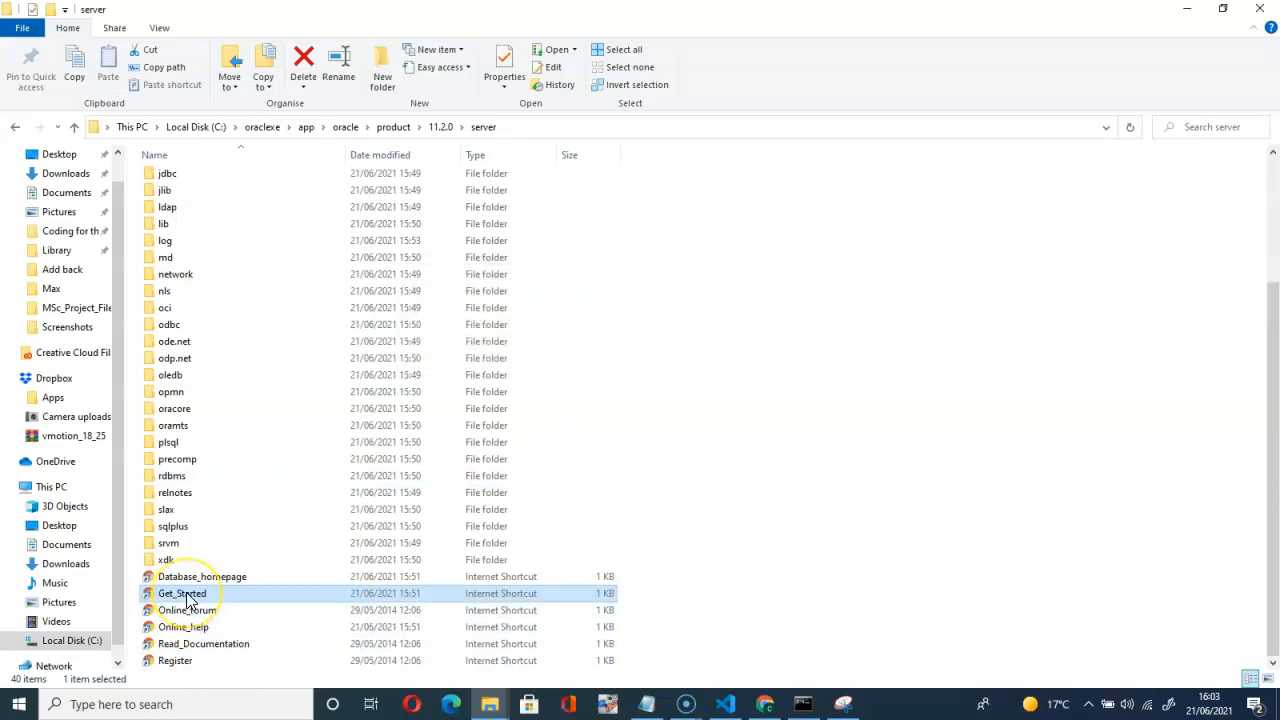
- Correct the Get_Started shortcut URL to 127.0.0.1:8080 in Properties and launch it
right_click(182, 592)
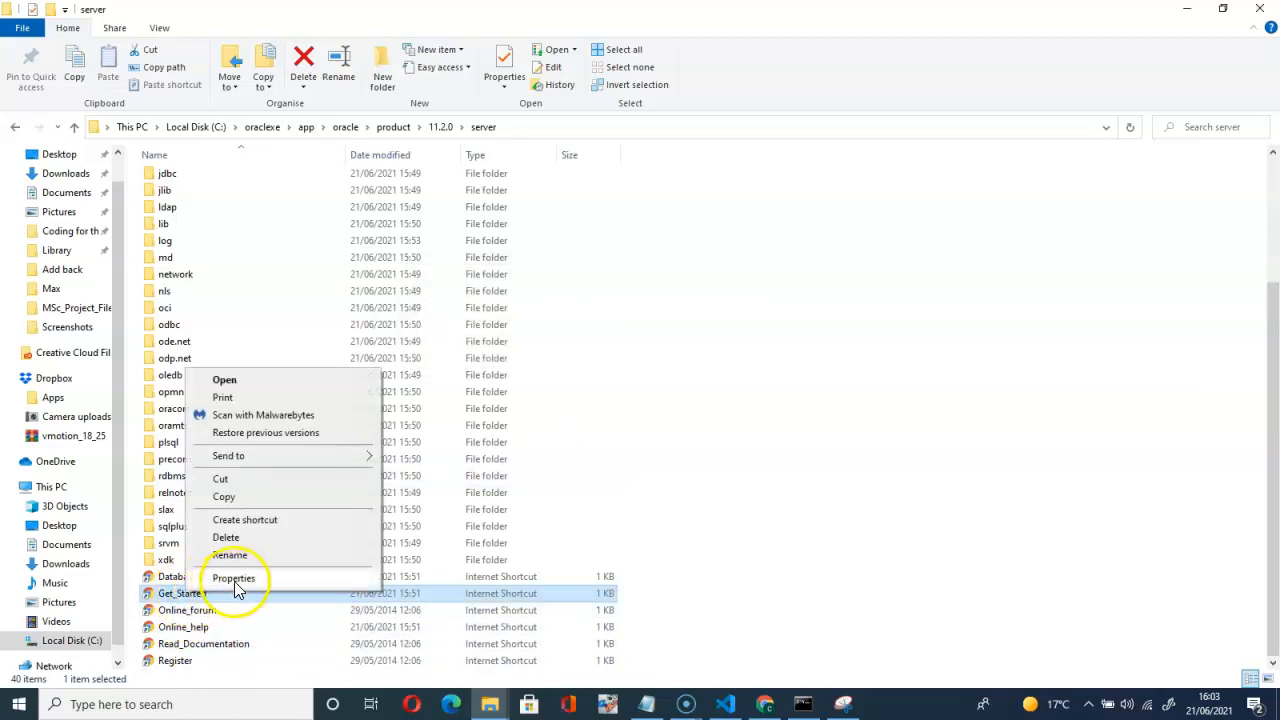
left_click(232, 578)
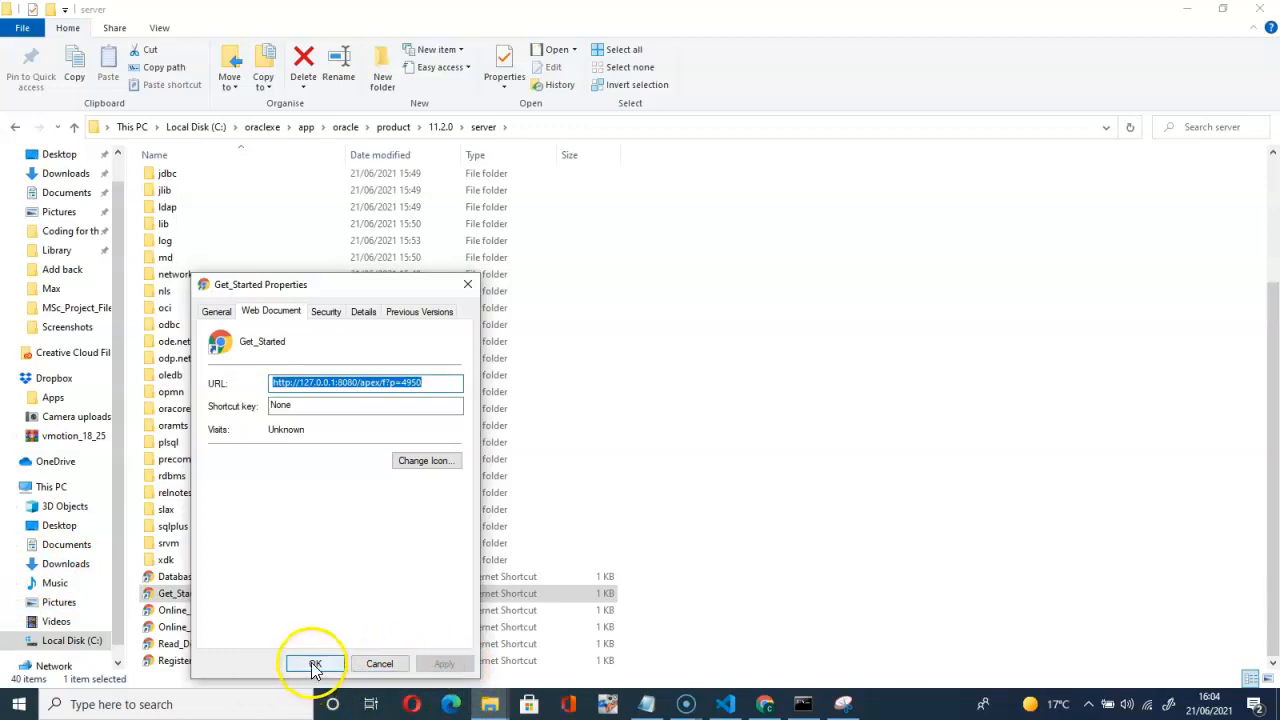
left_click(314, 664)
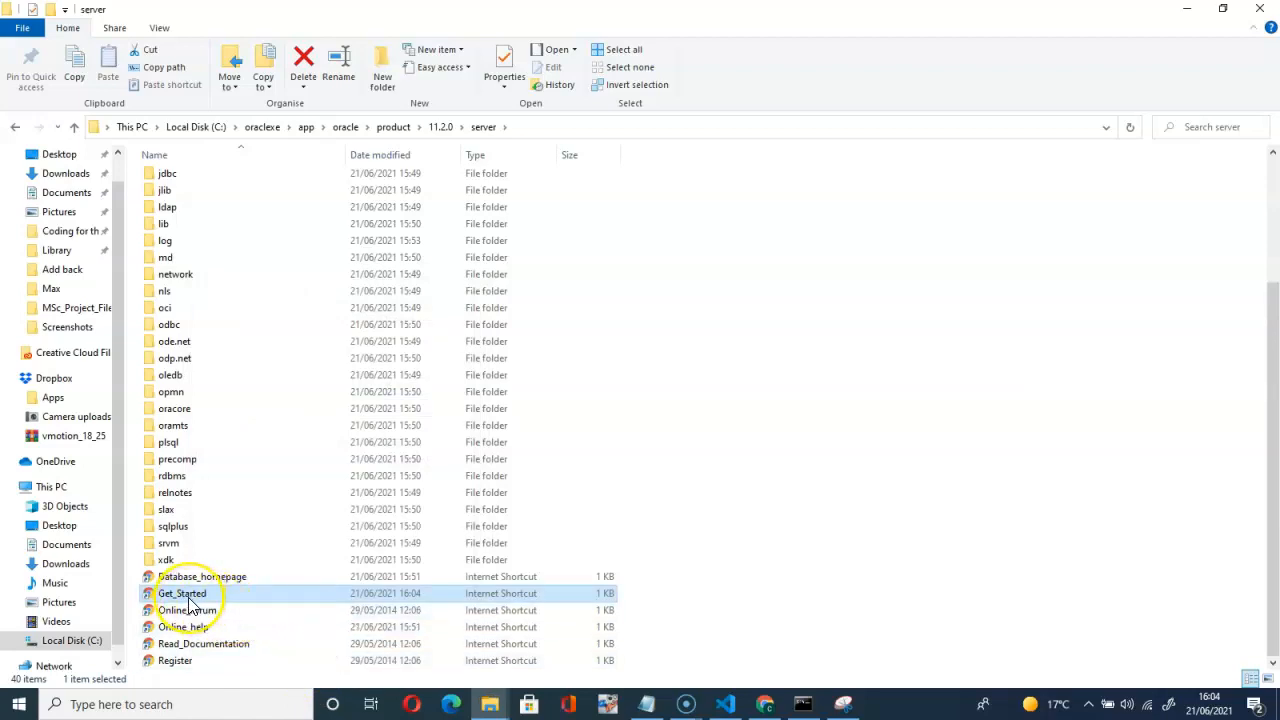
mouse_move(188, 610)
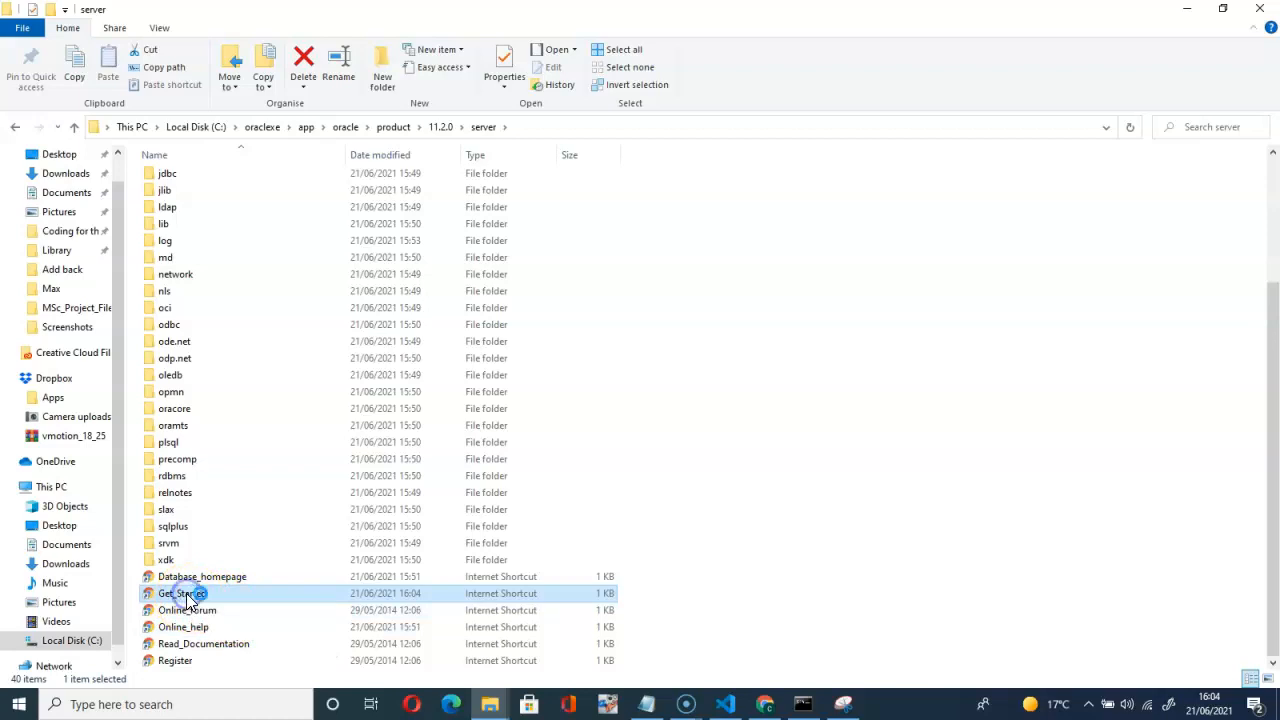
double_click(184, 592)
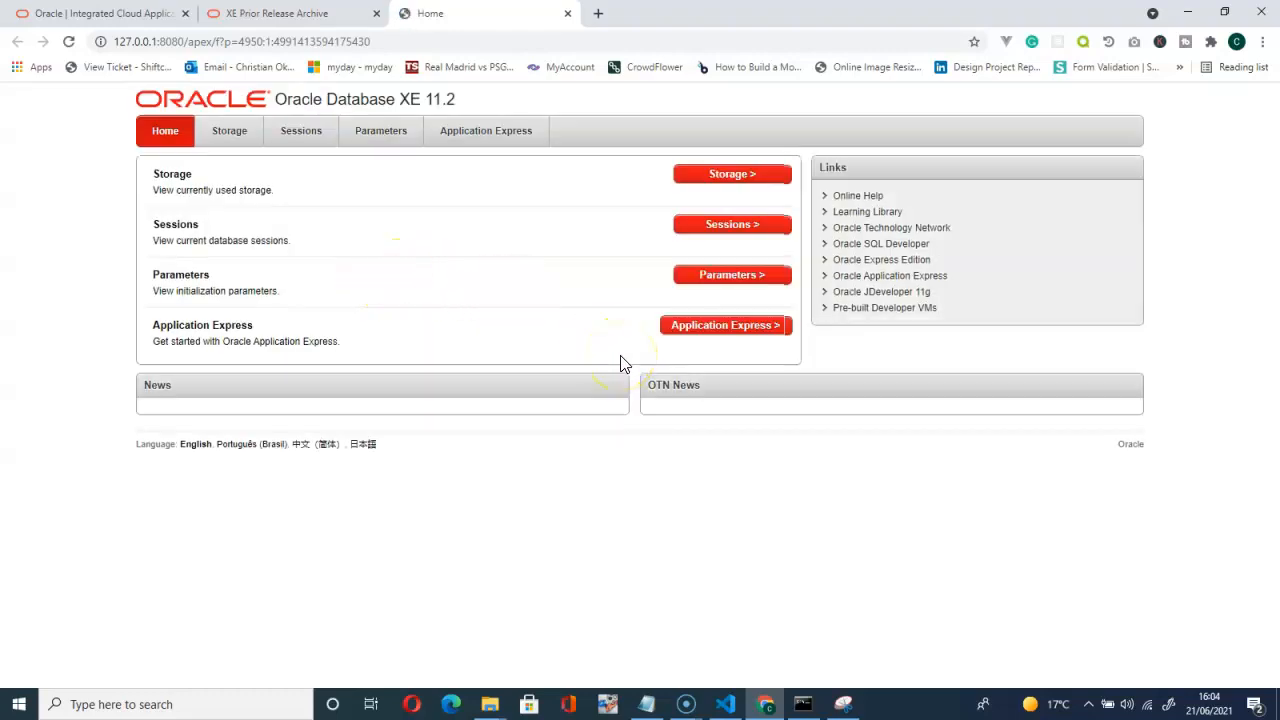
mouse_move(600, 680)
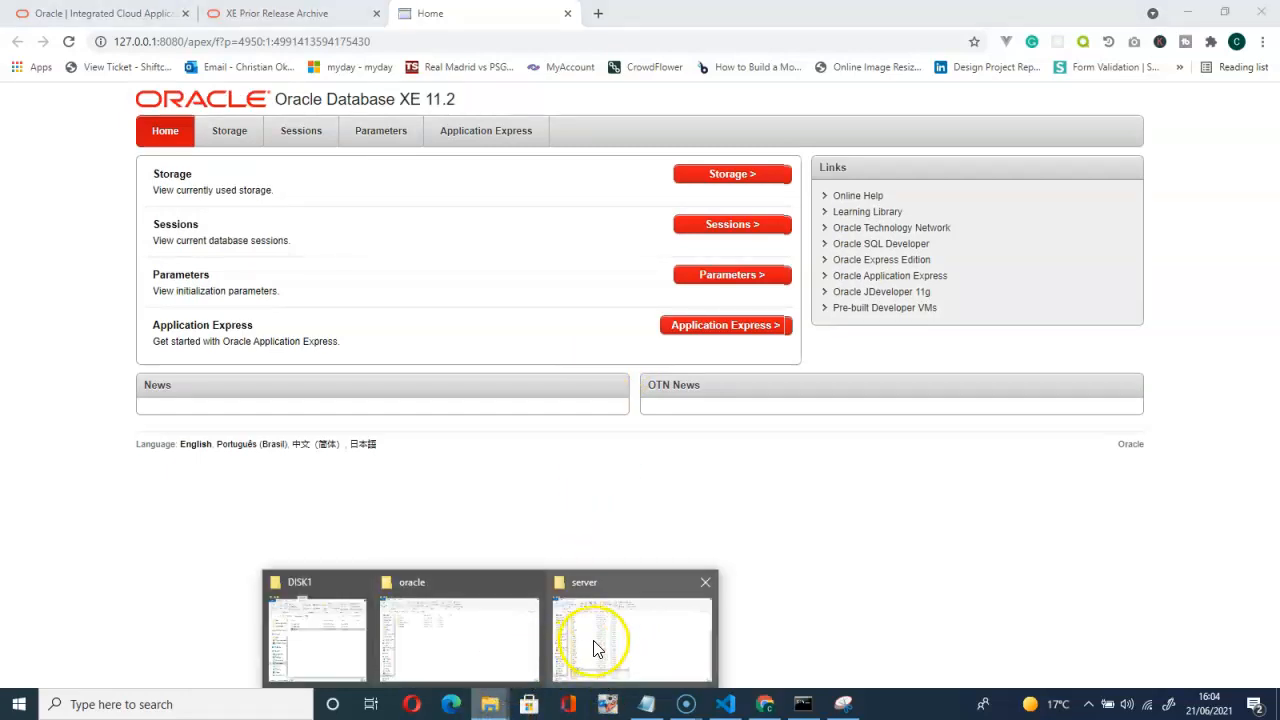
- Switch from the Oracle Database XE home page back to the server folder window
left_click(632, 640)
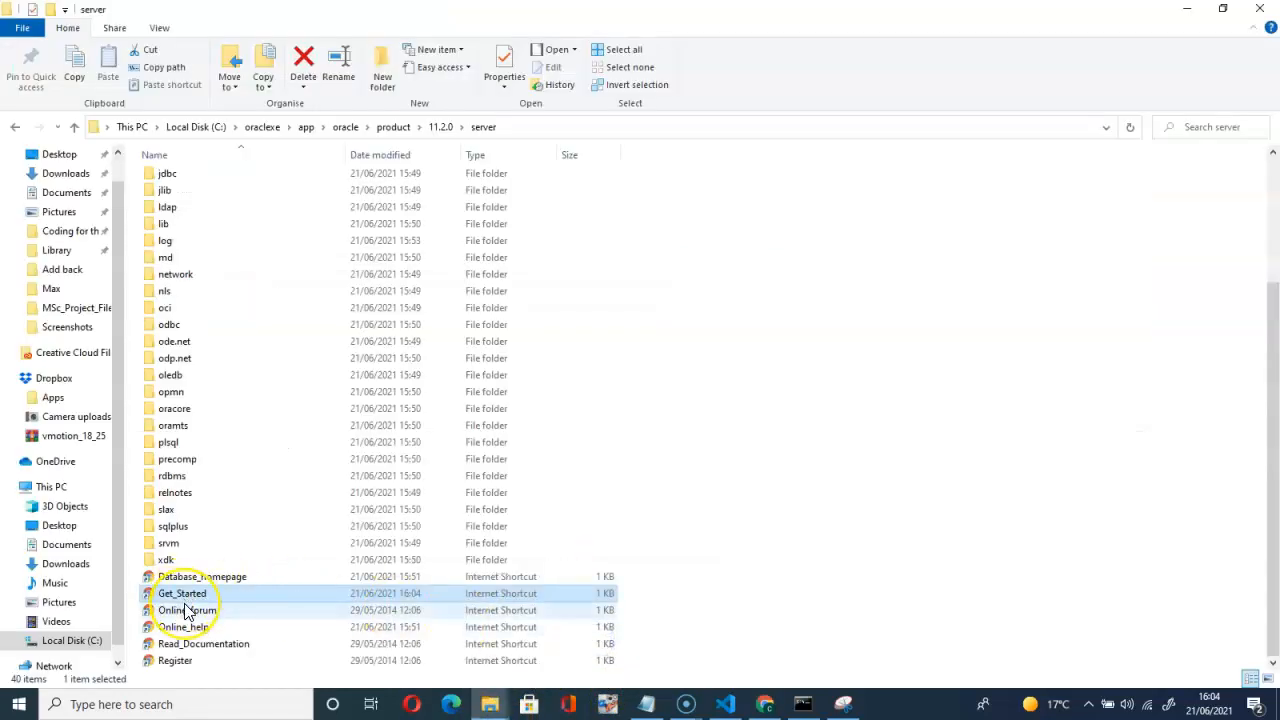
- Create another Get_Started shortcut and minimize the Explorer windows to show the desktop
right_click(182, 592)
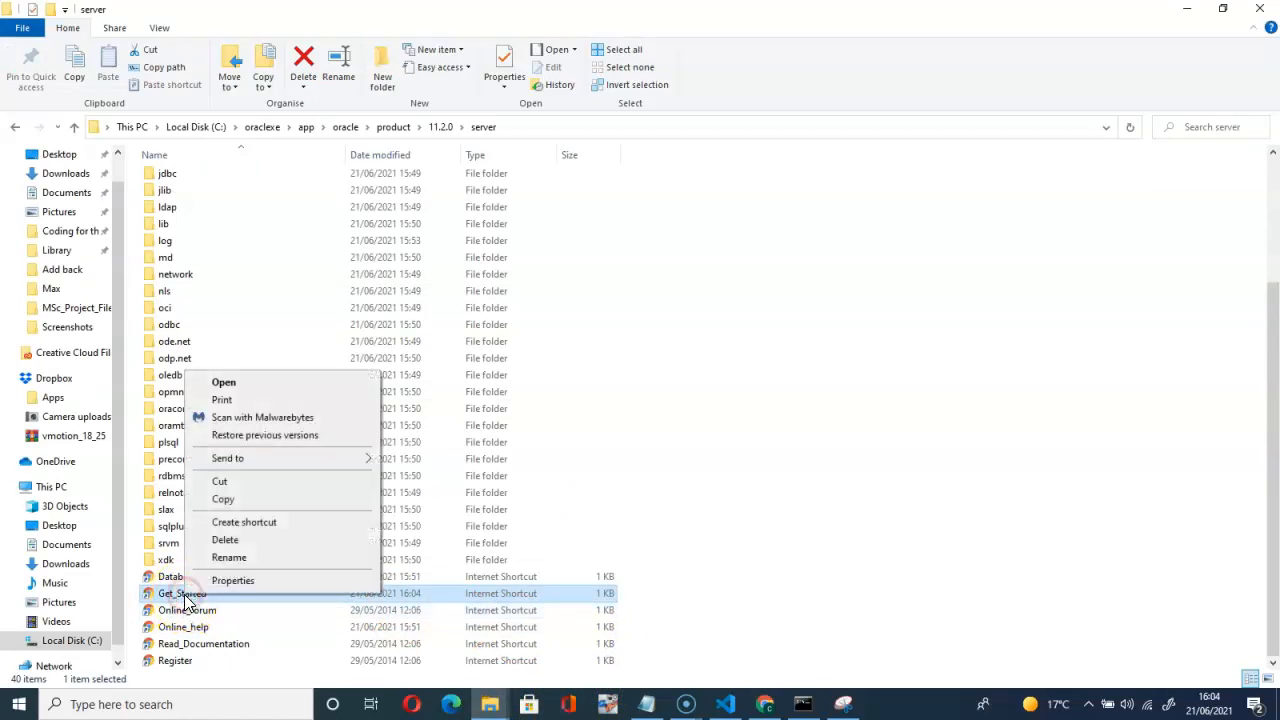
mouse_move(234, 564)
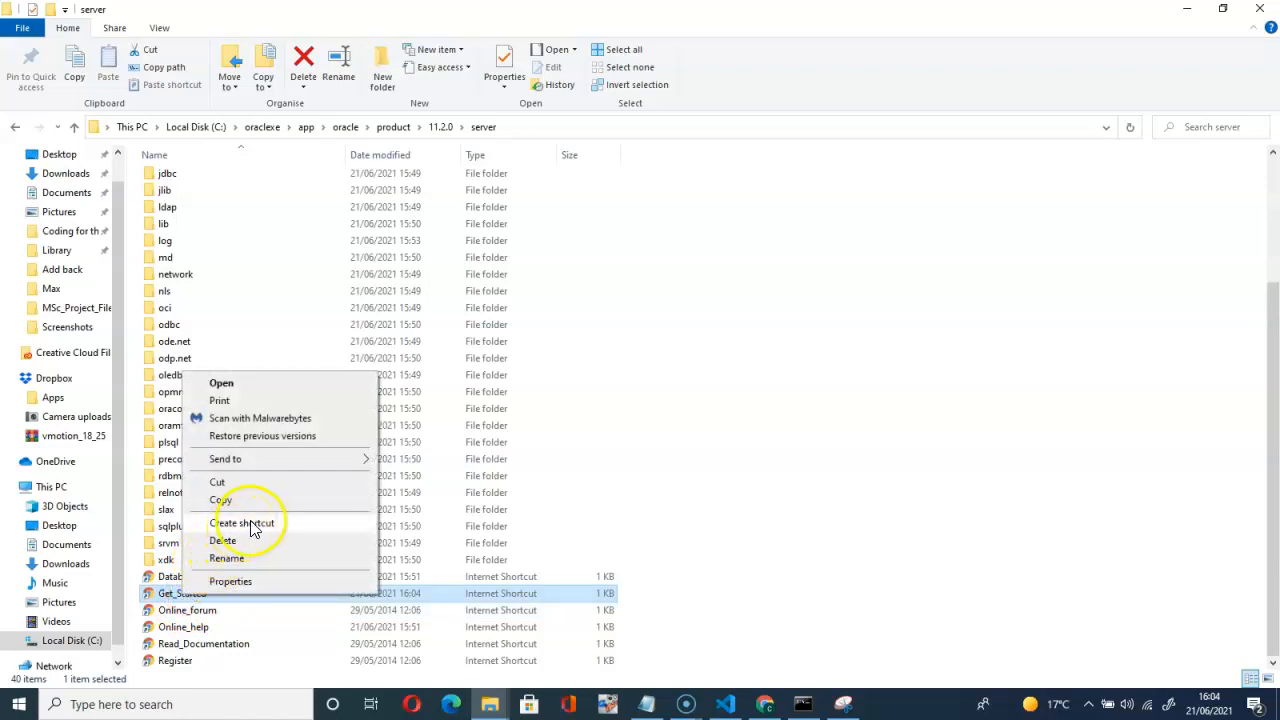
mouse_move(256, 528)
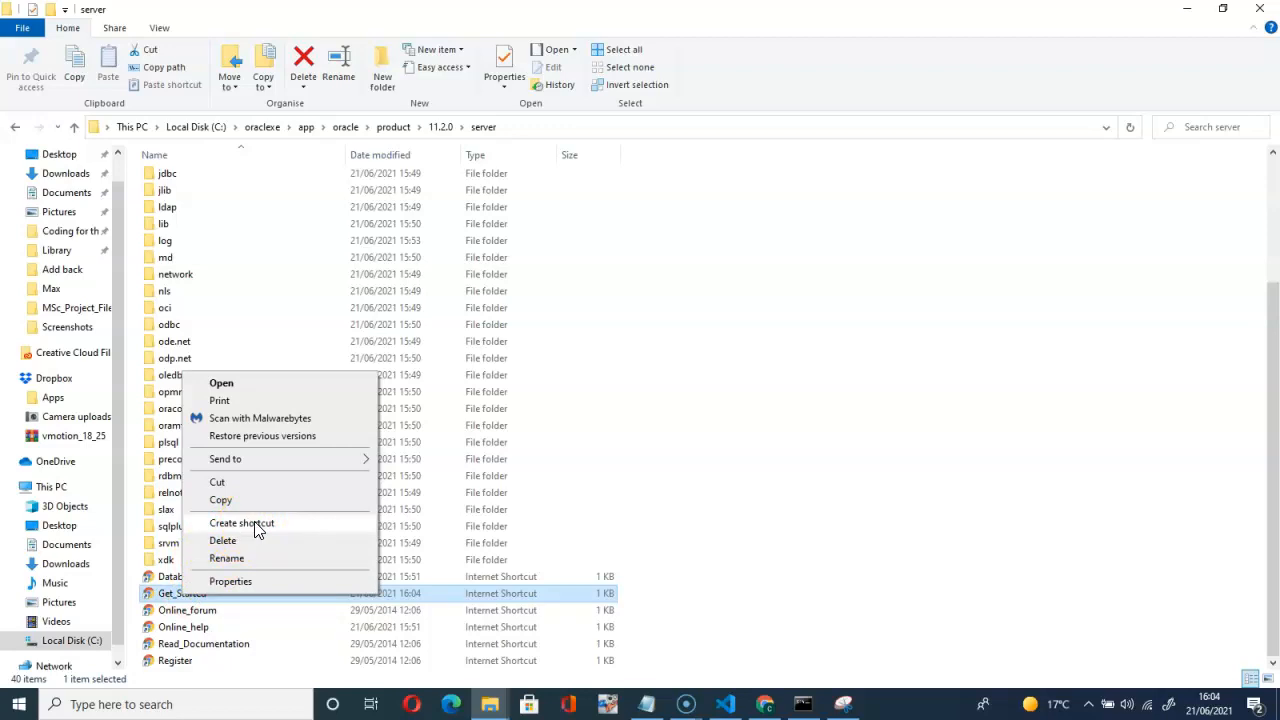
left_click(240, 524)
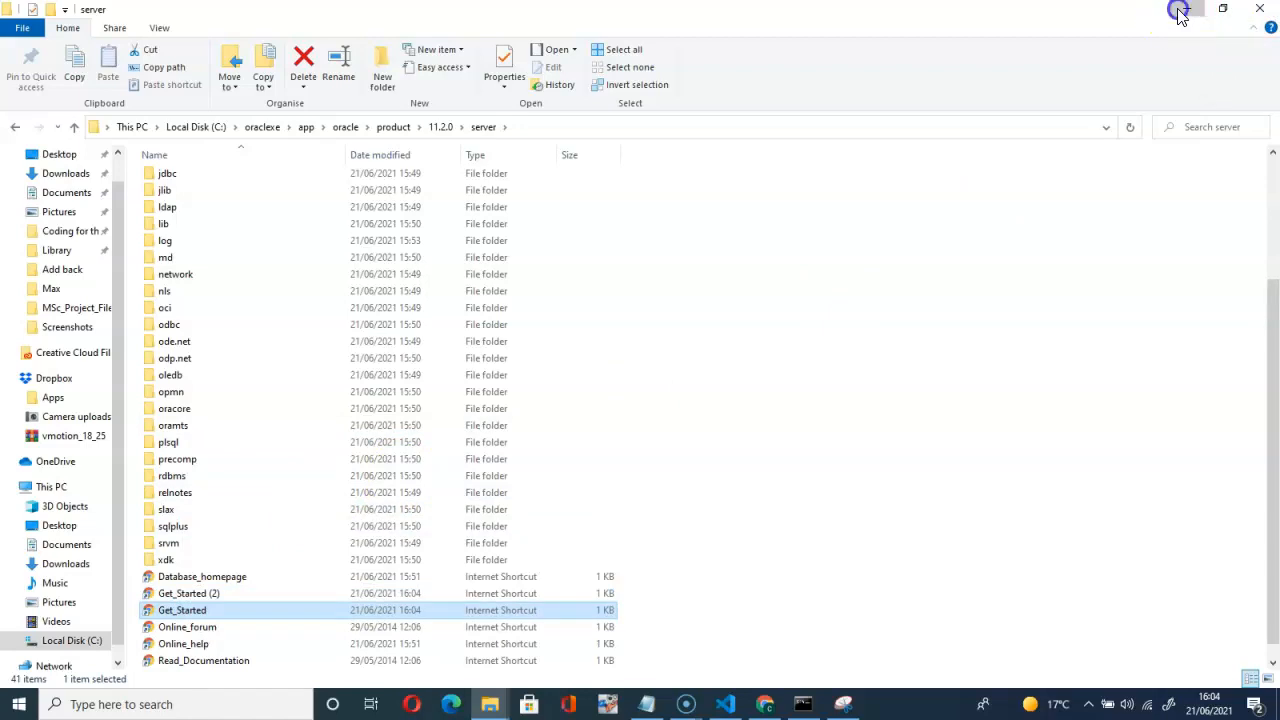
left_click(344, 128)
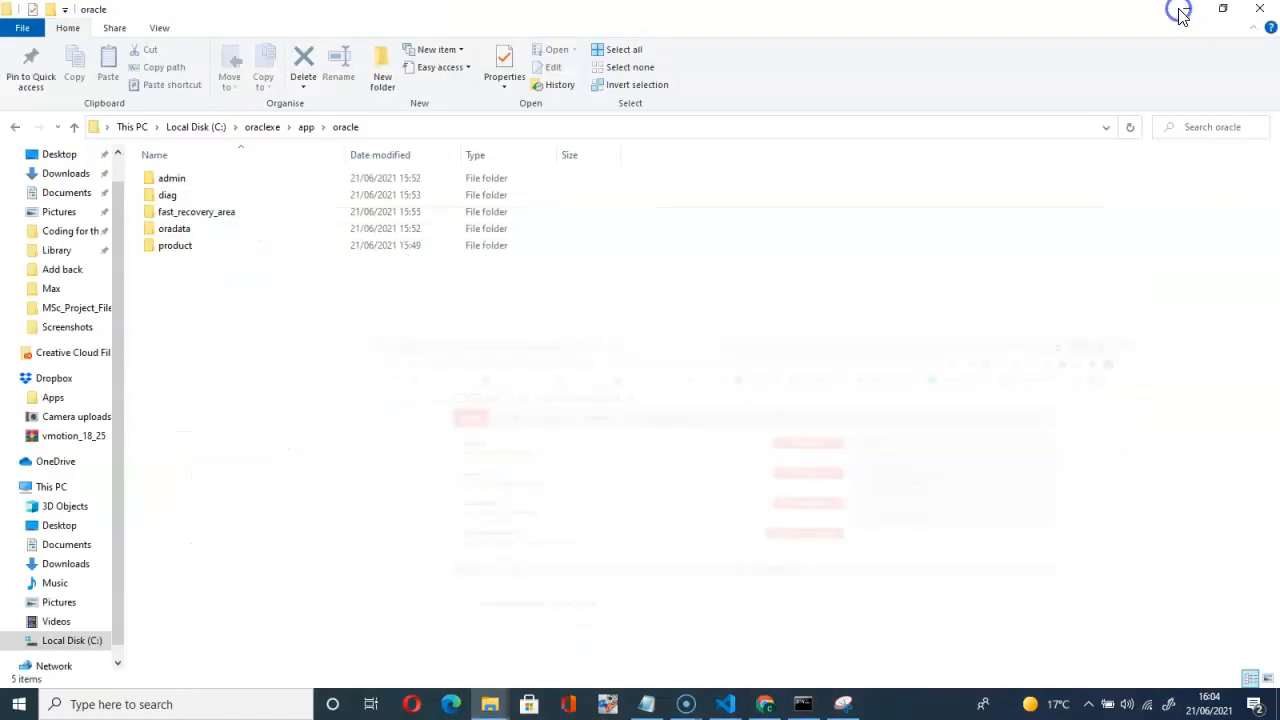
left_click(1222, 8)
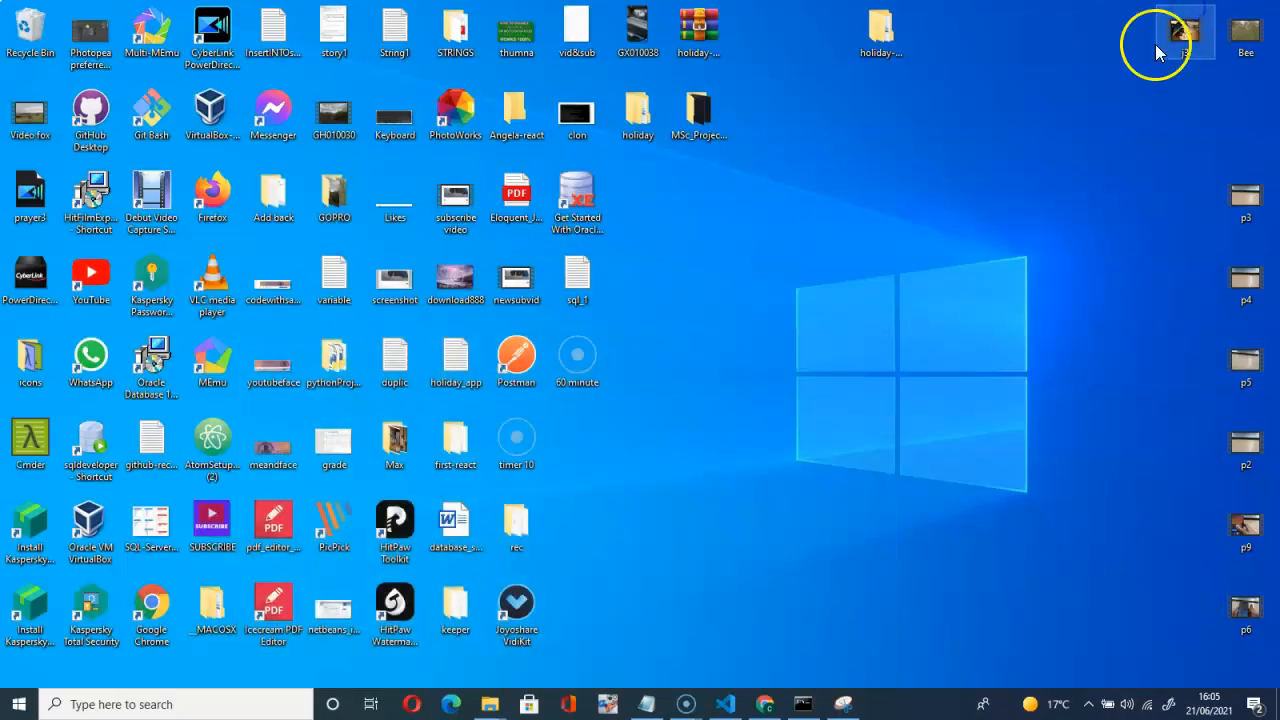
left_click(576, 204)
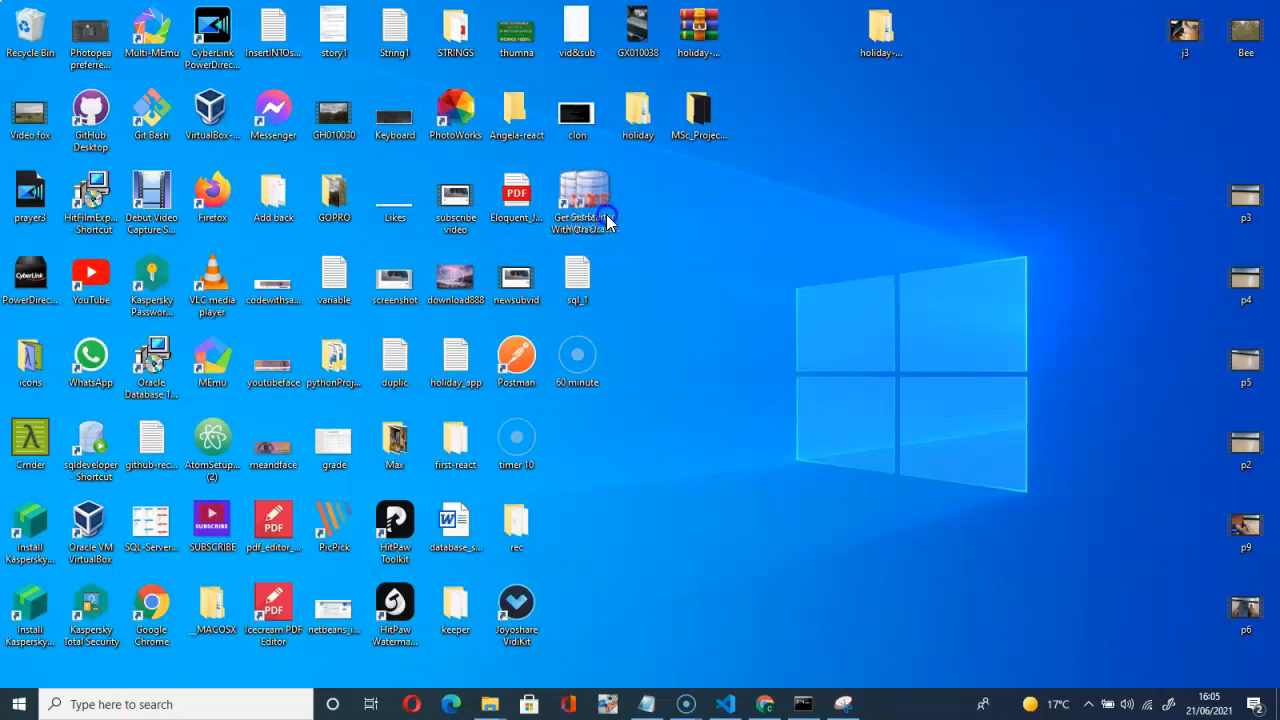
left_click_drag(576, 200, 684, 210)
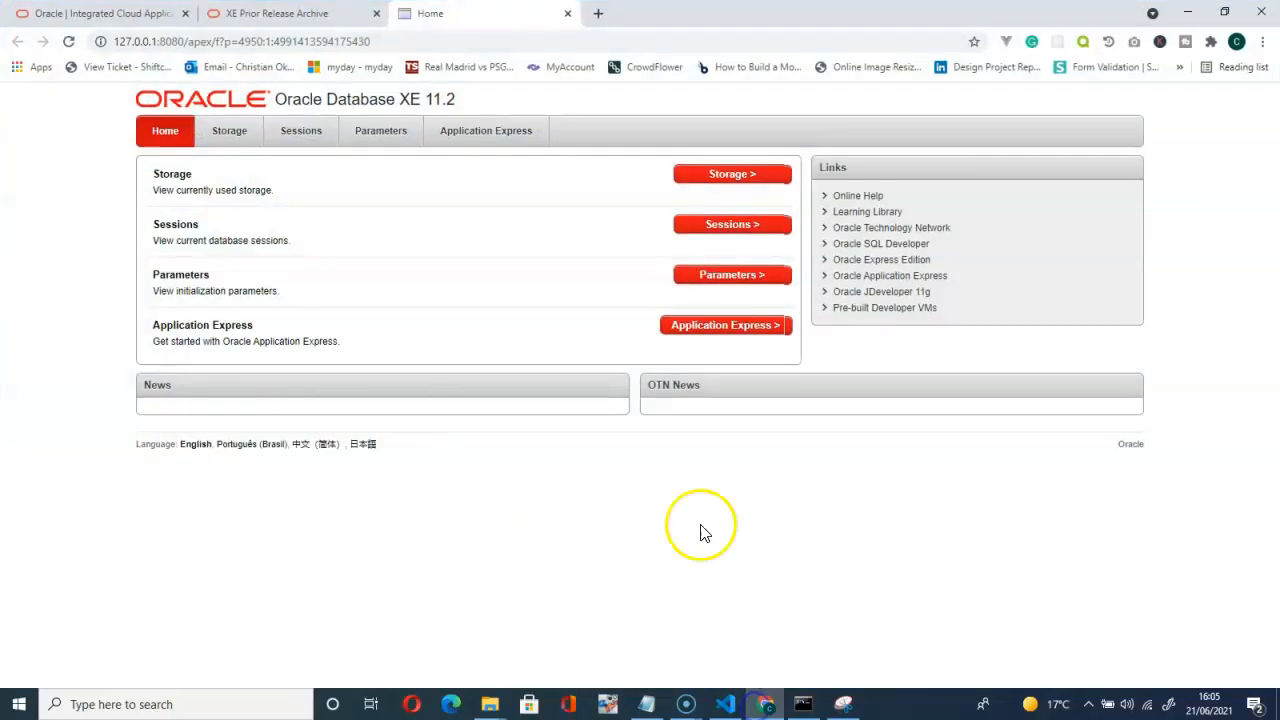
mouse_move(180, 324)
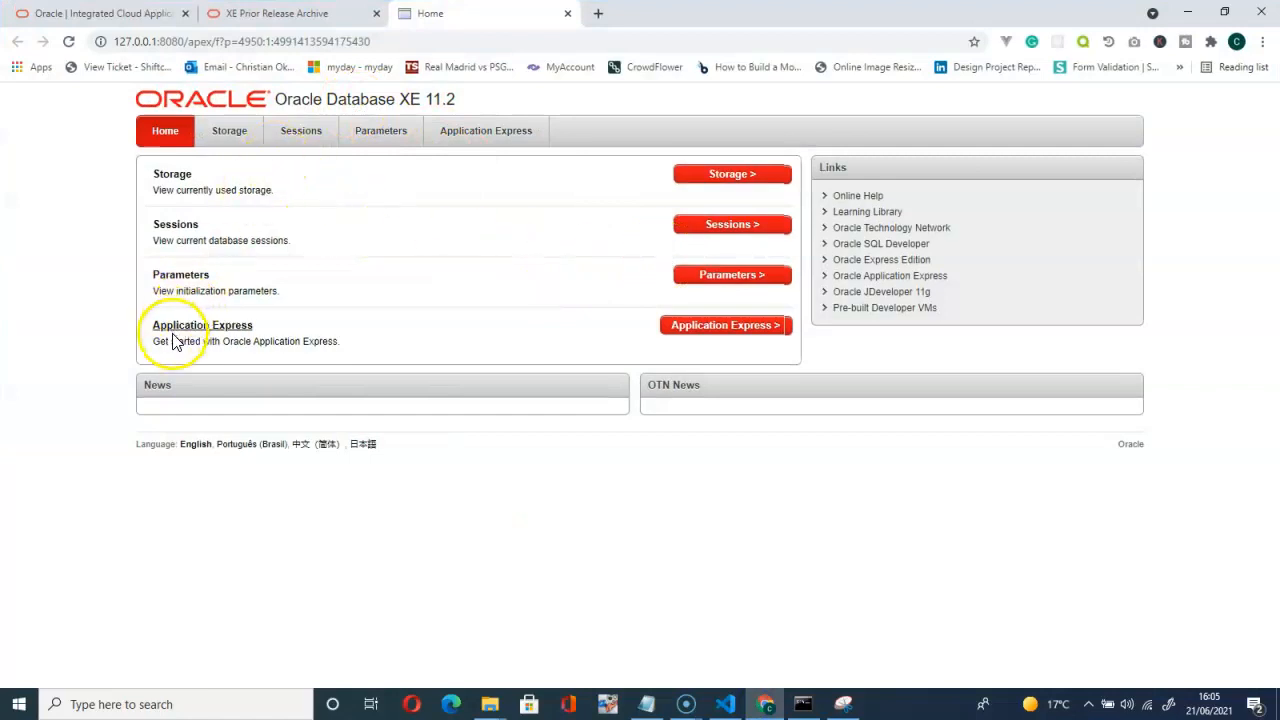
mouse_move(660, 332)
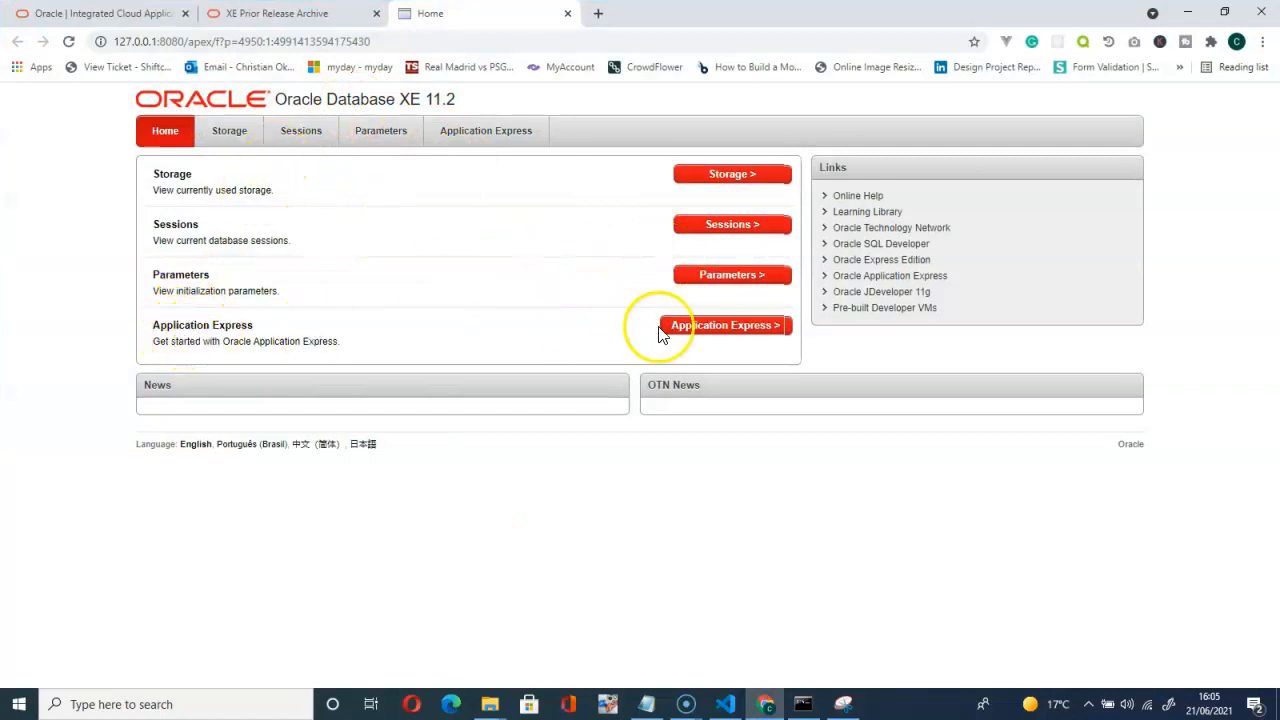
mouse_move(730, 332)
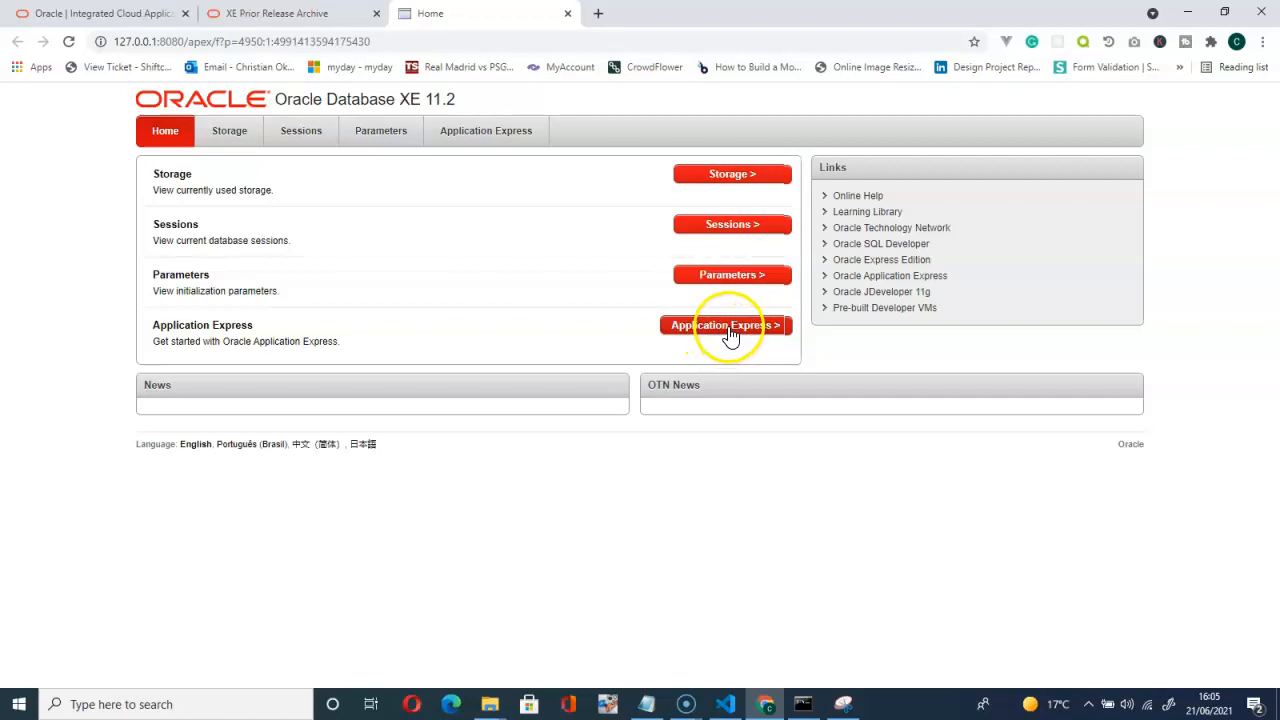
- Log in to Application Express as sys, reaching the Create Workspace form
left_click(724, 324)
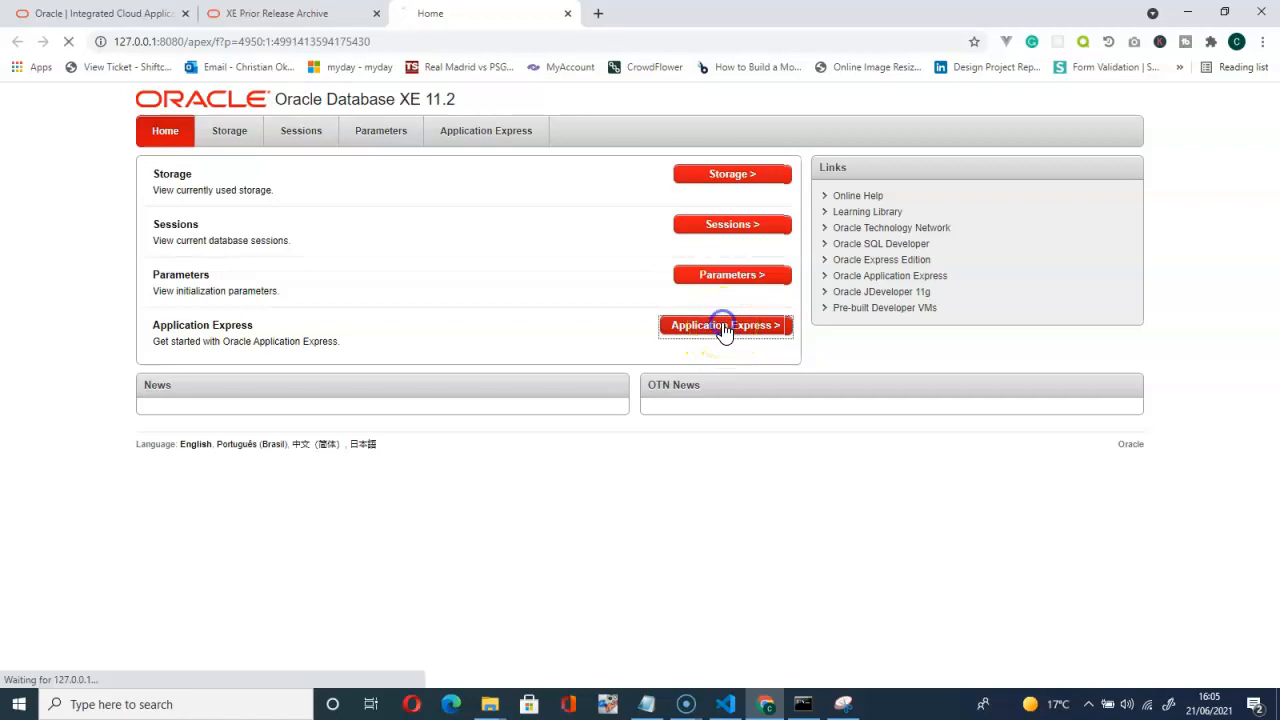
left_click(724, 324)
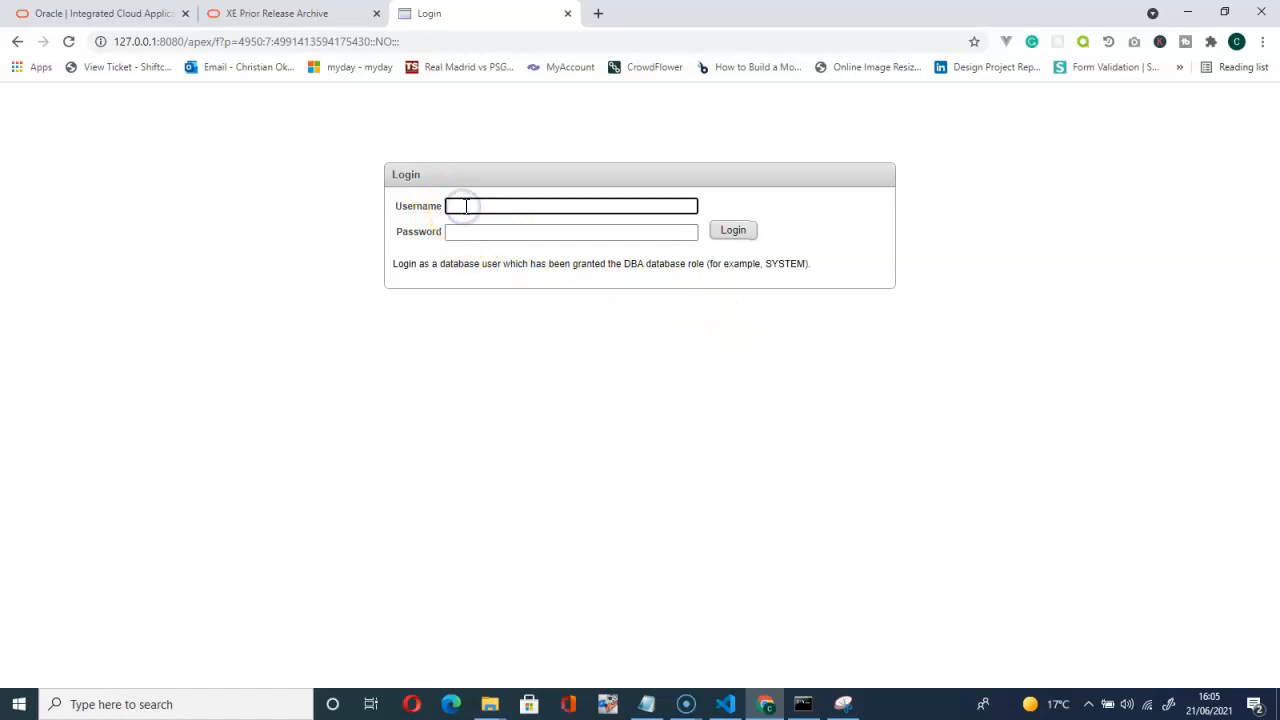
type("sys")
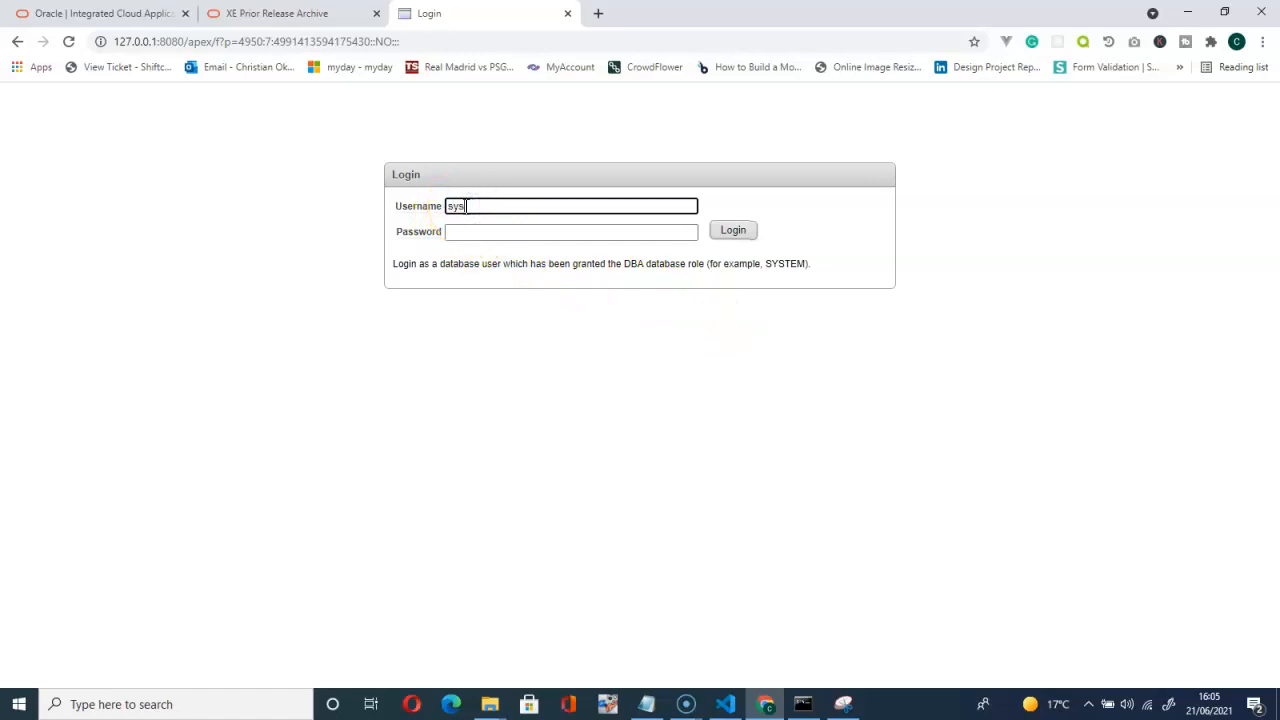
left_click(570, 232)
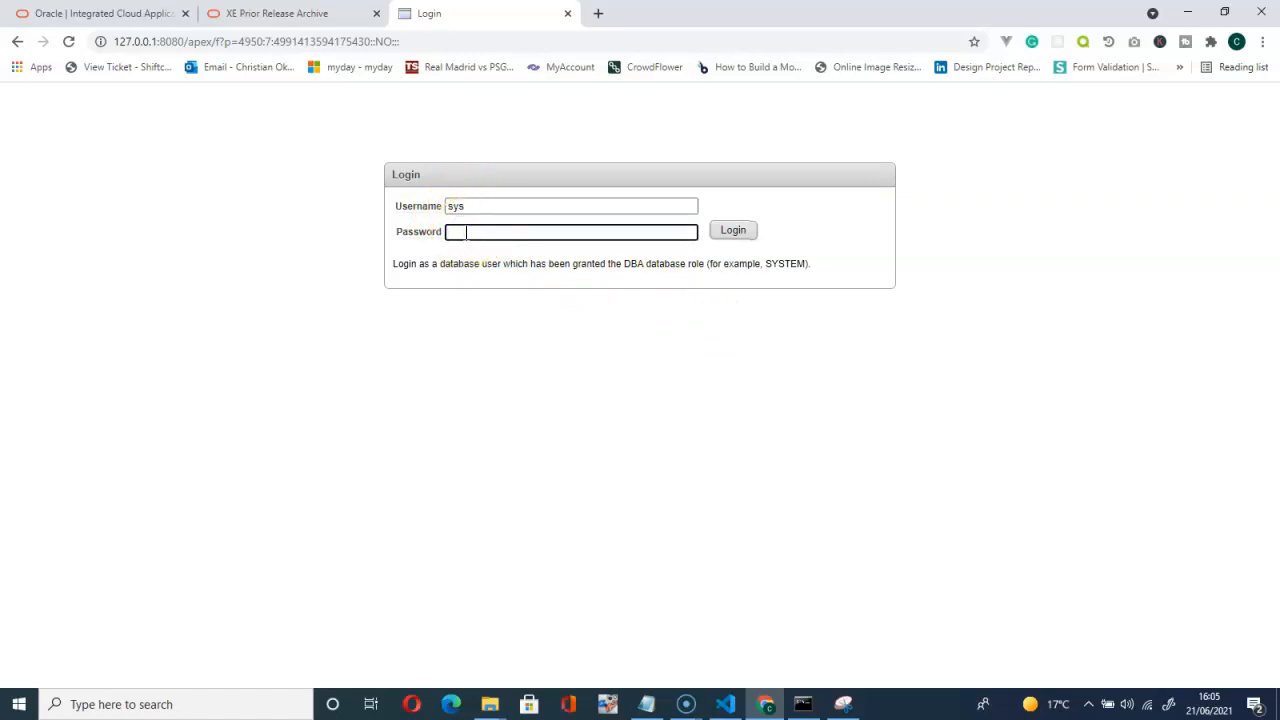
type("••••")
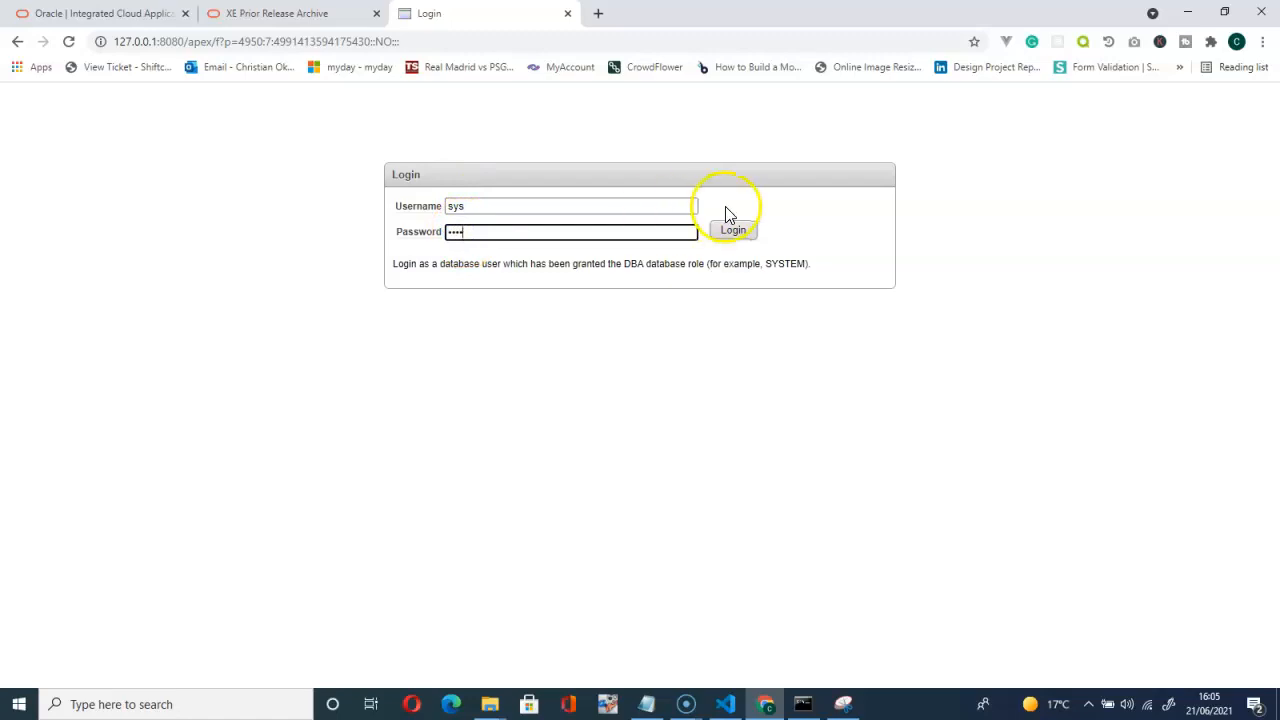
left_click(732, 230)
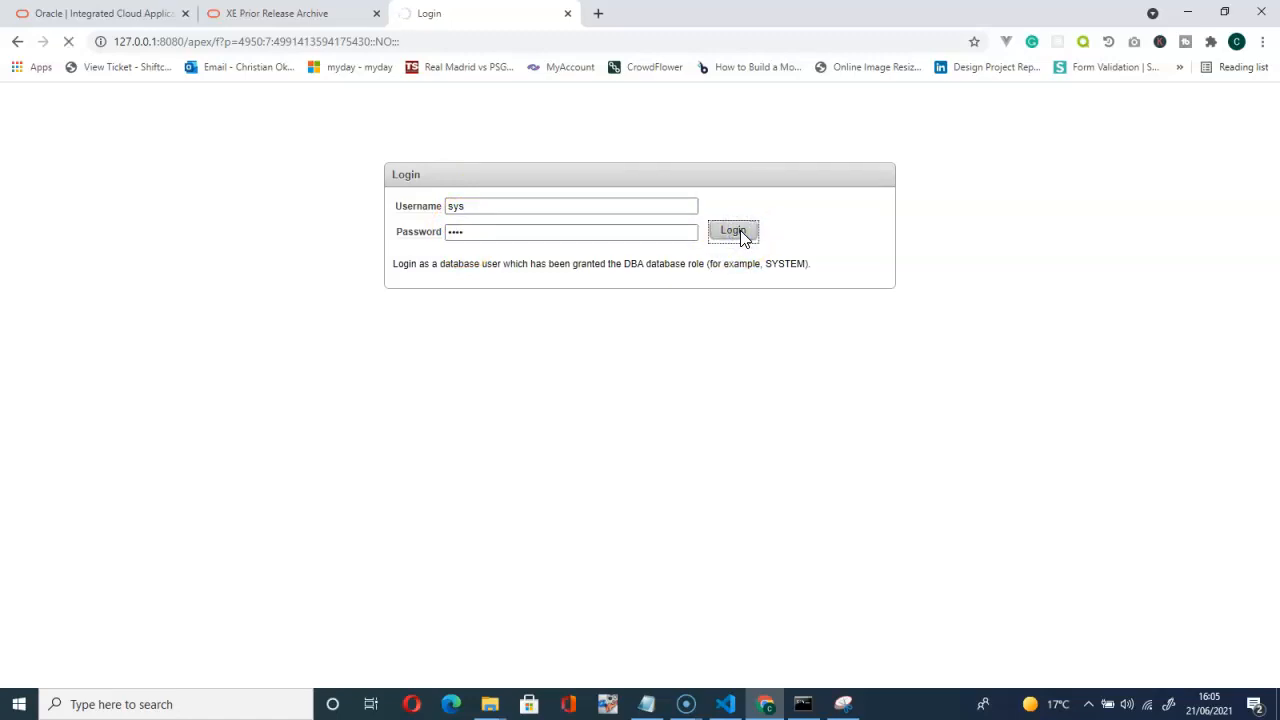
left_click(732, 230)
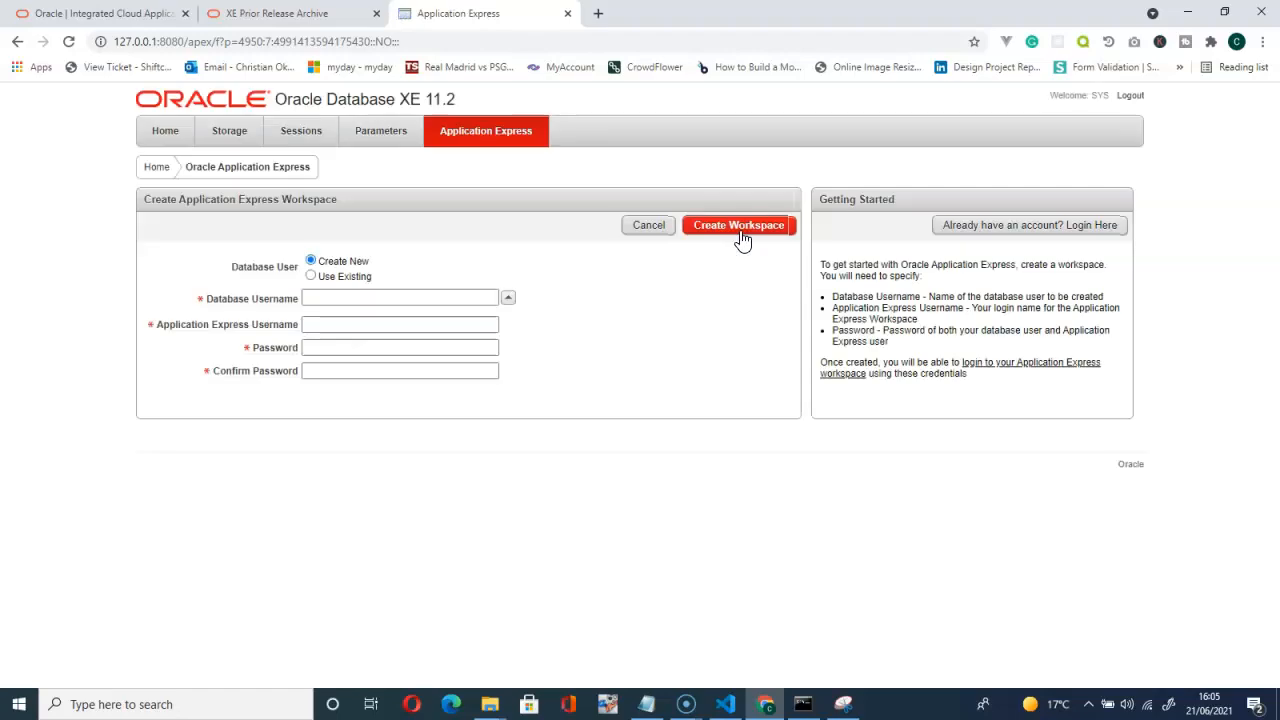
mouse_move(236, 218)
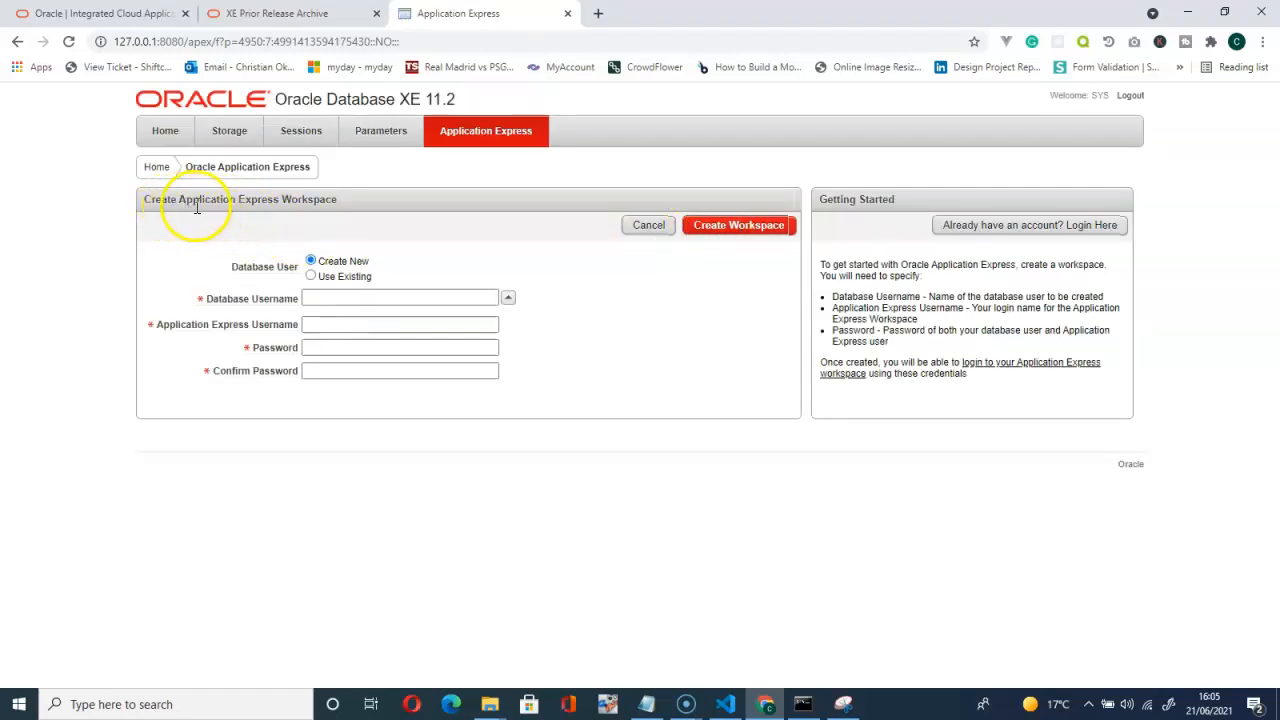
mouse_move(312, 216)
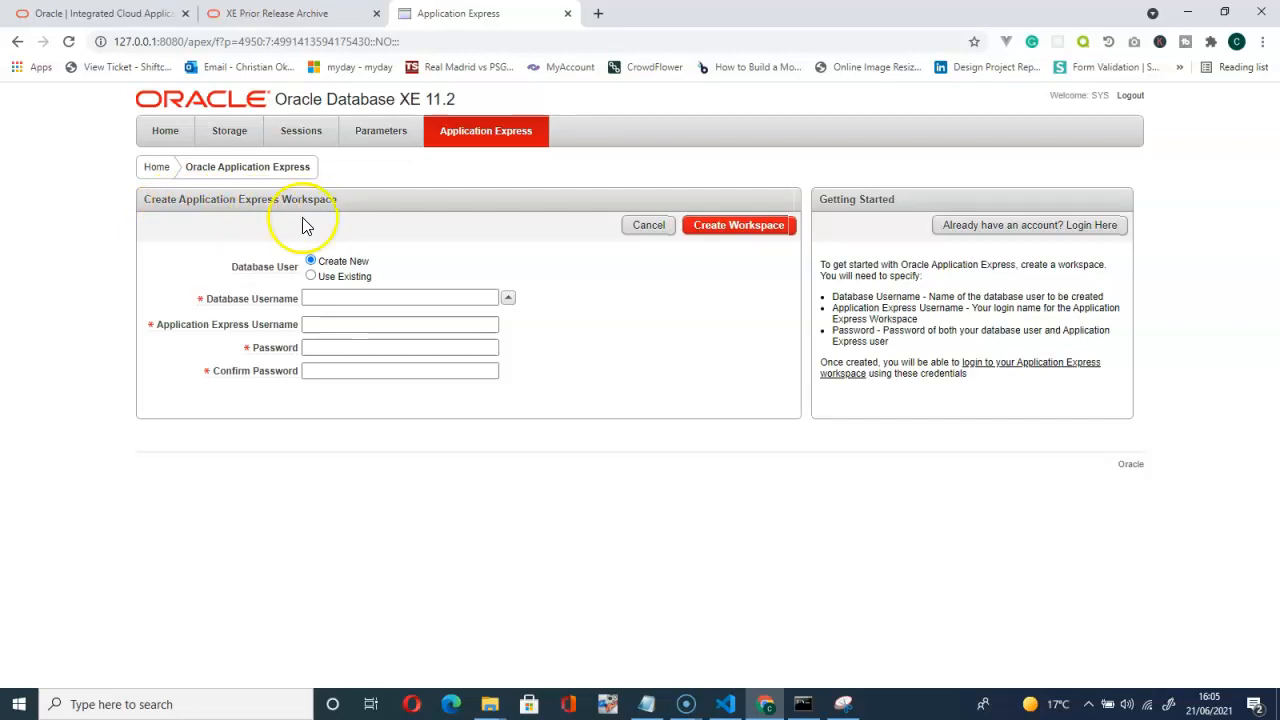
- Enter data as Database Username and Application Express Username with a confirmed password
left_click(400, 298)
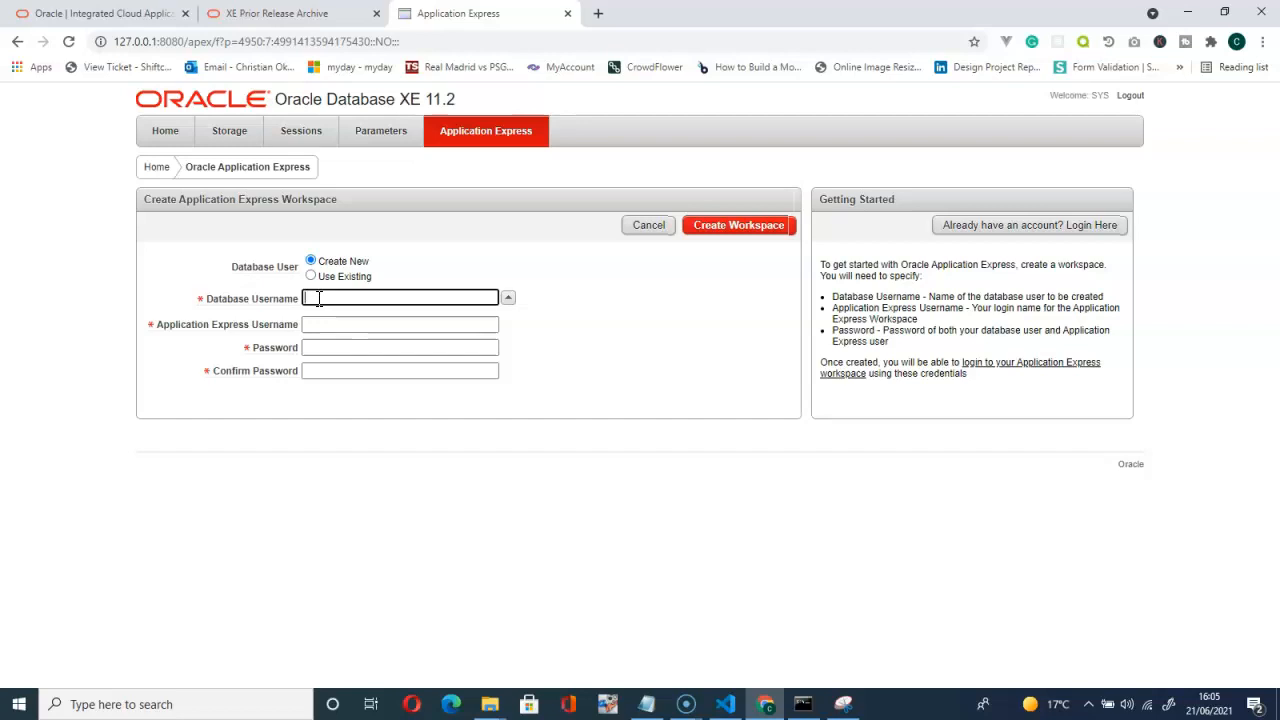
type("data")
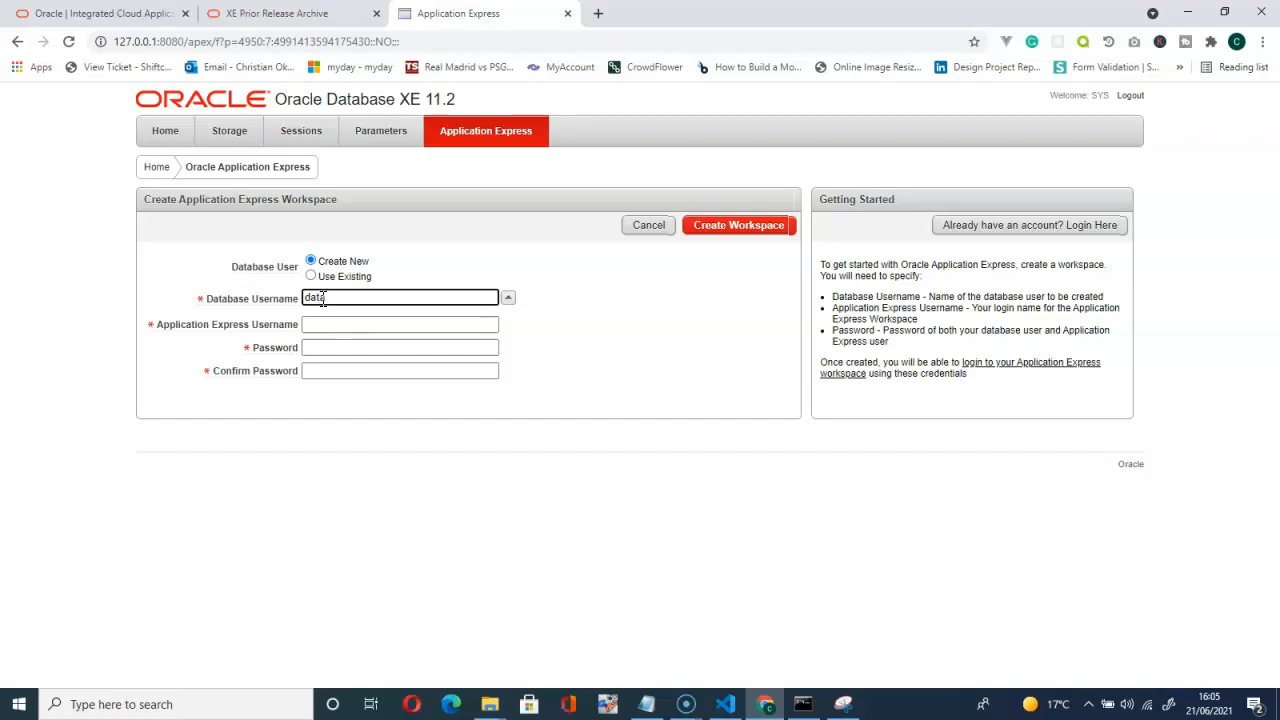
left_click(400, 324)
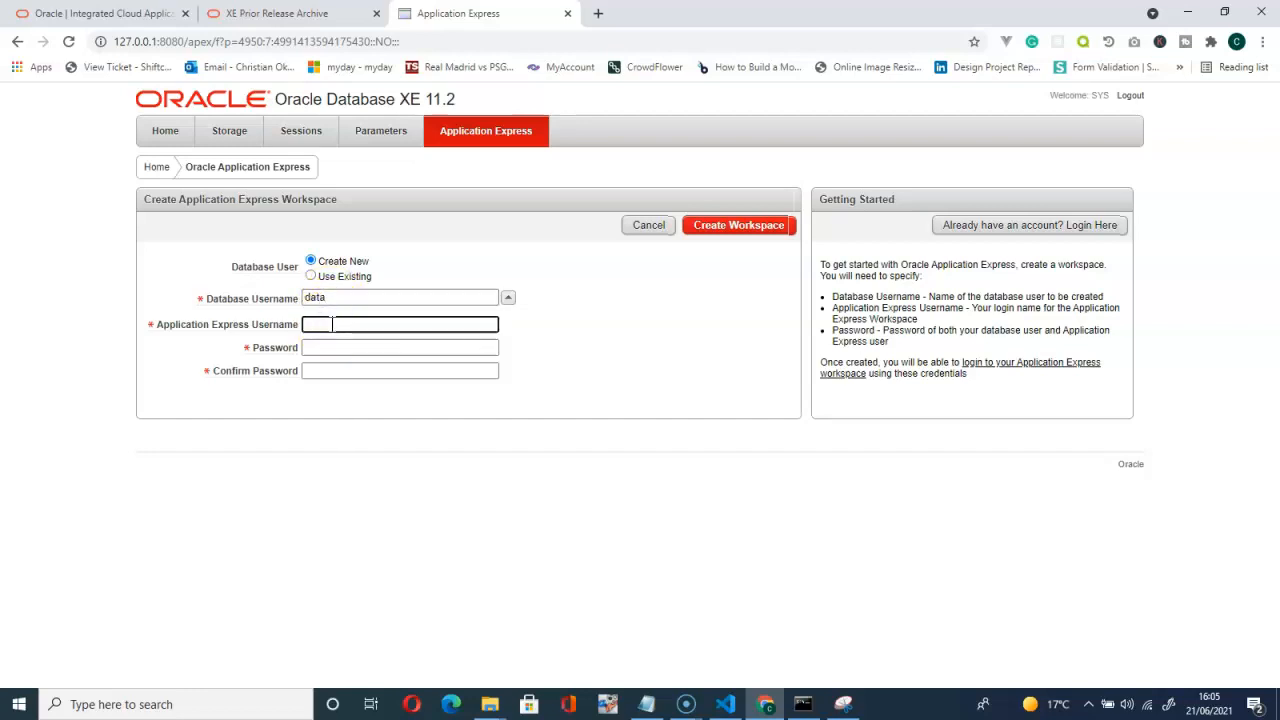
type("dat")
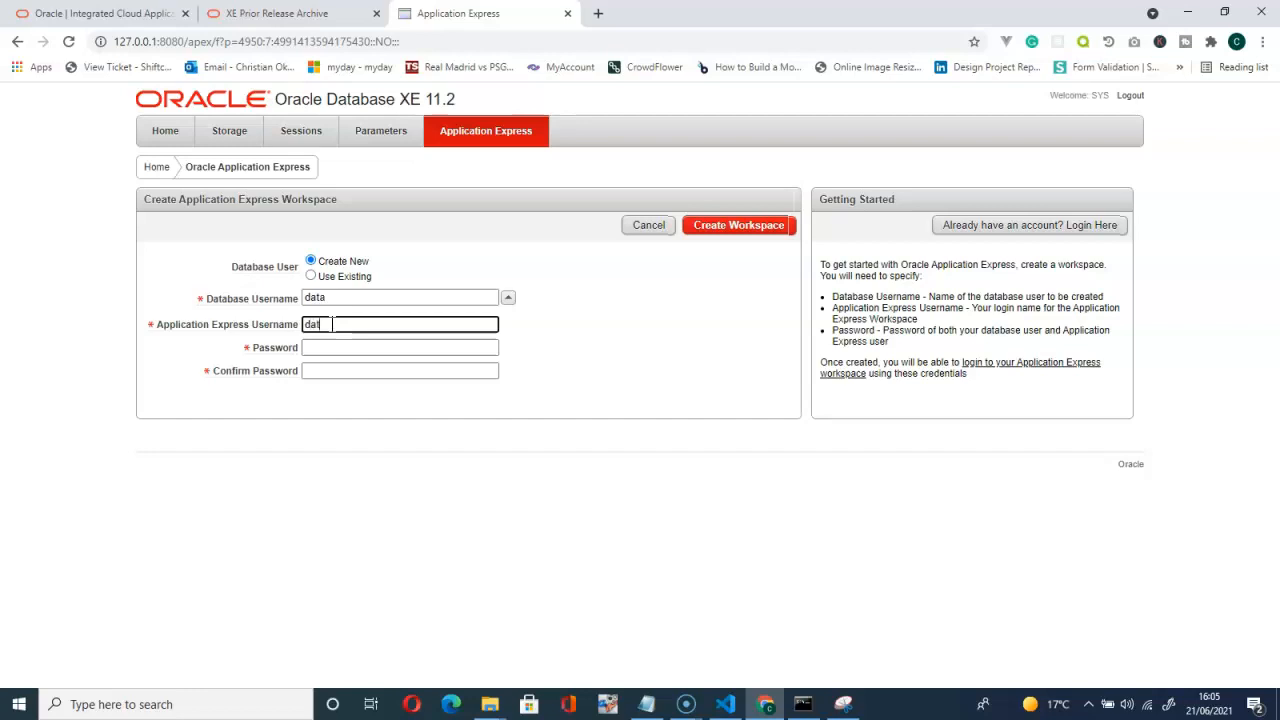
left_click(400, 348)
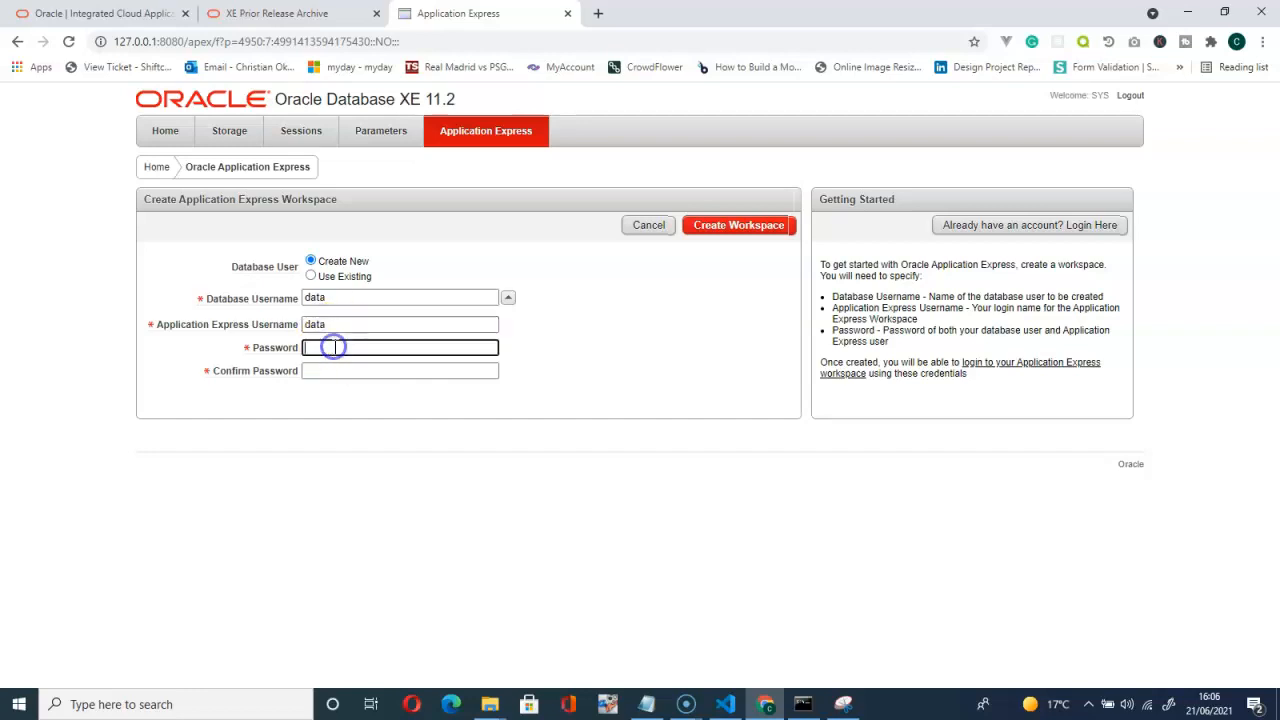
type("*")
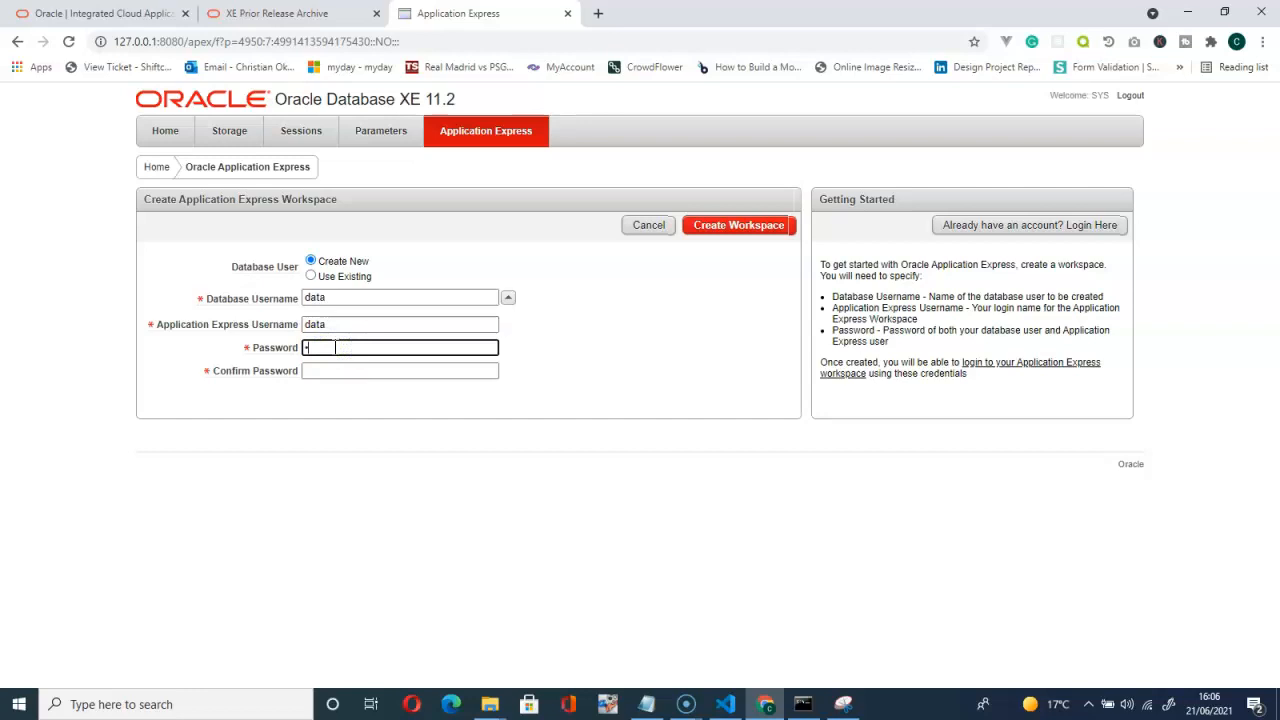
type("••••")
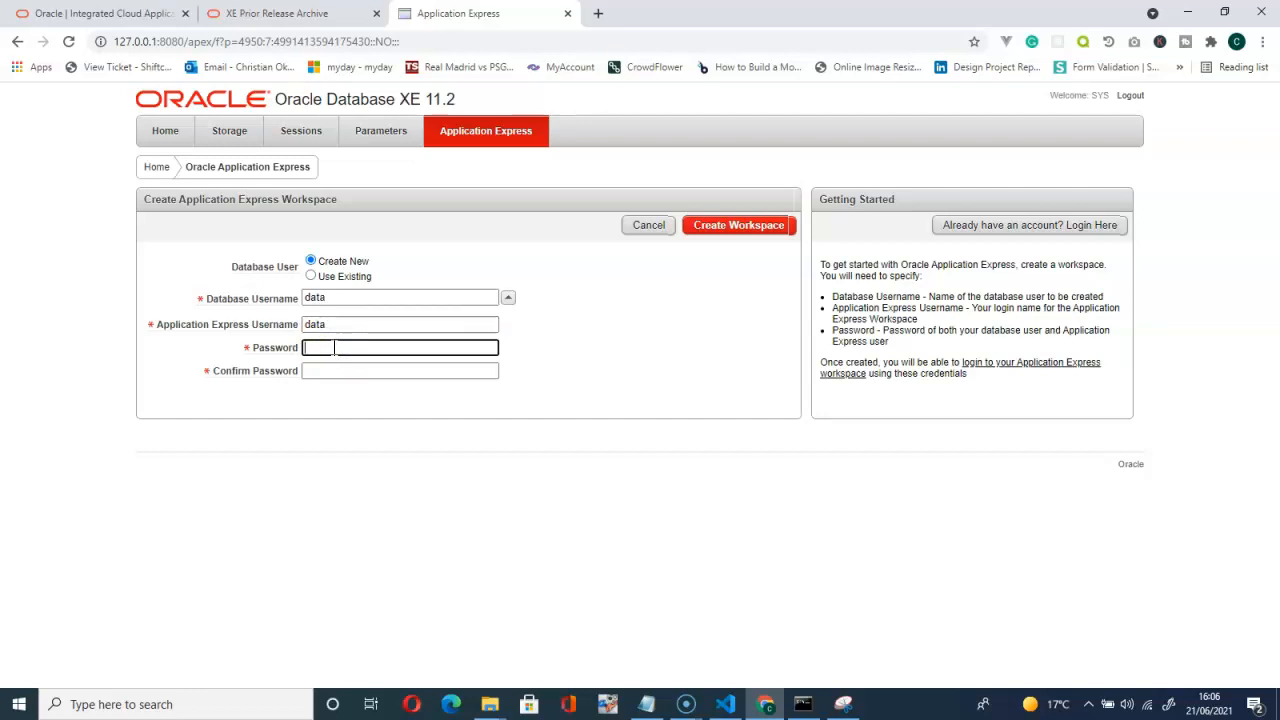
type("•••")
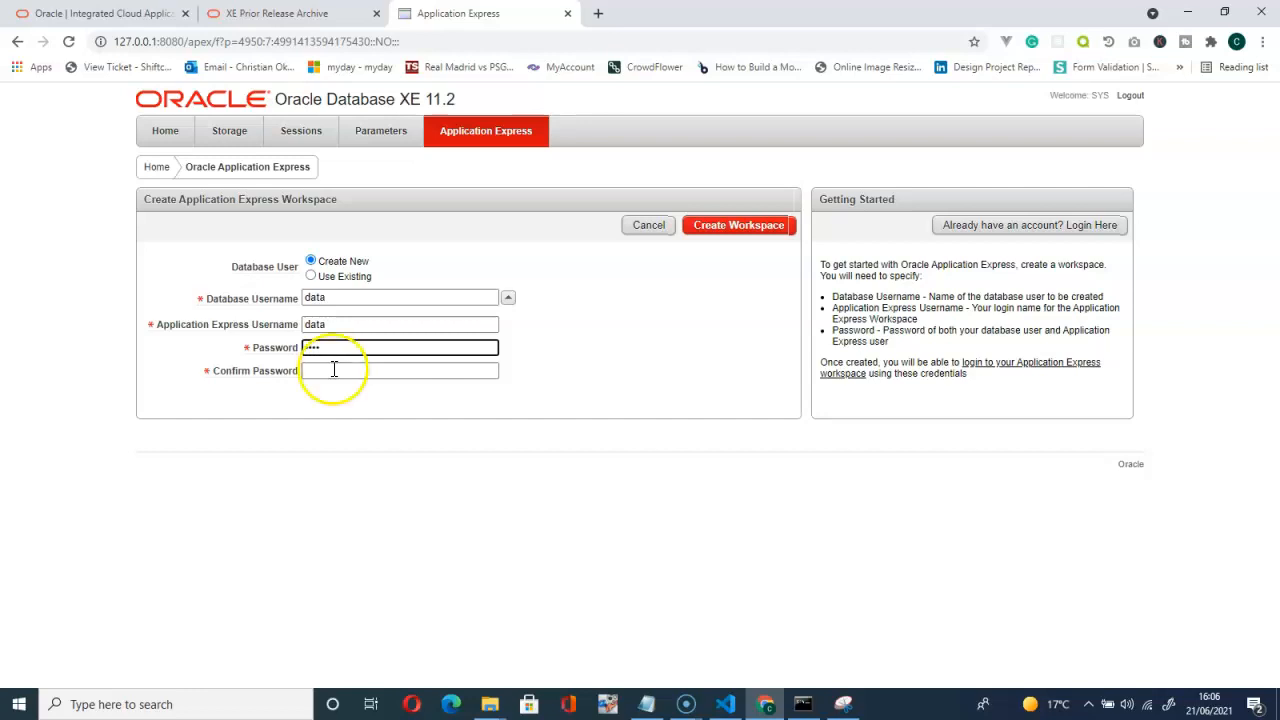
type("•••")
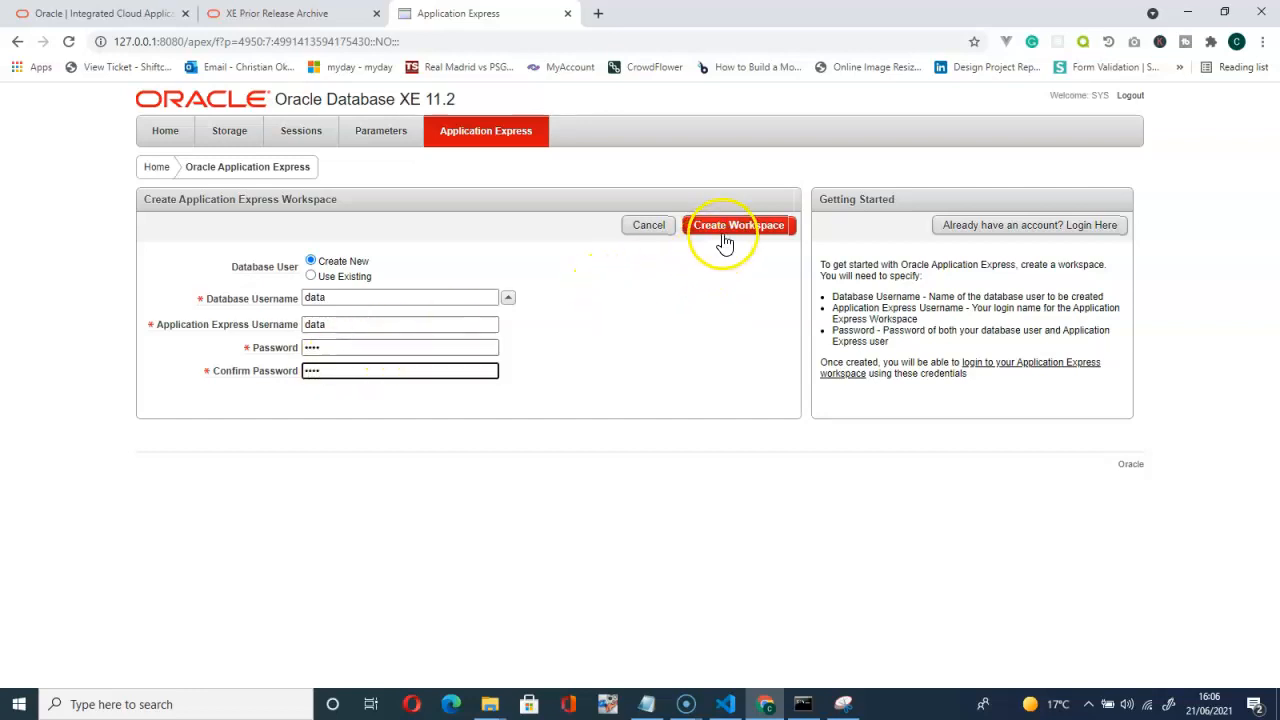
- Create the workspace DATA with the entered details
left_click(738, 224)
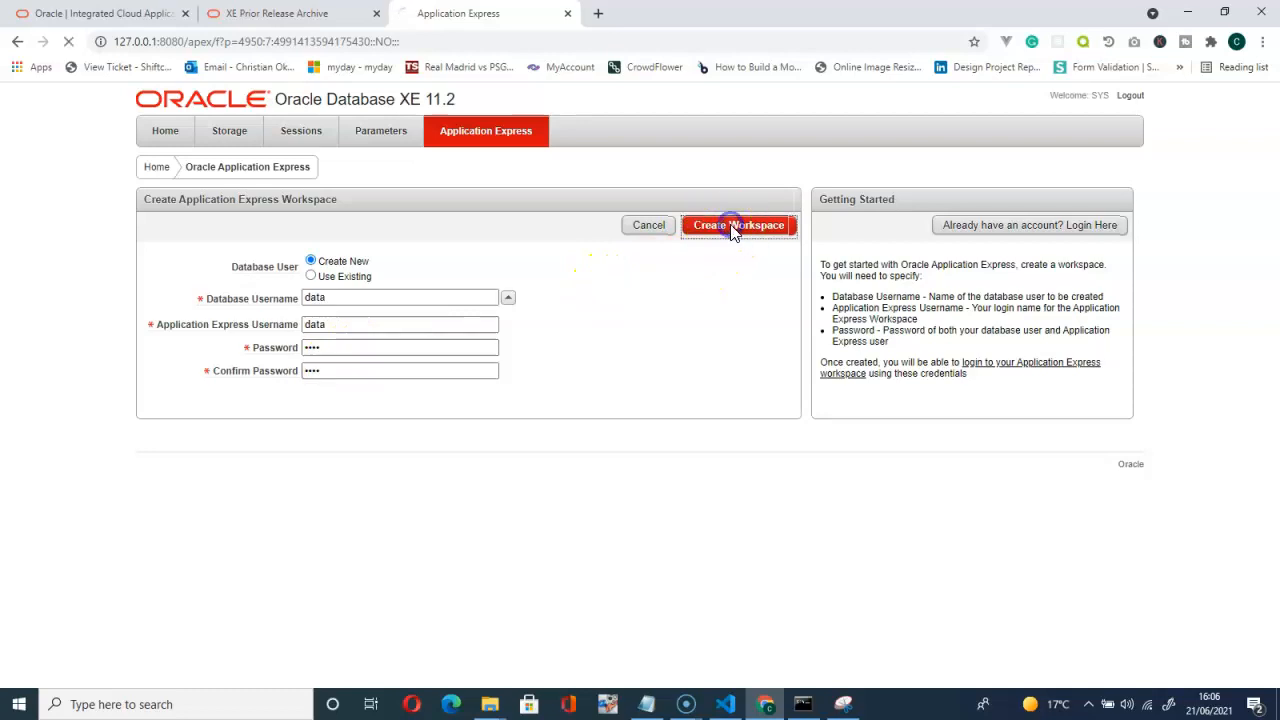
left_click(738, 224)
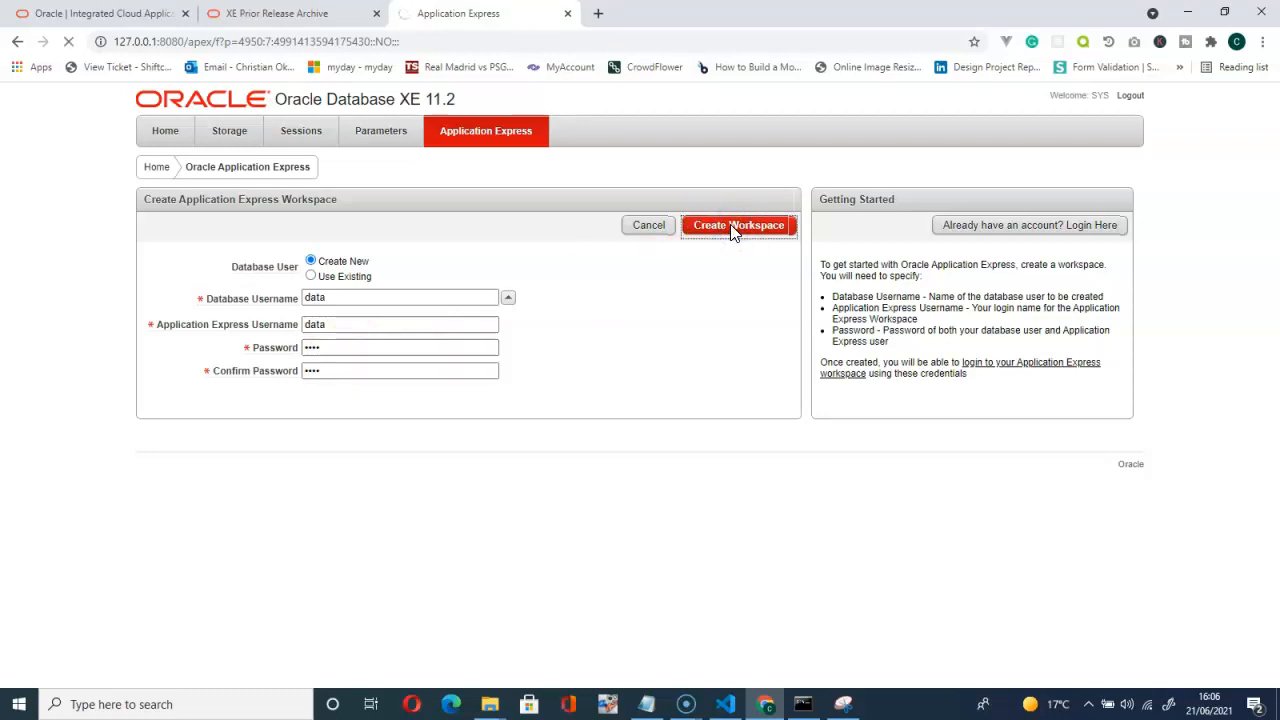
left_click(738, 224)
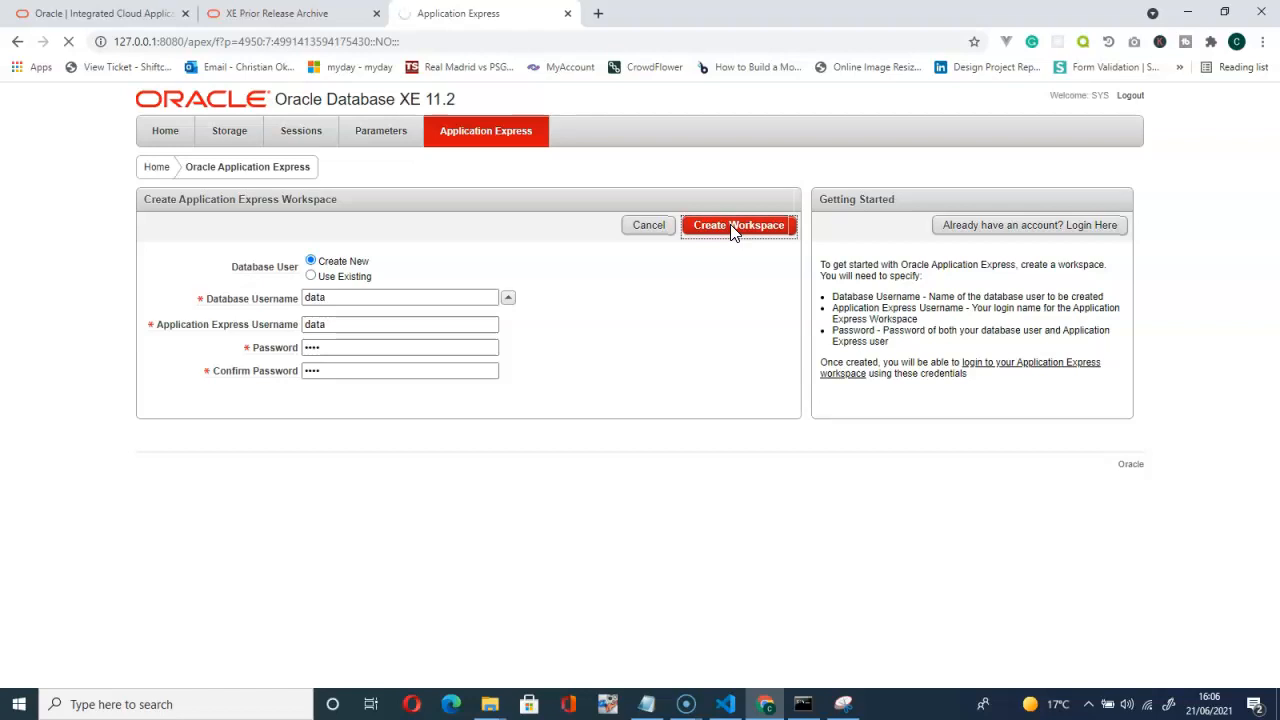
left_click(738, 224)
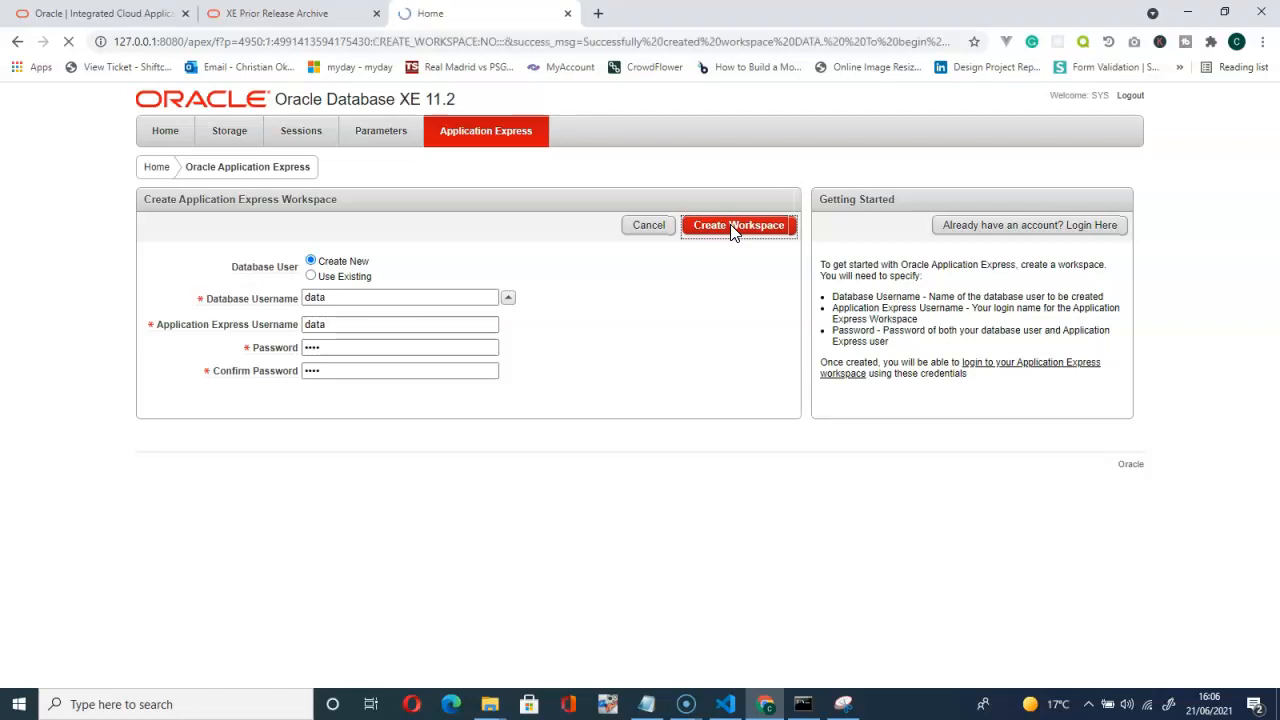
left_click(738, 224)
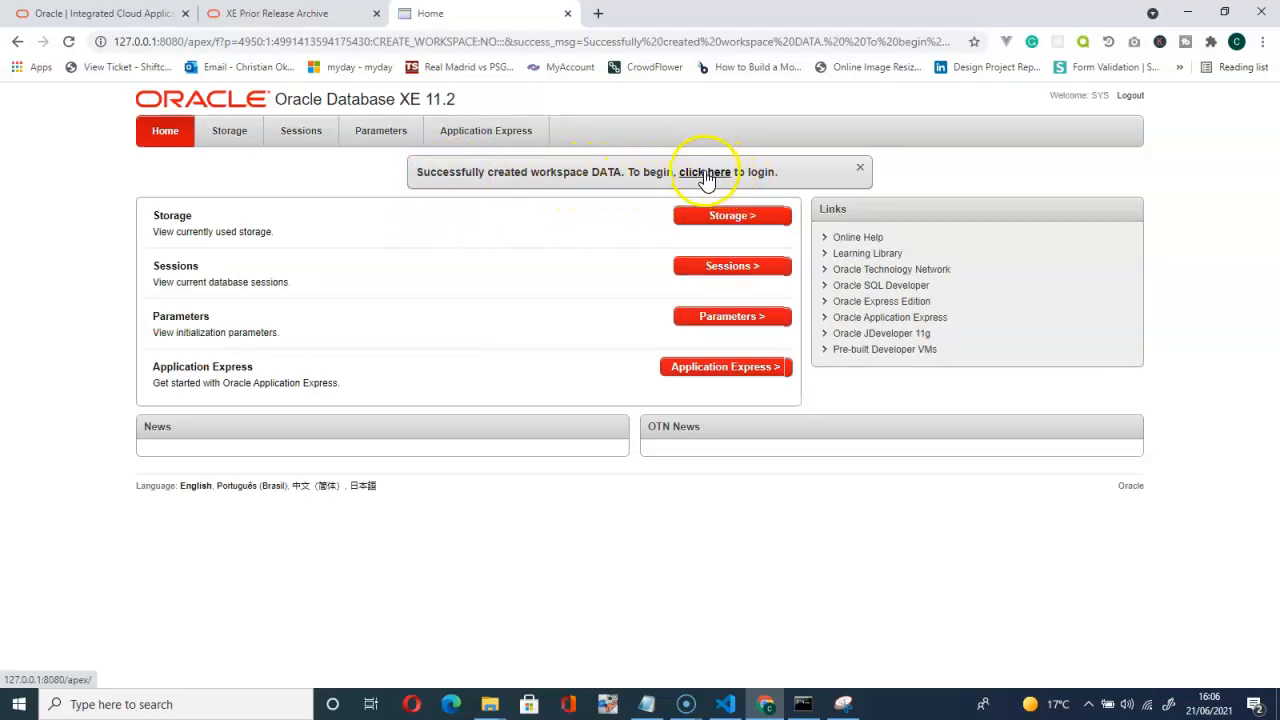
- Log in to workspace DATA as user DATA with the password
left_click(704, 172)
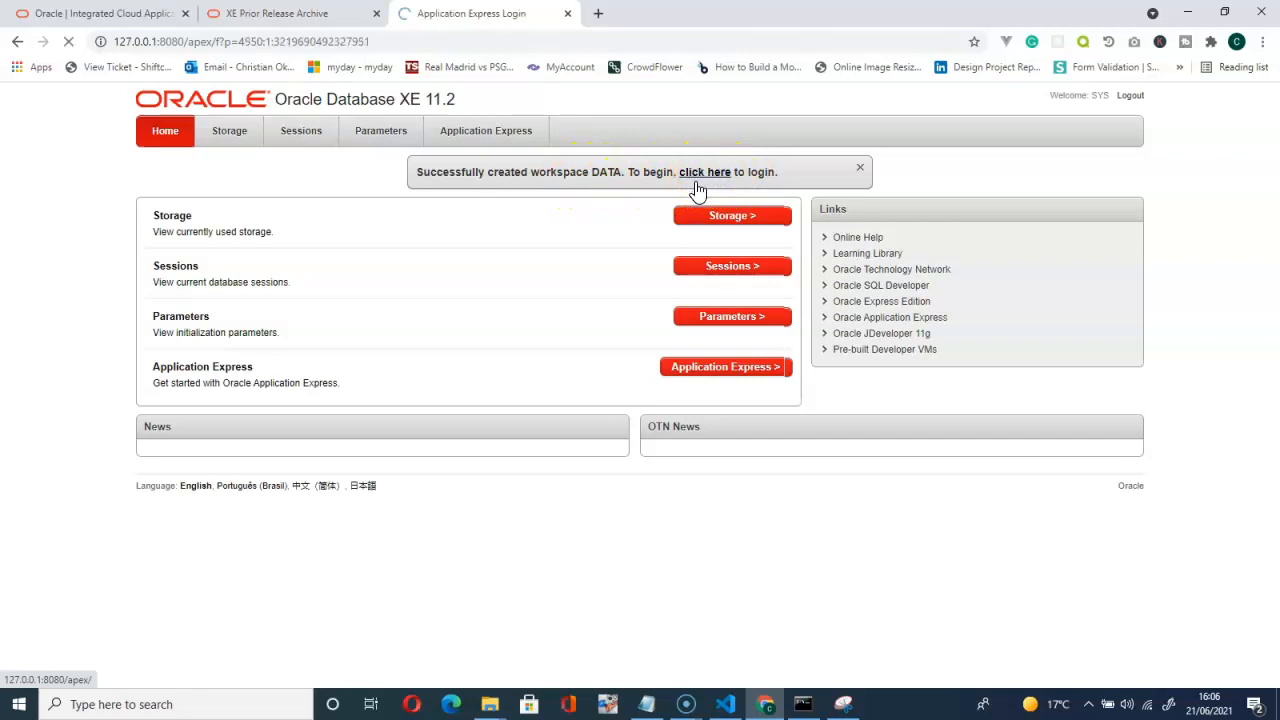
left_click(704, 172)
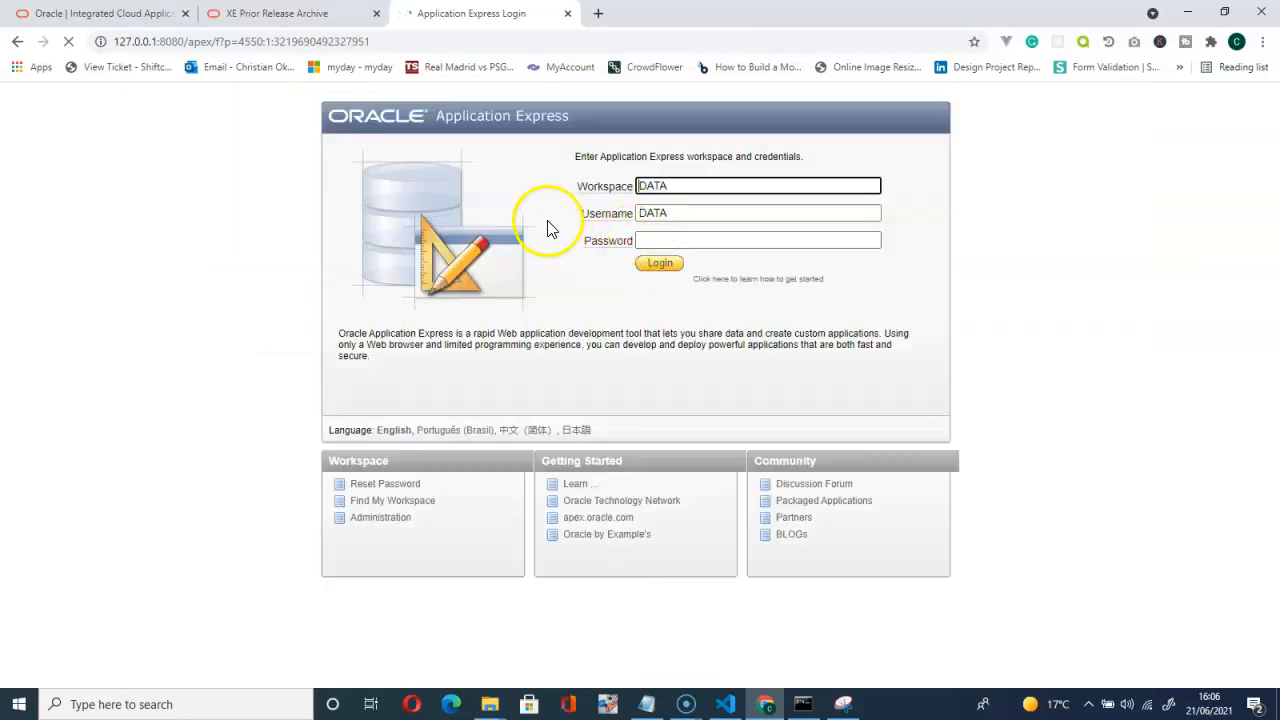
left_click(756, 240)
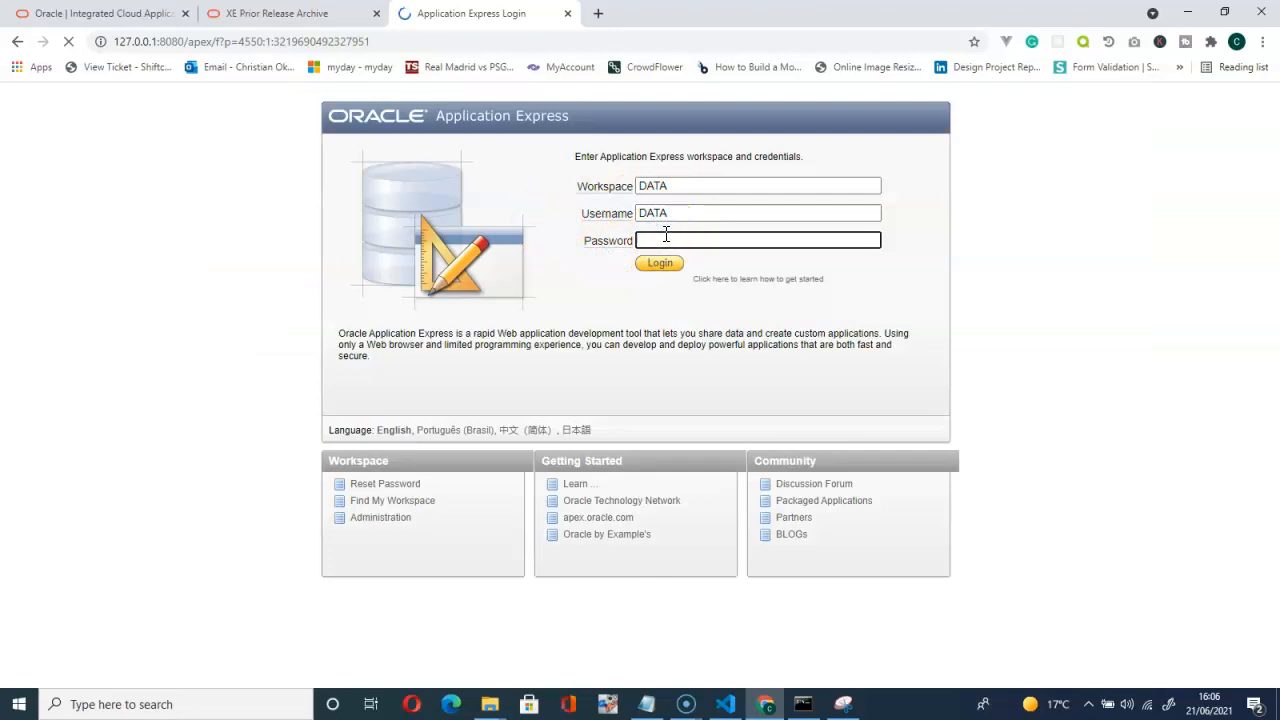
type("password")
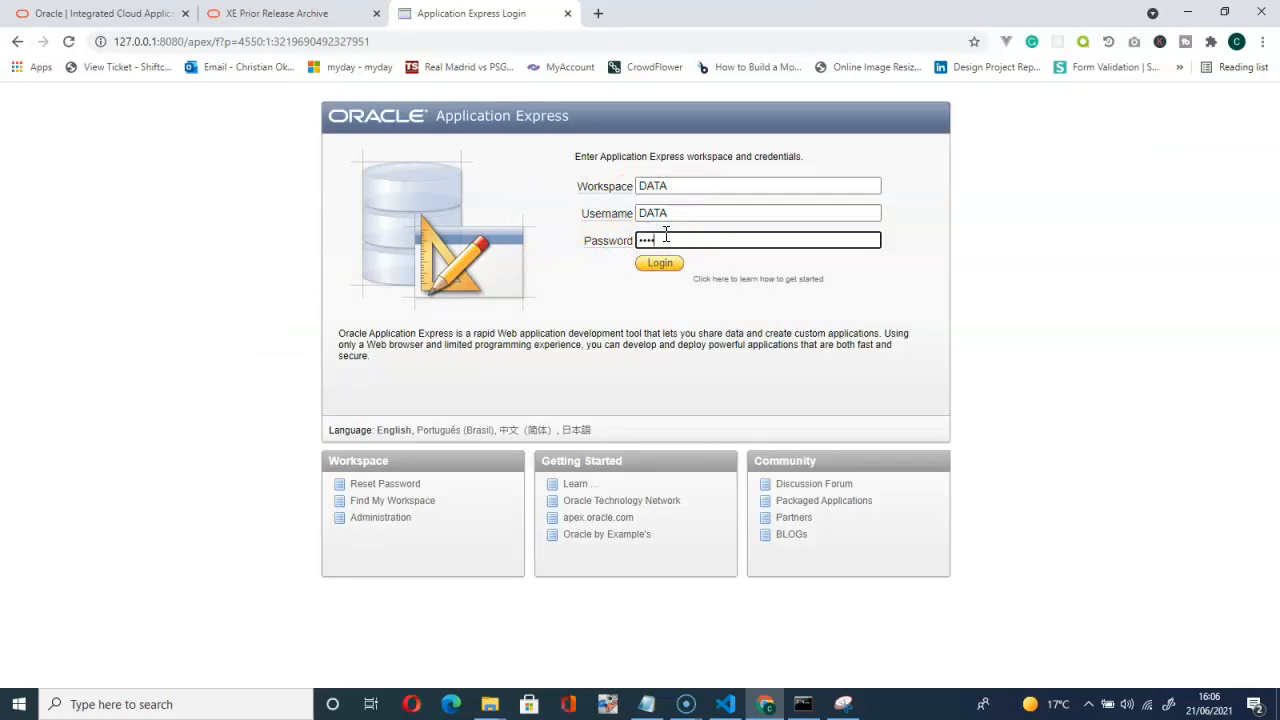
left_click(660, 264)
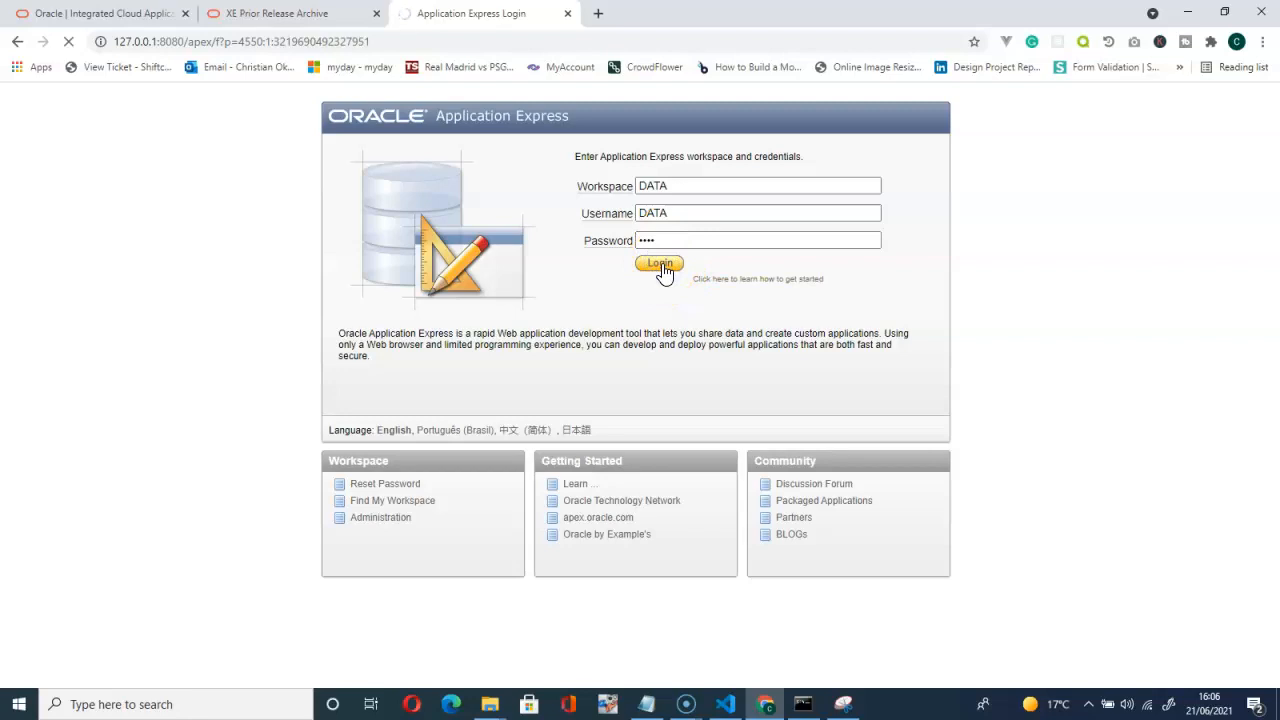
left_click(660, 264)
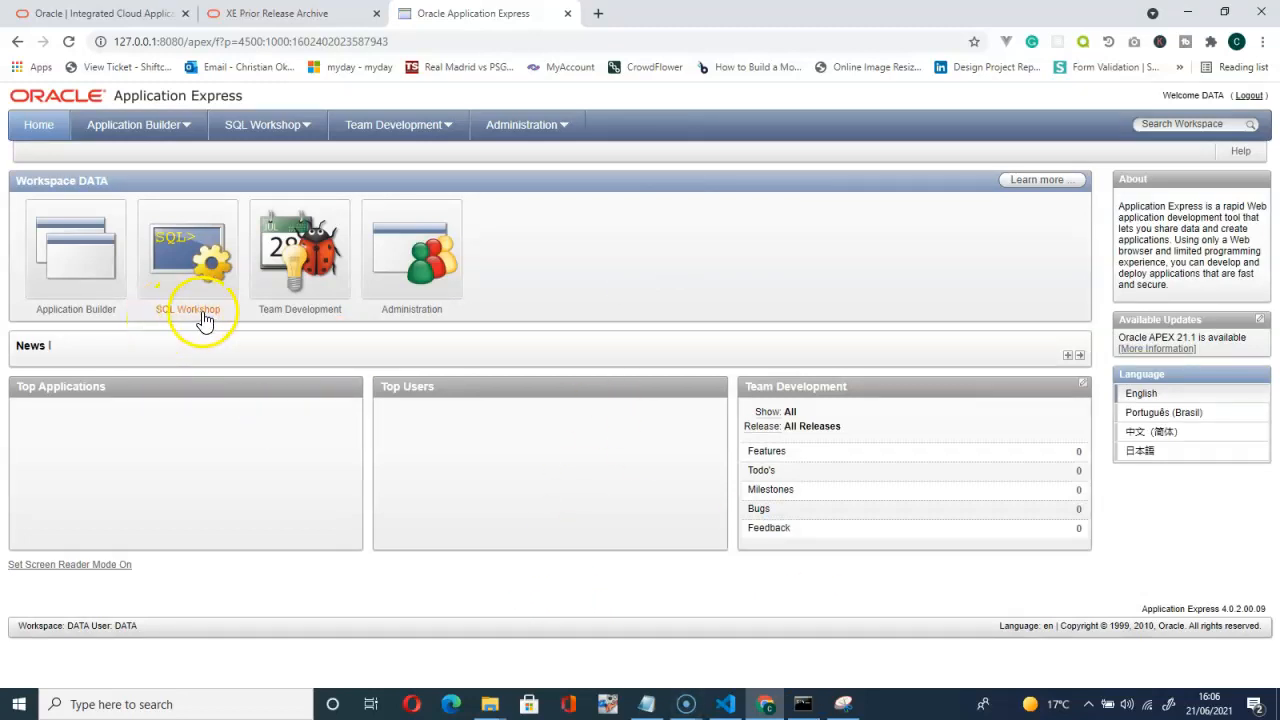
mouse_move(210, 264)
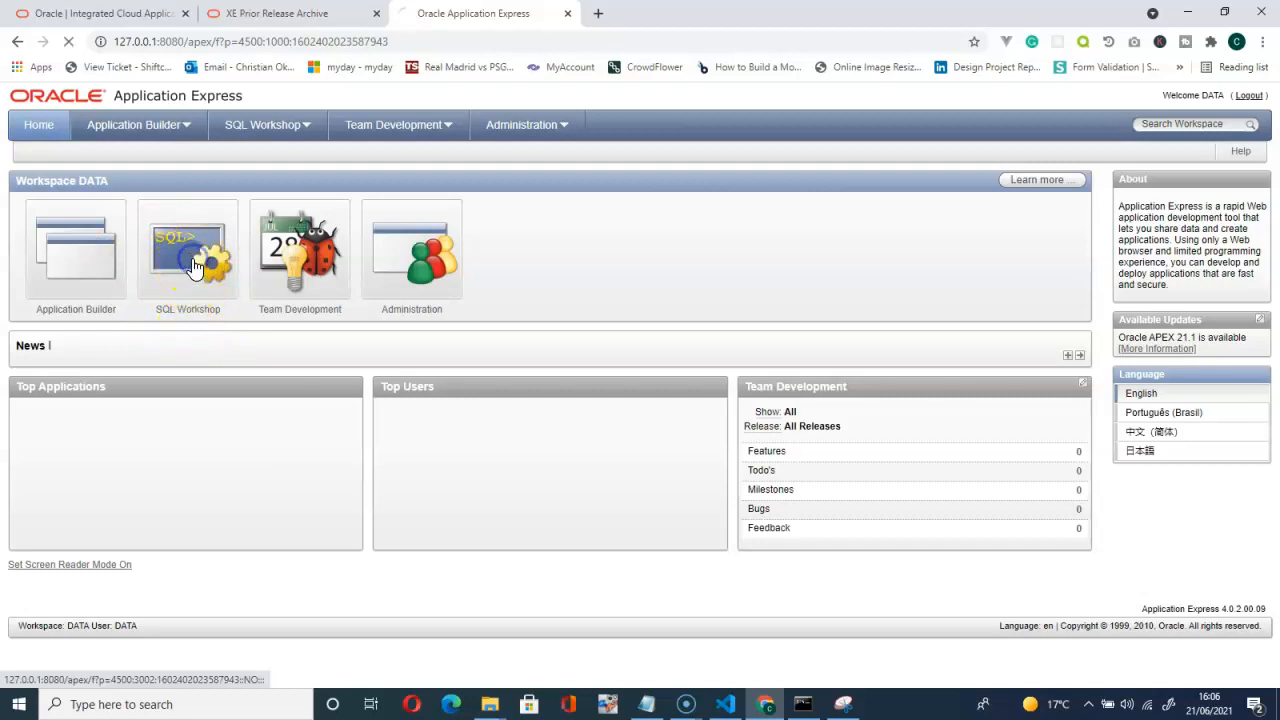
- Go into SQL Workshop and its SQL Commands editor
left_click(188, 248)
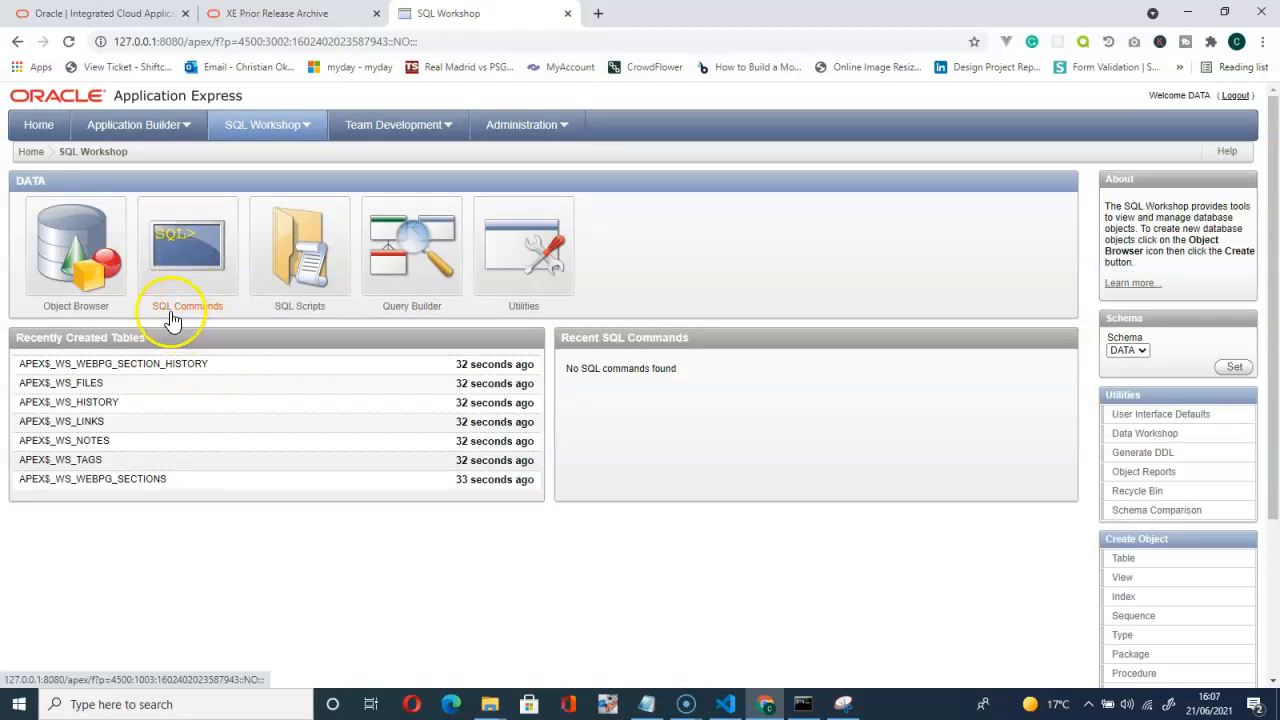
left_click(188, 244)
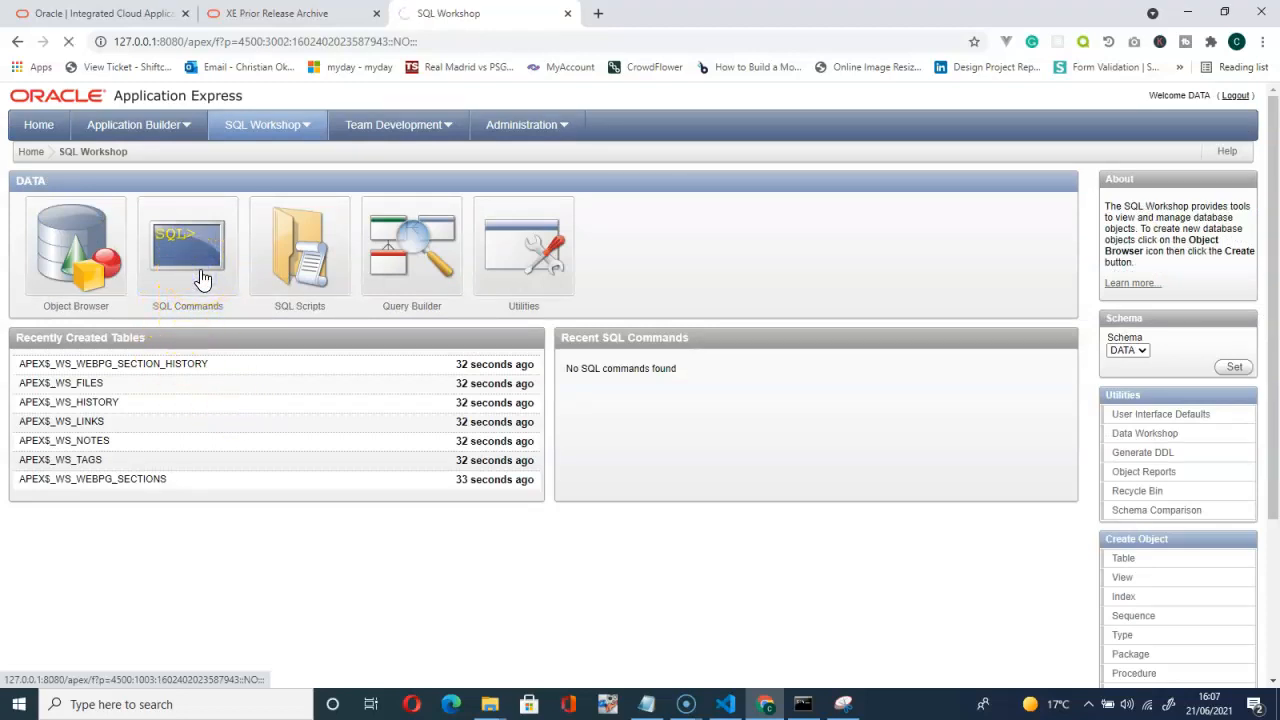
left_click(188, 248)
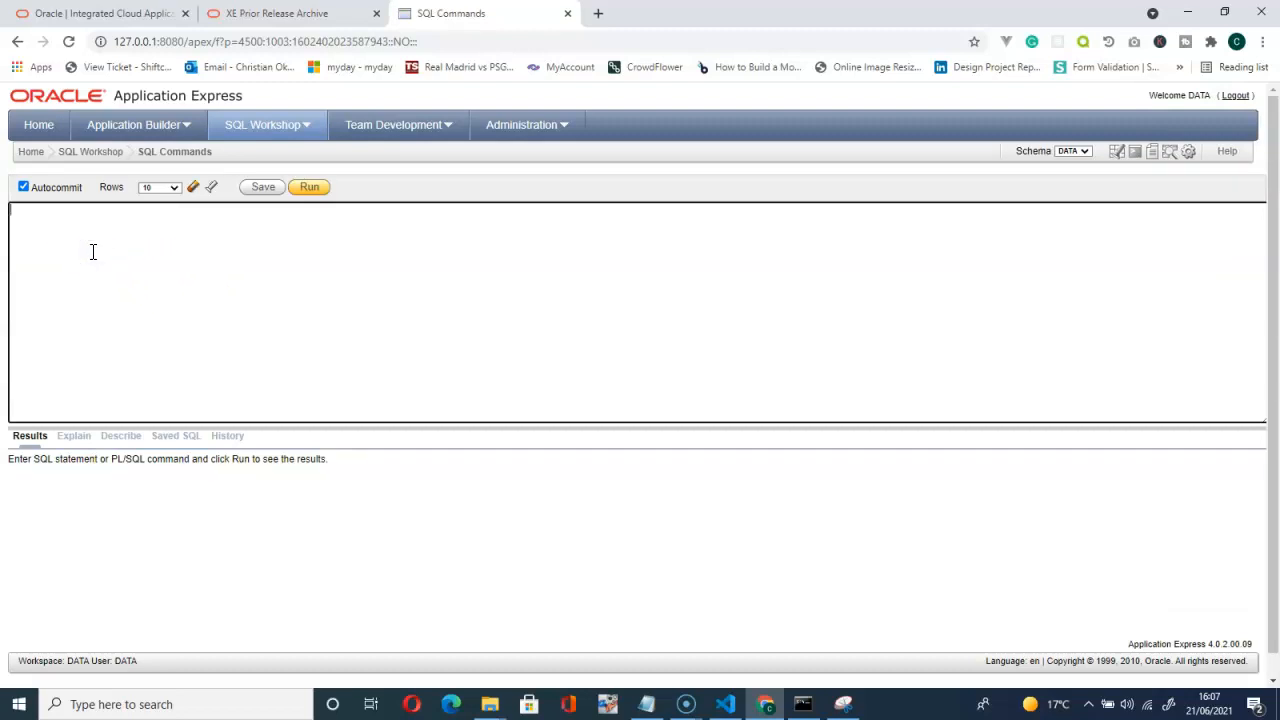
- Run 'select sysdate from dual', returning 06/21/2021, then return to the SQL Workshop overview
left_click(128, 238)
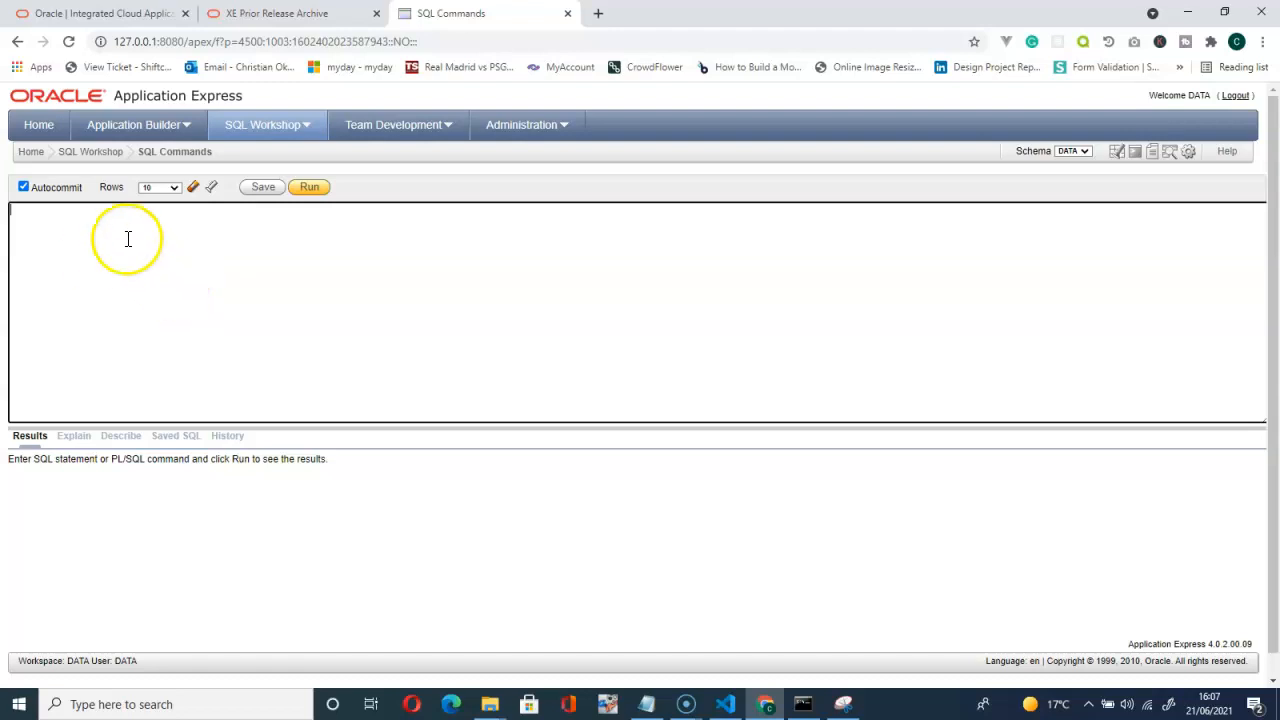
type("select")
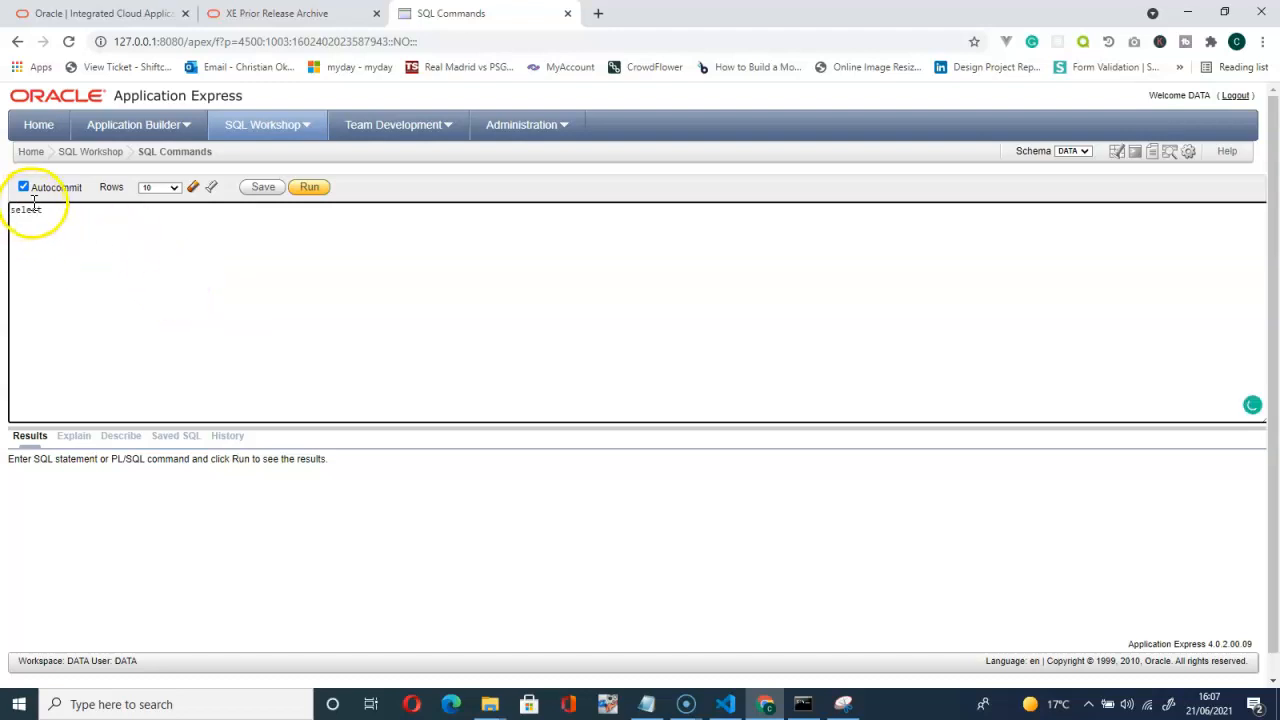
type("s")
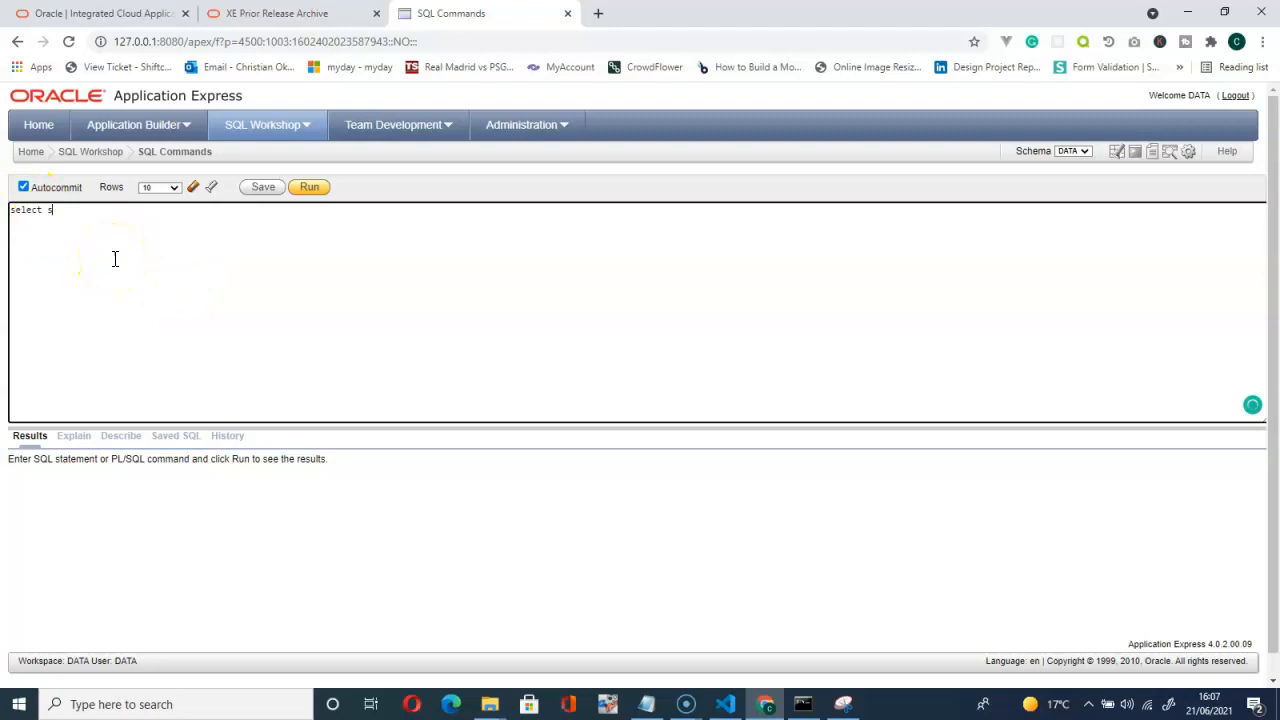
type("ysdate from dual")
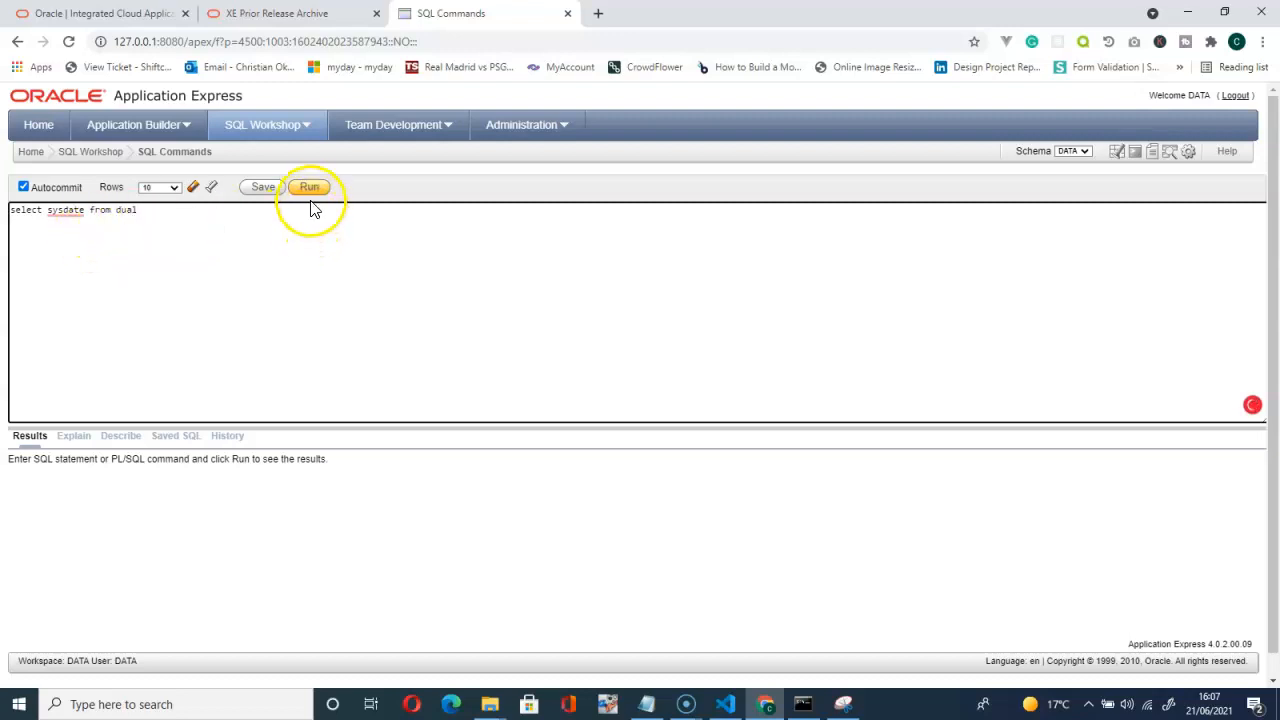
left_click(308, 188)
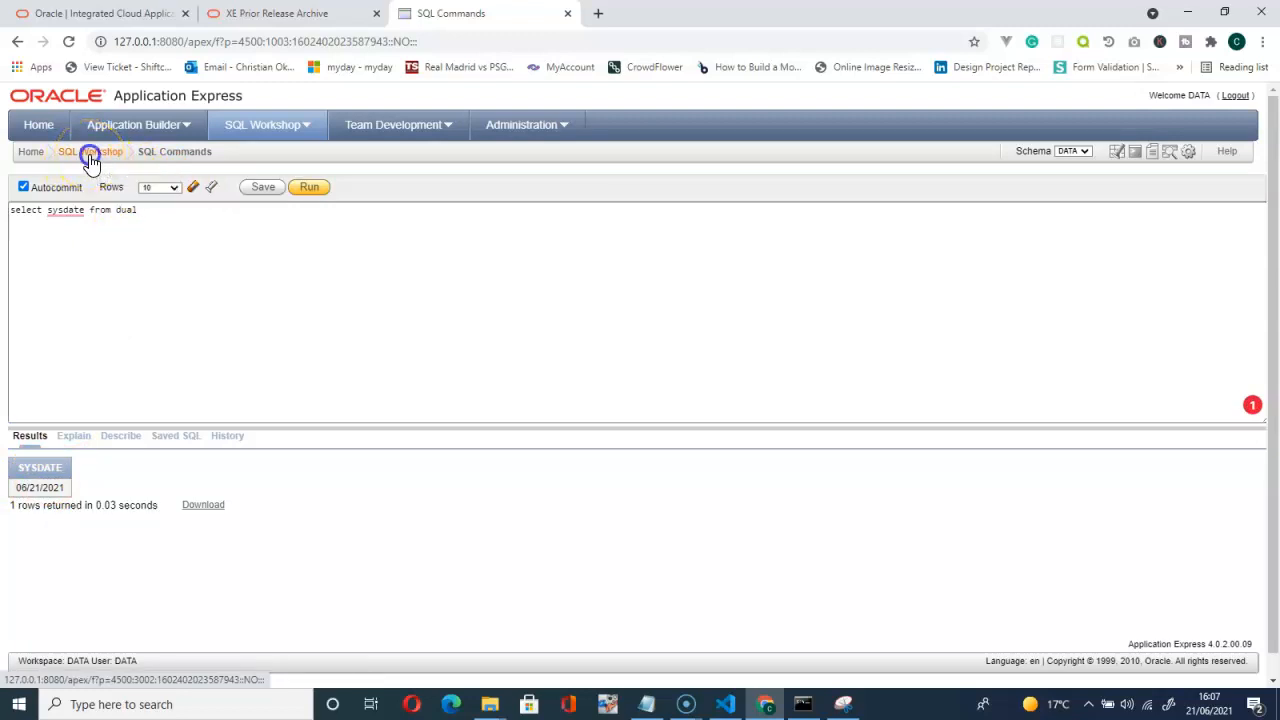
left_click(92, 152)
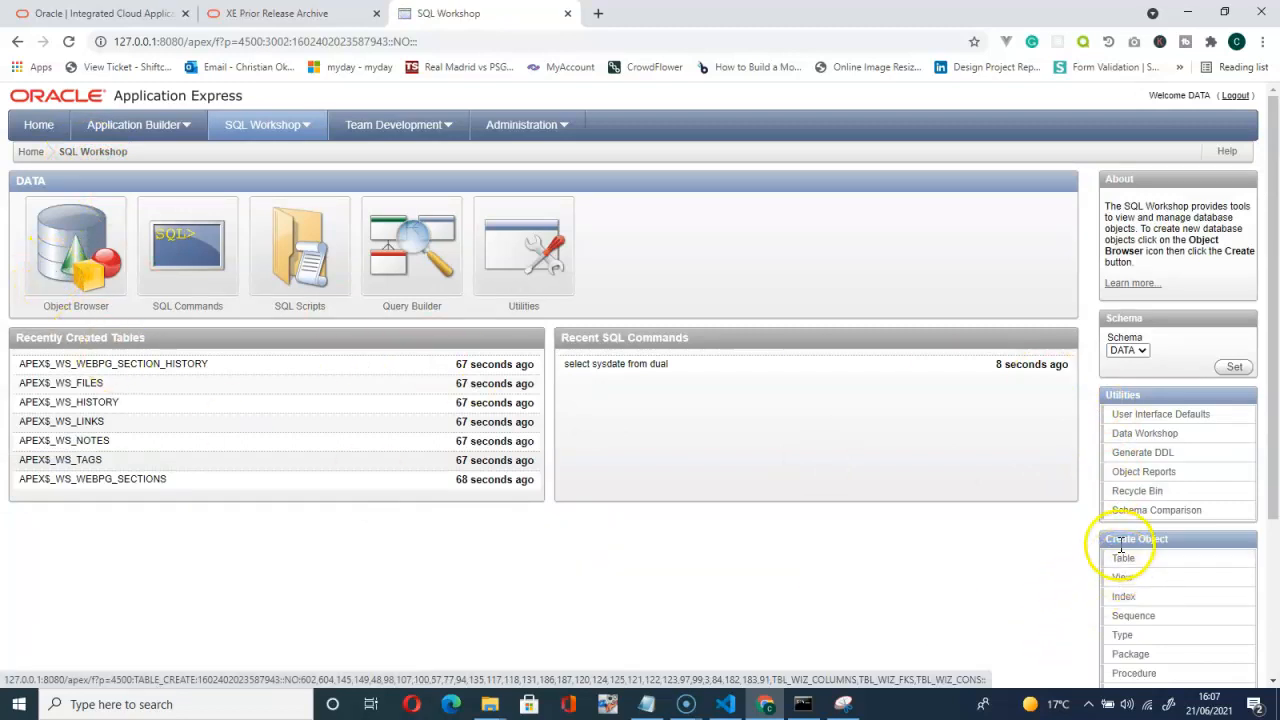
scroll("down", 3)
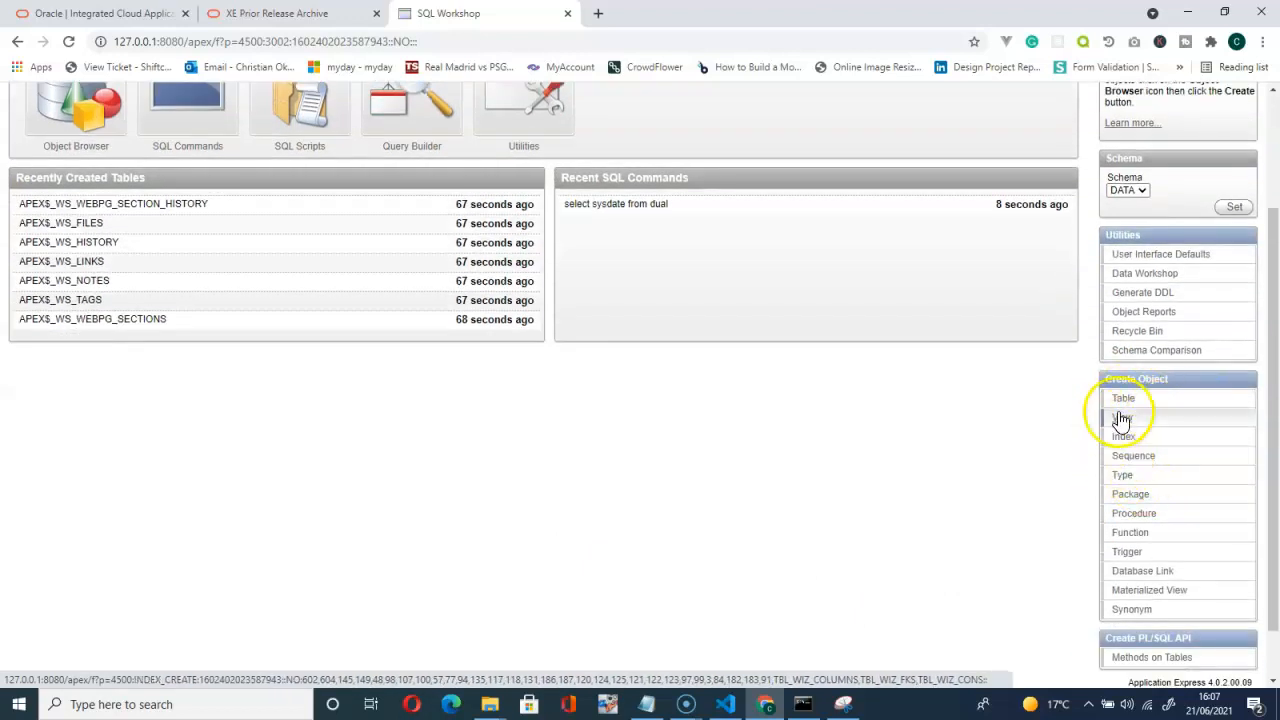
left_click(1124, 398)
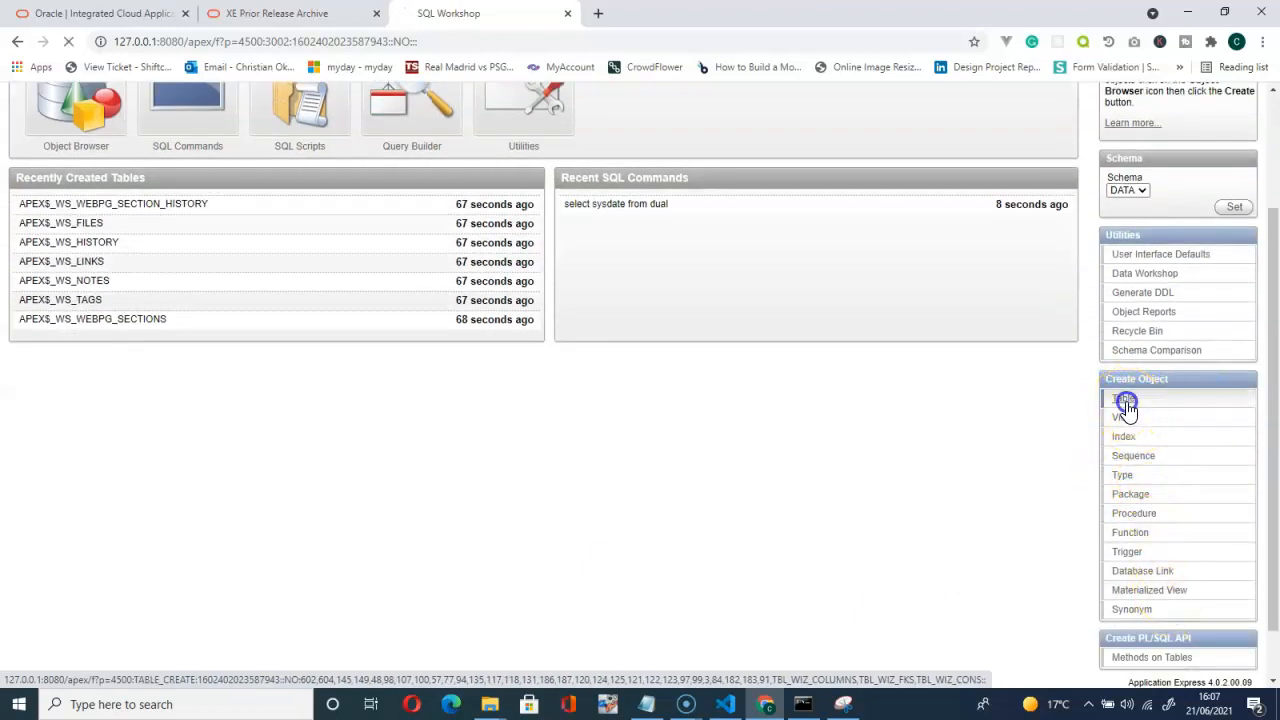
left_click(1126, 400)
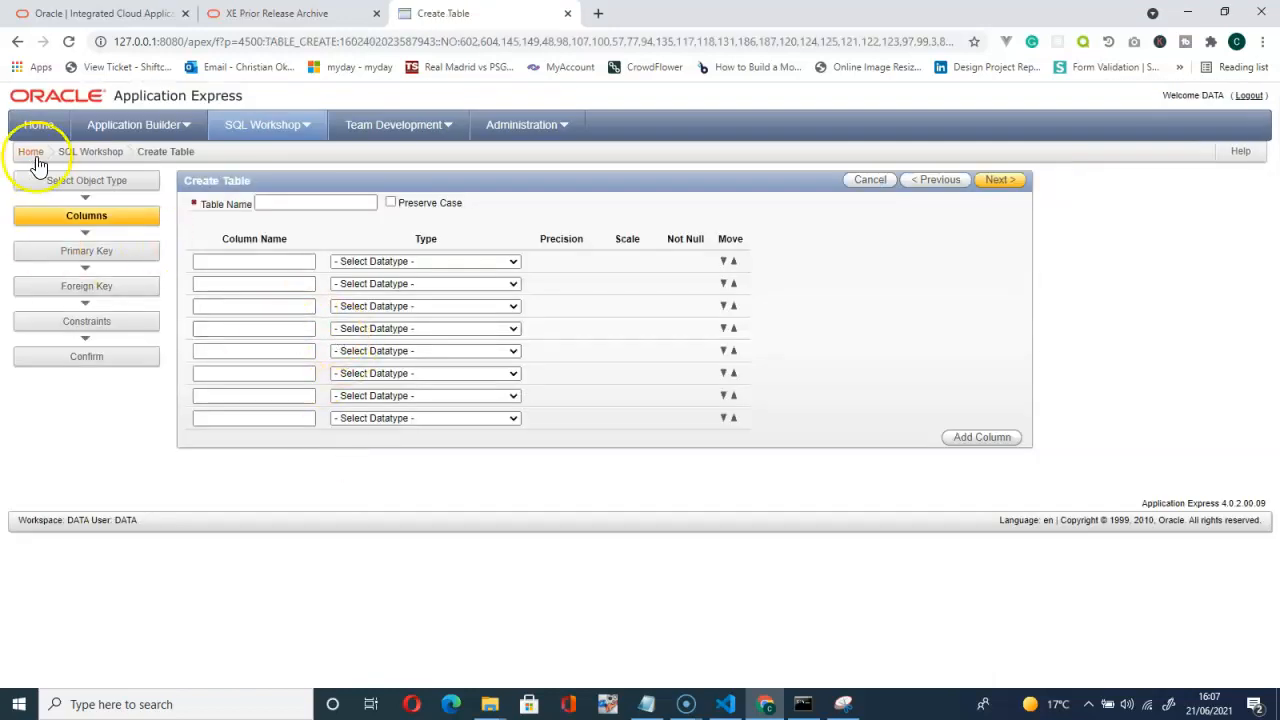
left_click(92, 152)
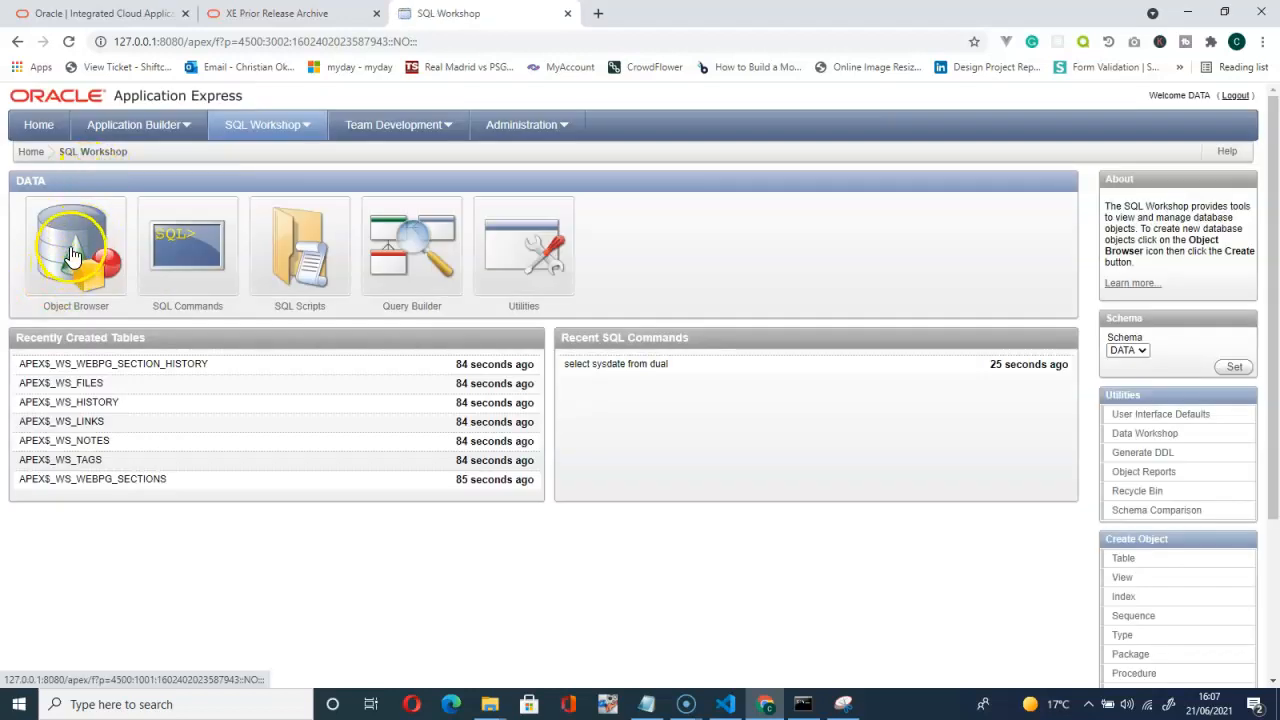
left_click(76, 244)
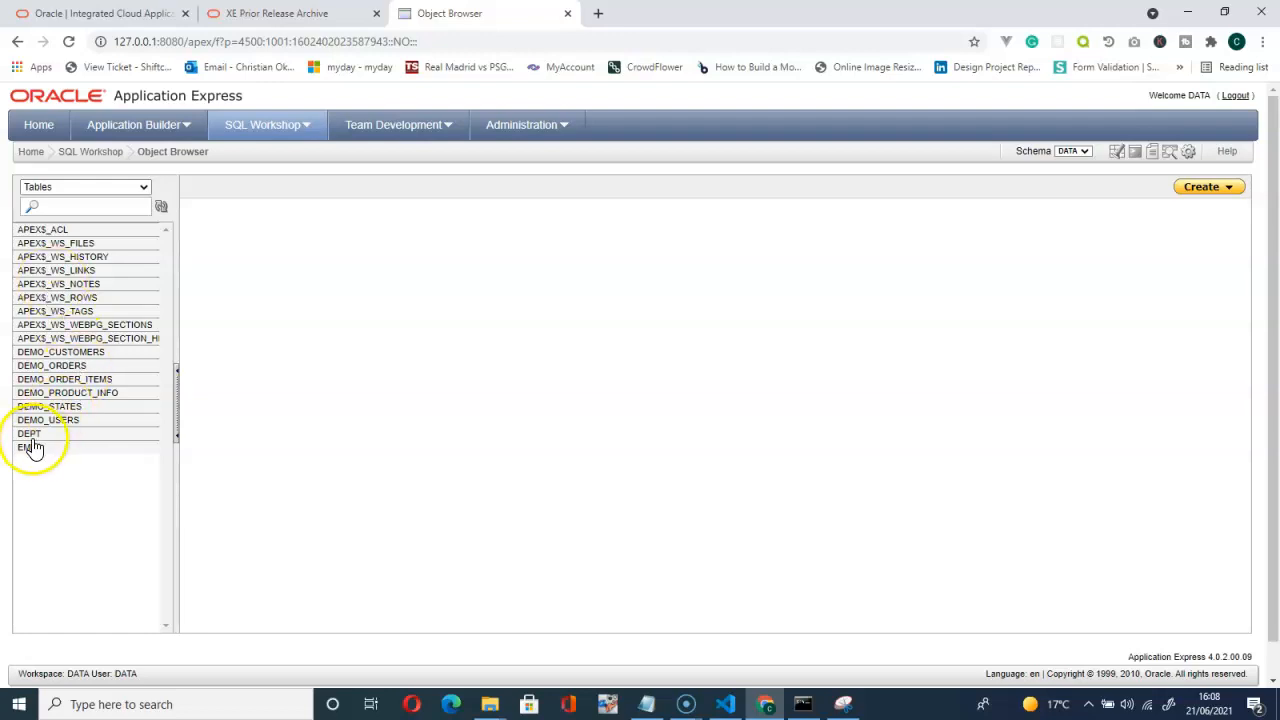
left_click(28, 432)
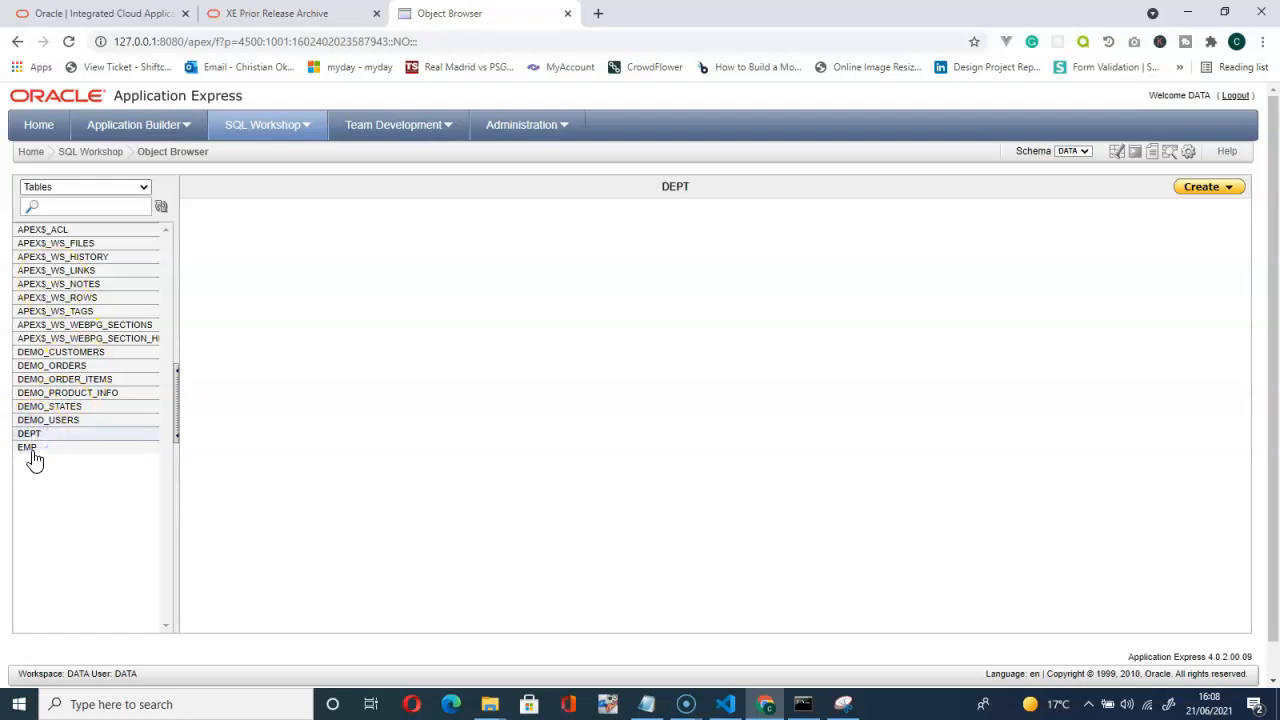
left_click(28, 432)
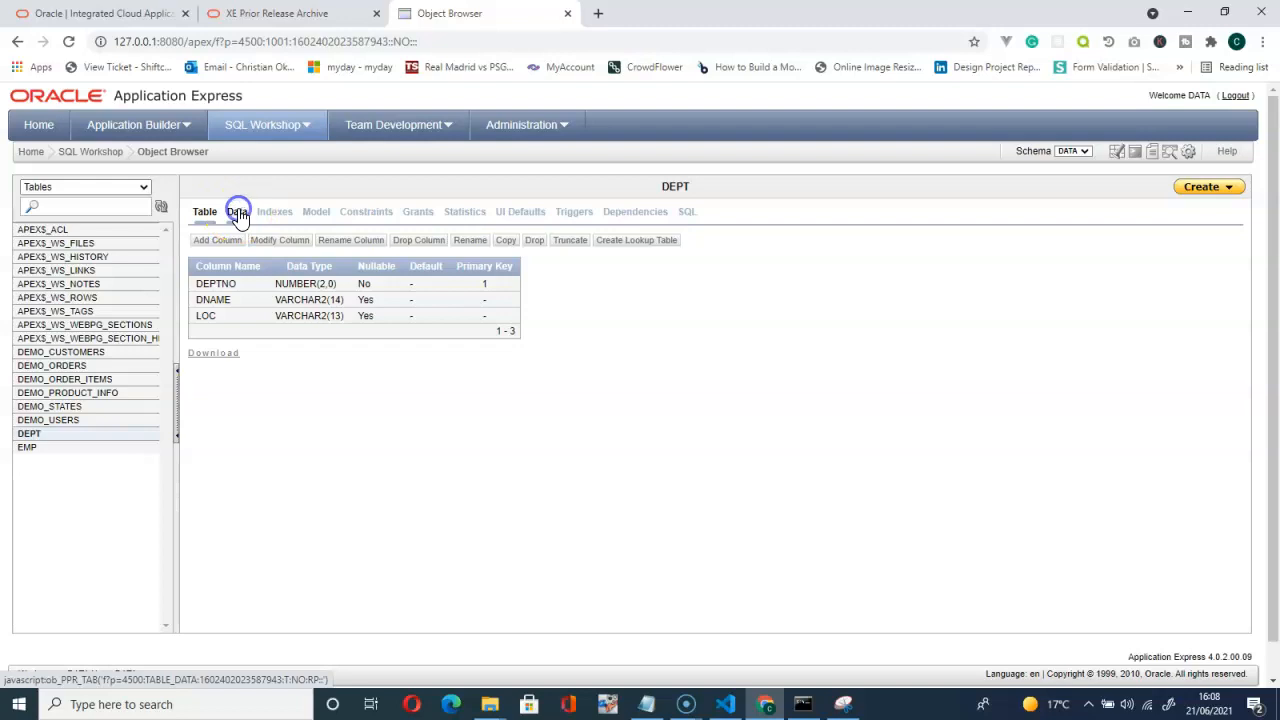
left_click(236, 212)
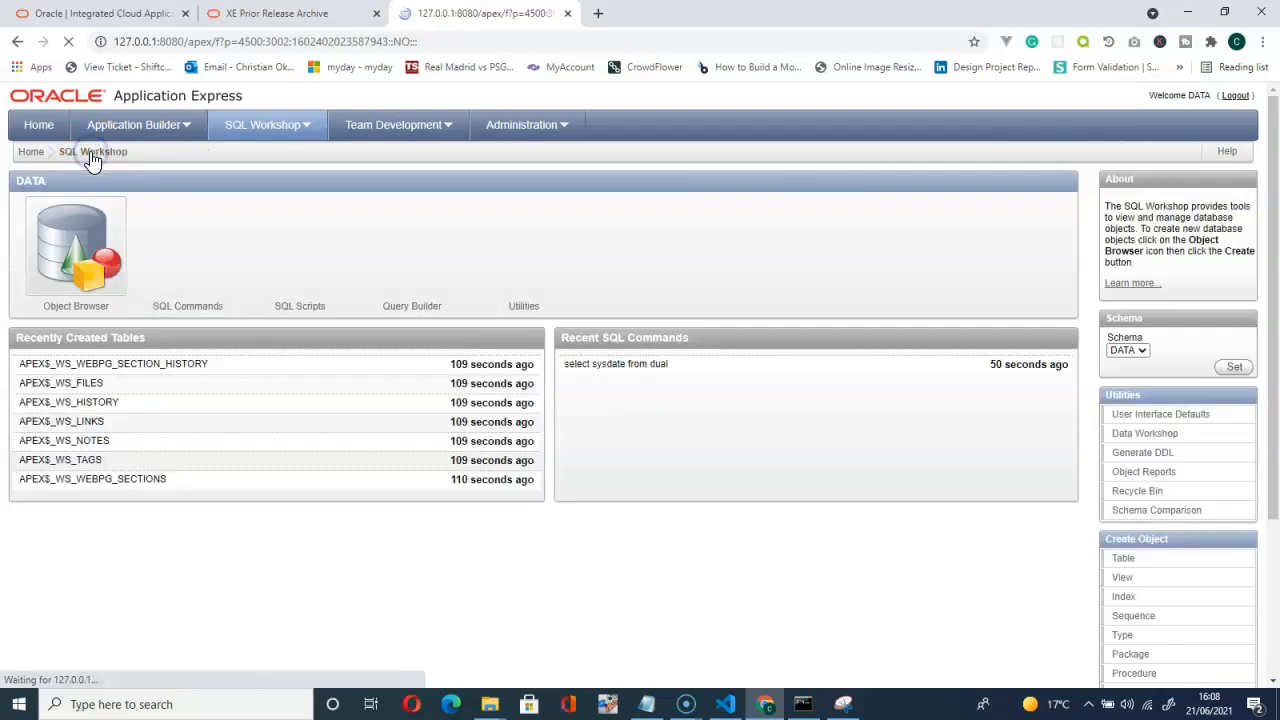
left_click(92, 152)
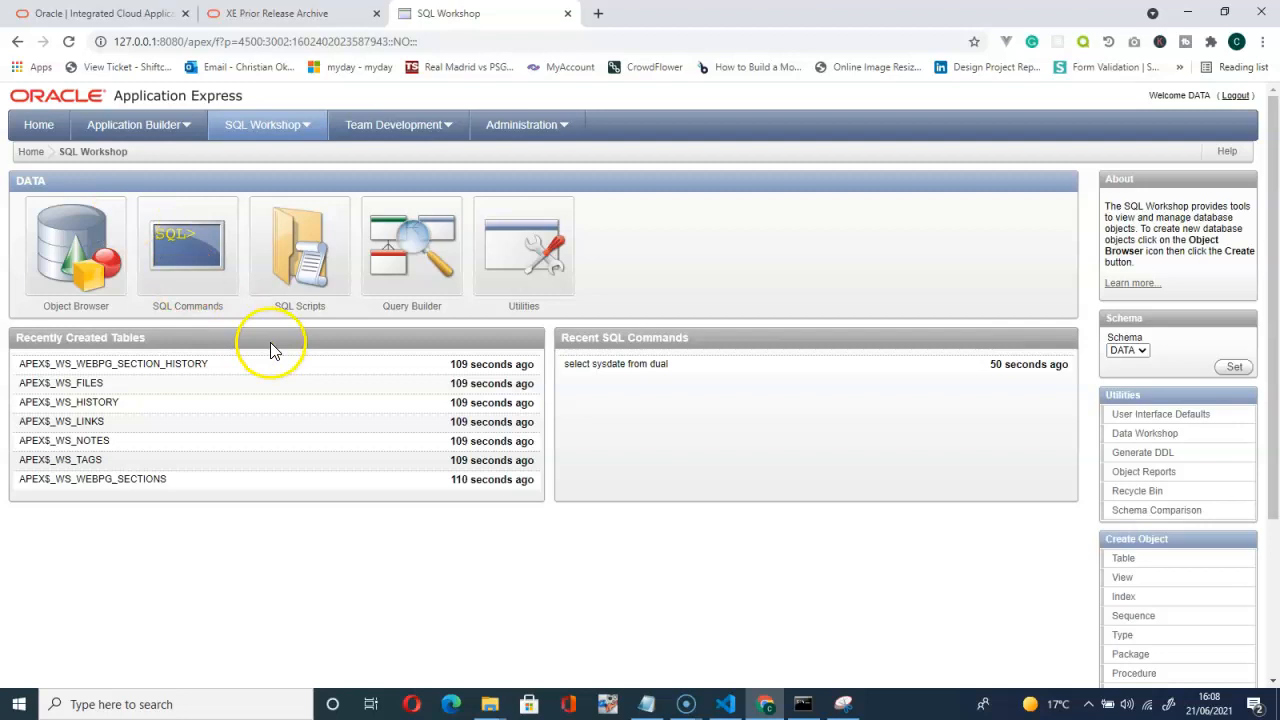